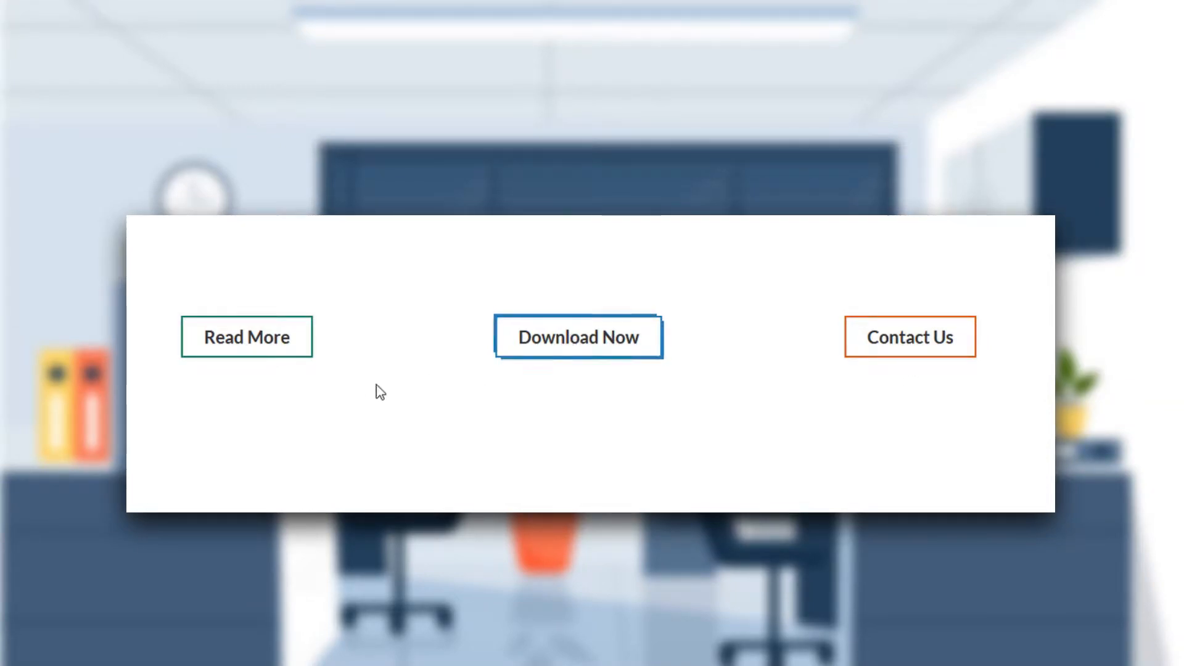
mouse_move(819, 405)
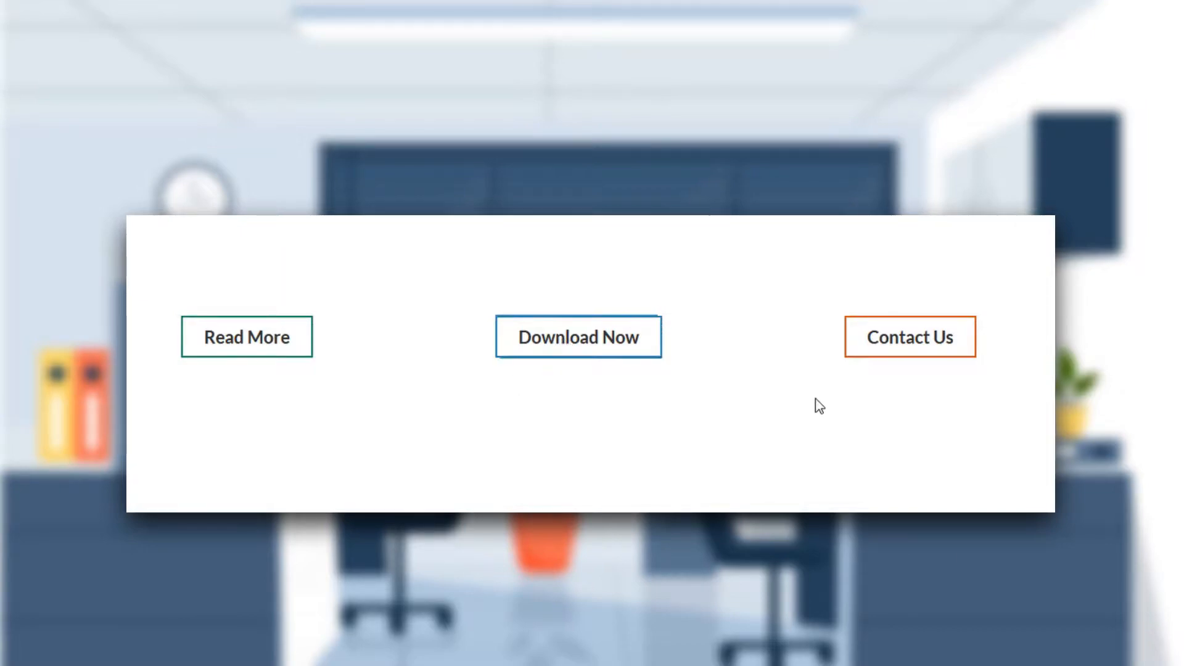
mouse_move(517, 339)
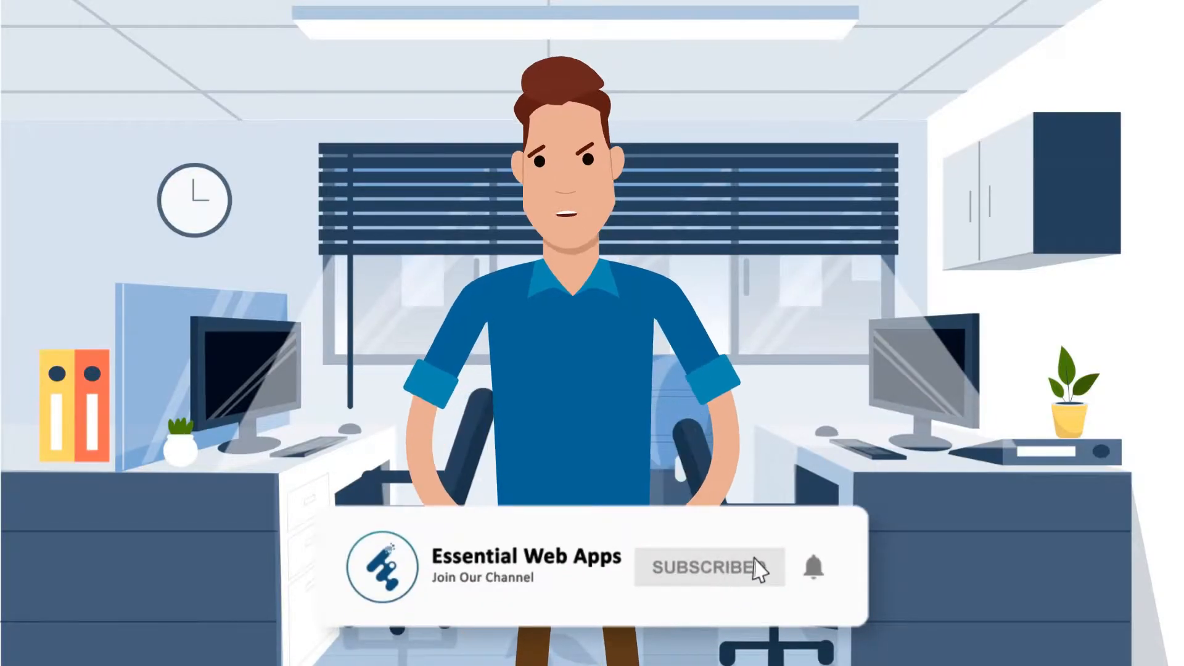
Step: Switch to the Elementor editor tab showing the empty Button page
left_click(707, 567)
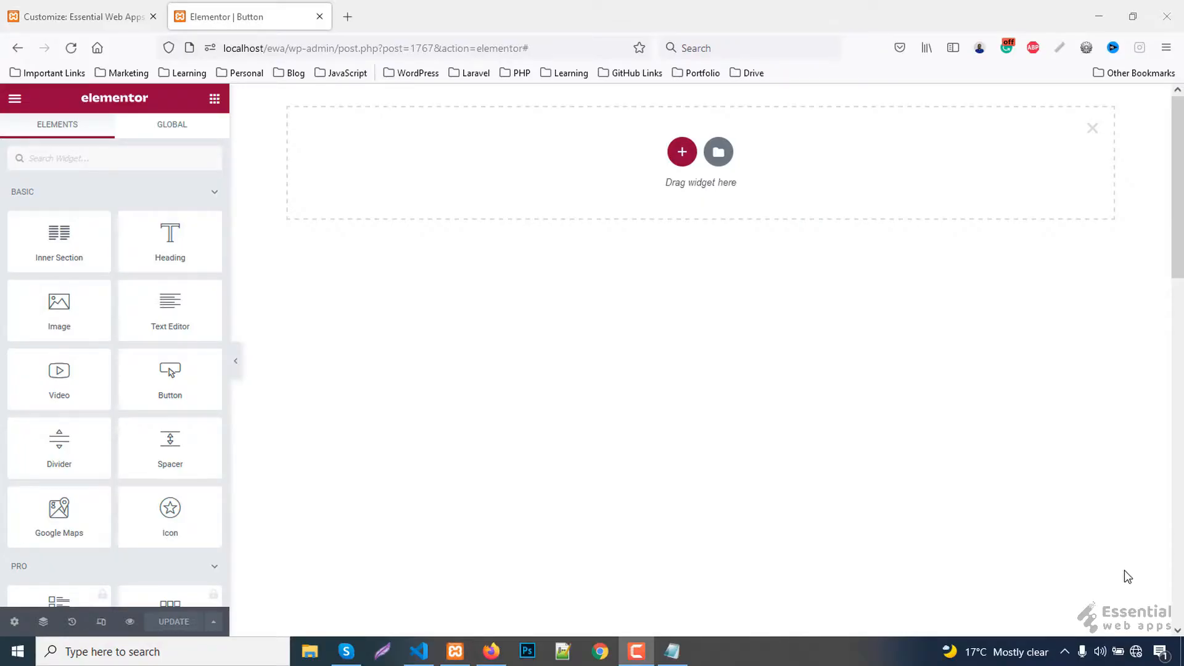
Step: Add a three-column section with 120 px top and bottom margin
left_click(680, 152)
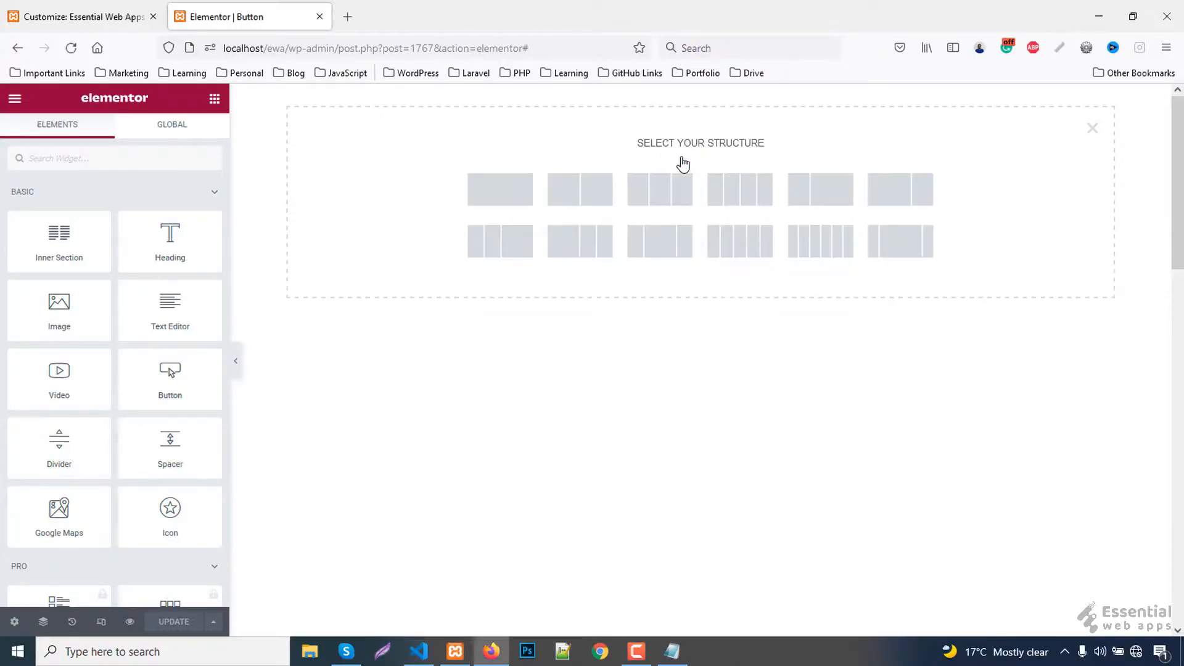
mouse_move(659, 190)
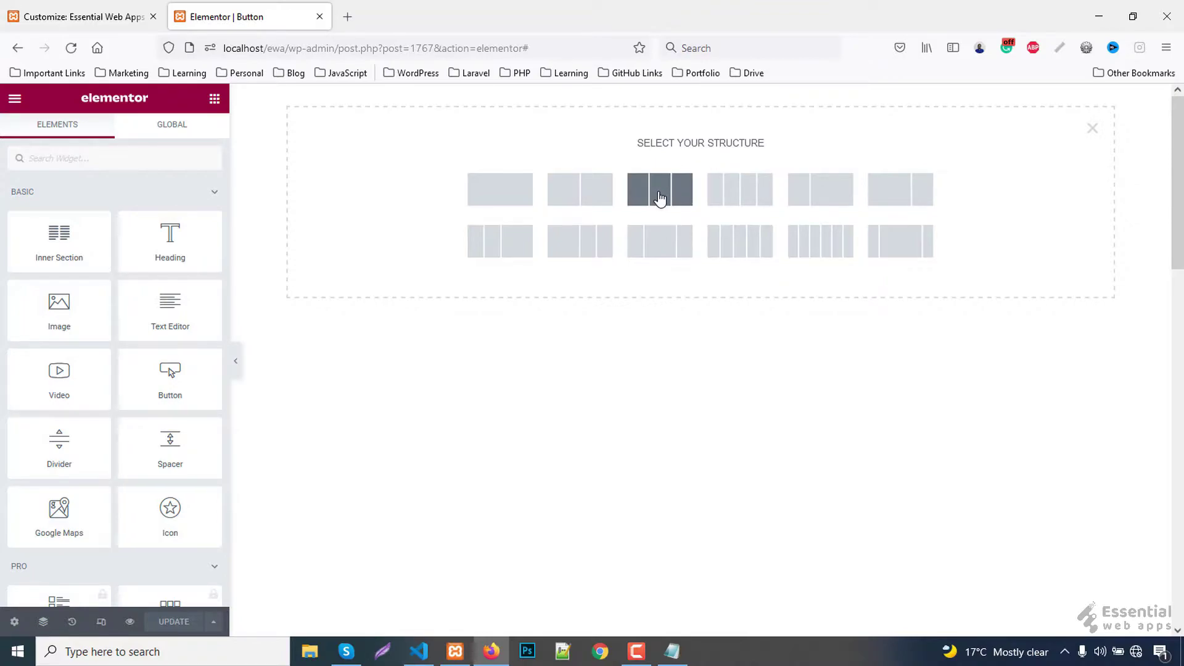
left_click(658, 189)
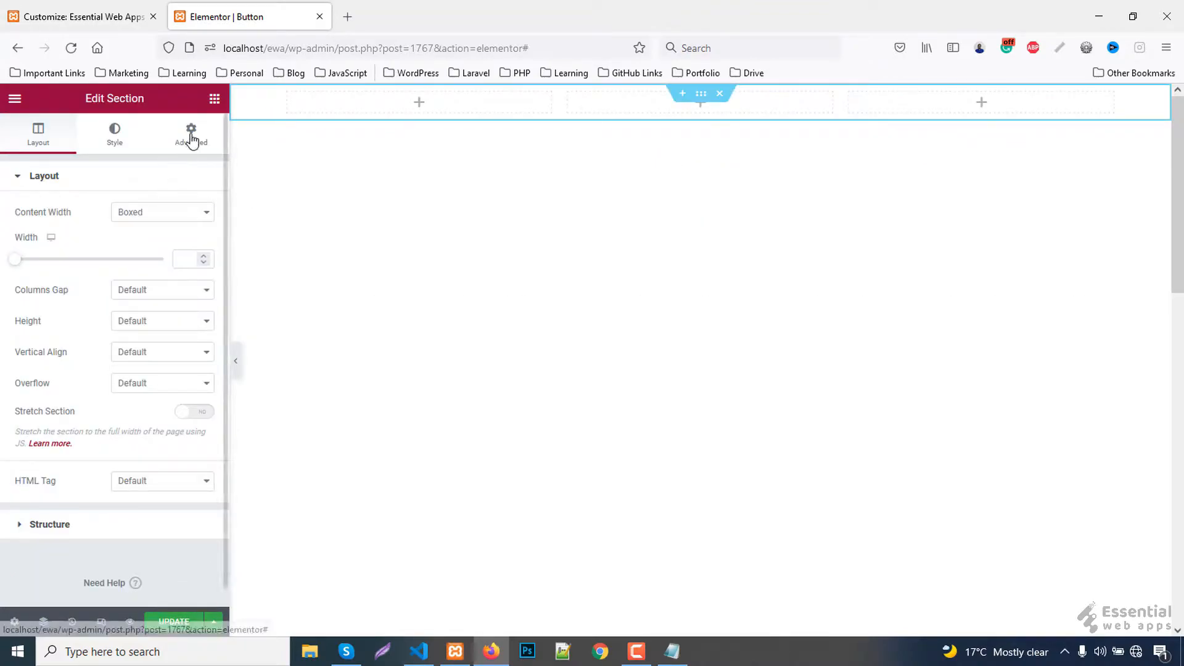
left_click(191, 133)
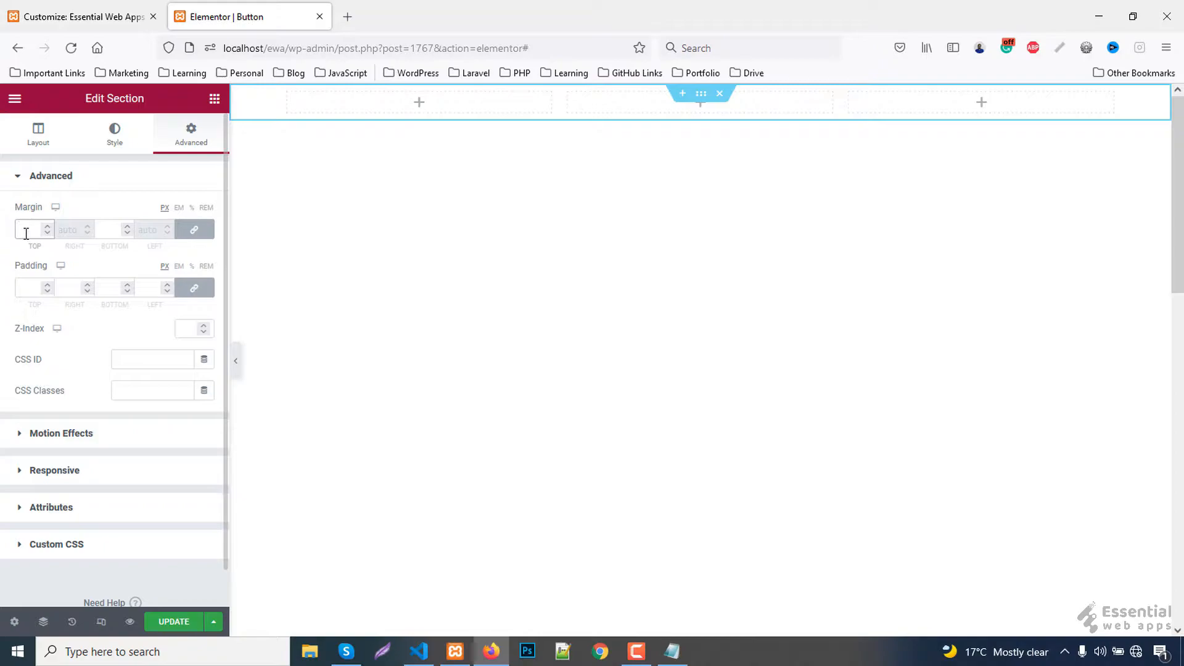
type("120")
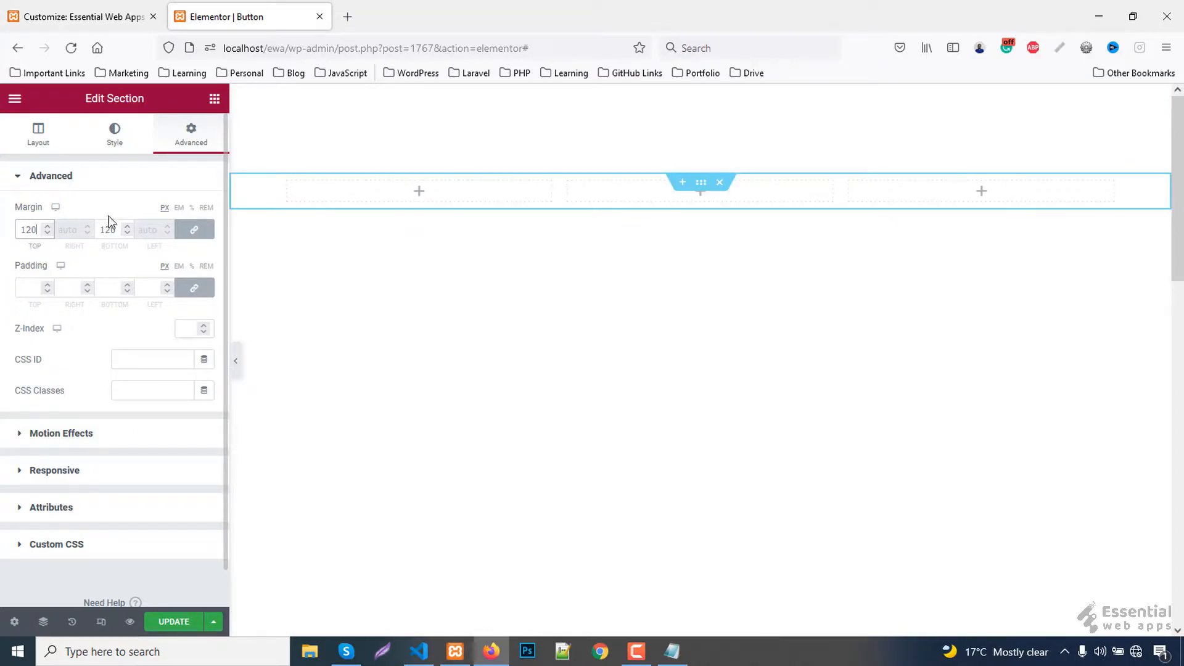
Step: Place a Button widget reading 'read more' in the first column, centre-aligned
left_click(215, 99)
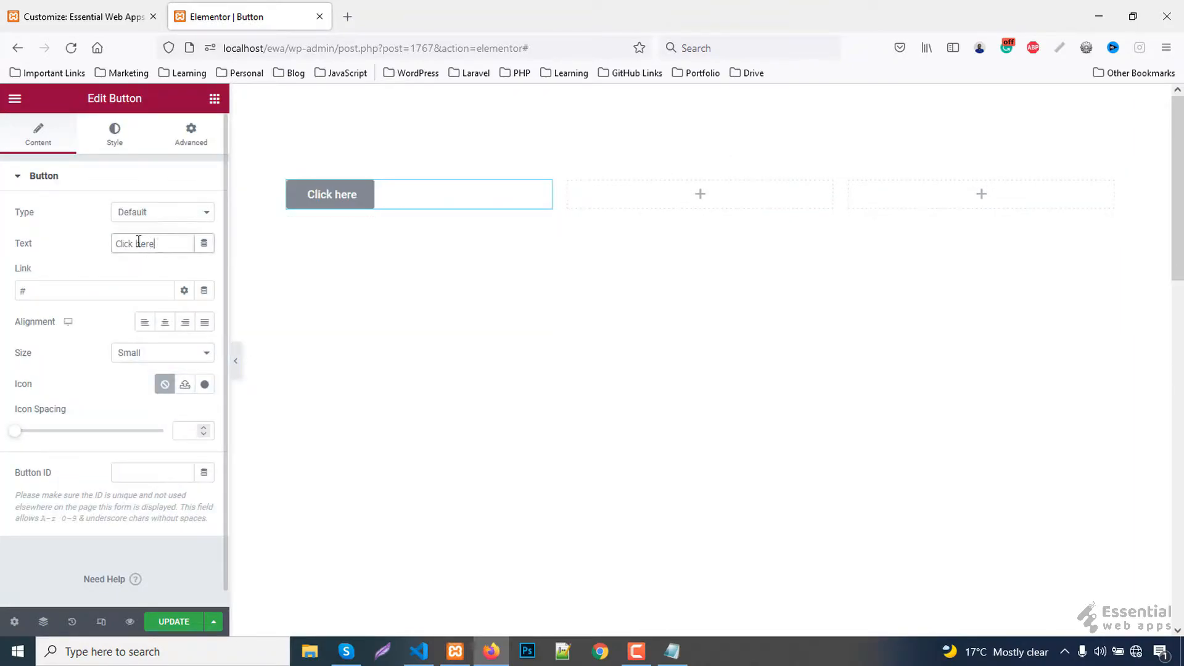
type("read more")
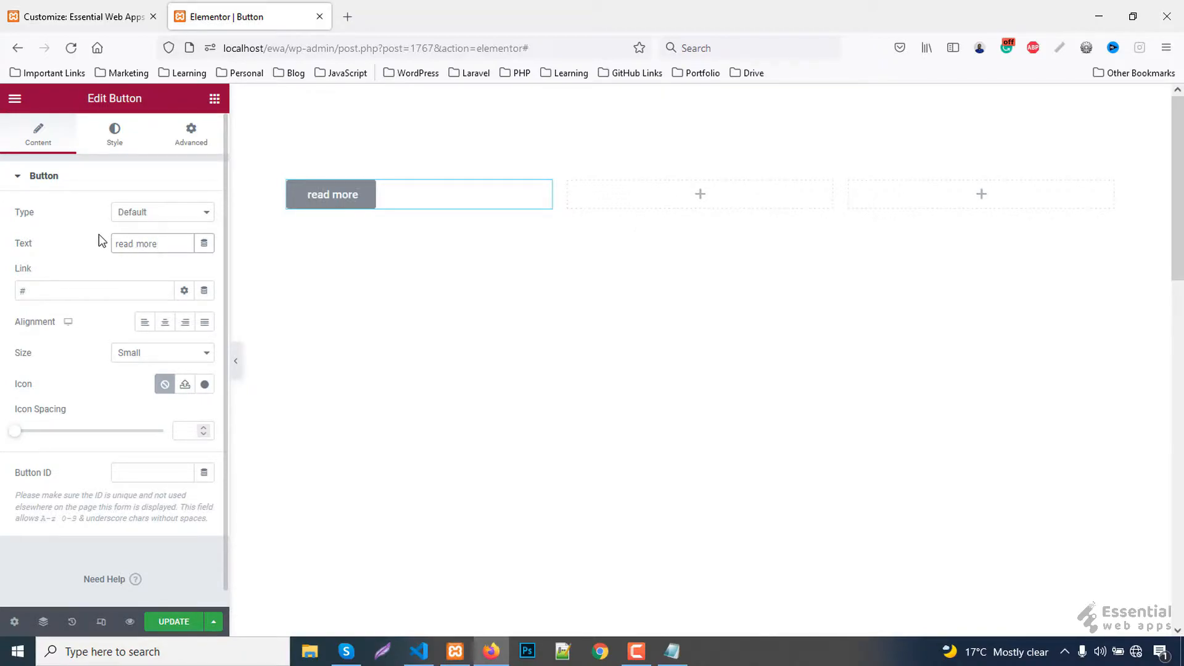
left_click(165, 322)
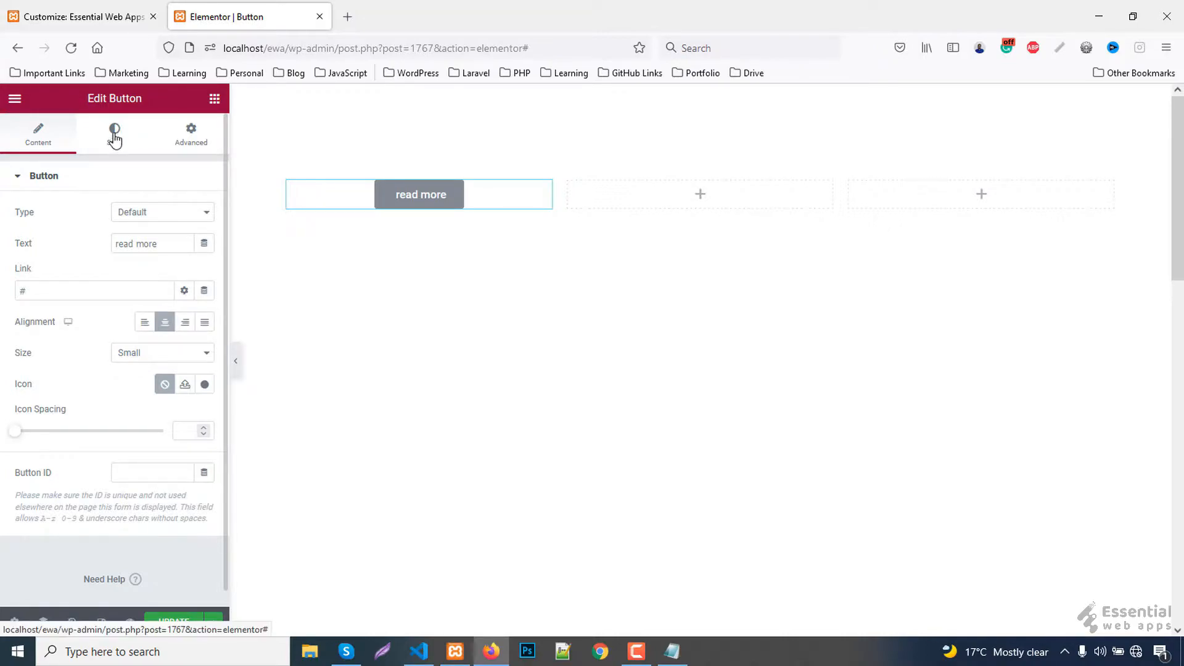
Step: Set the button typography to Lato, 20 px, weight 600, capitalised
left_click(114, 132)
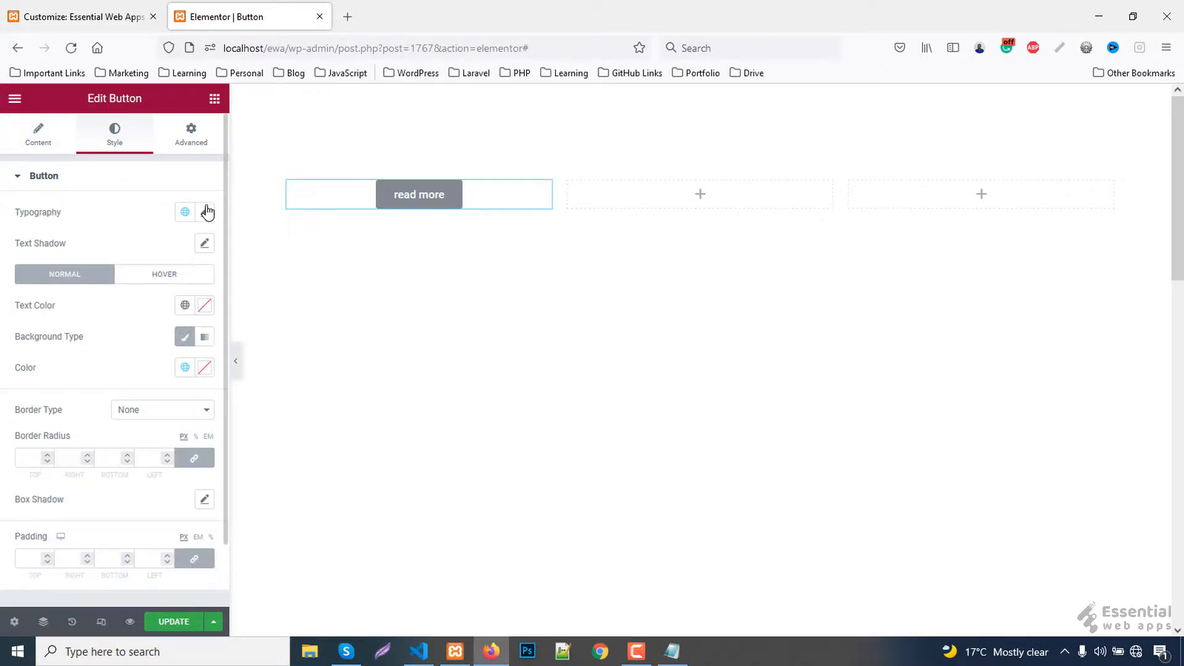
left_click(204, 212)
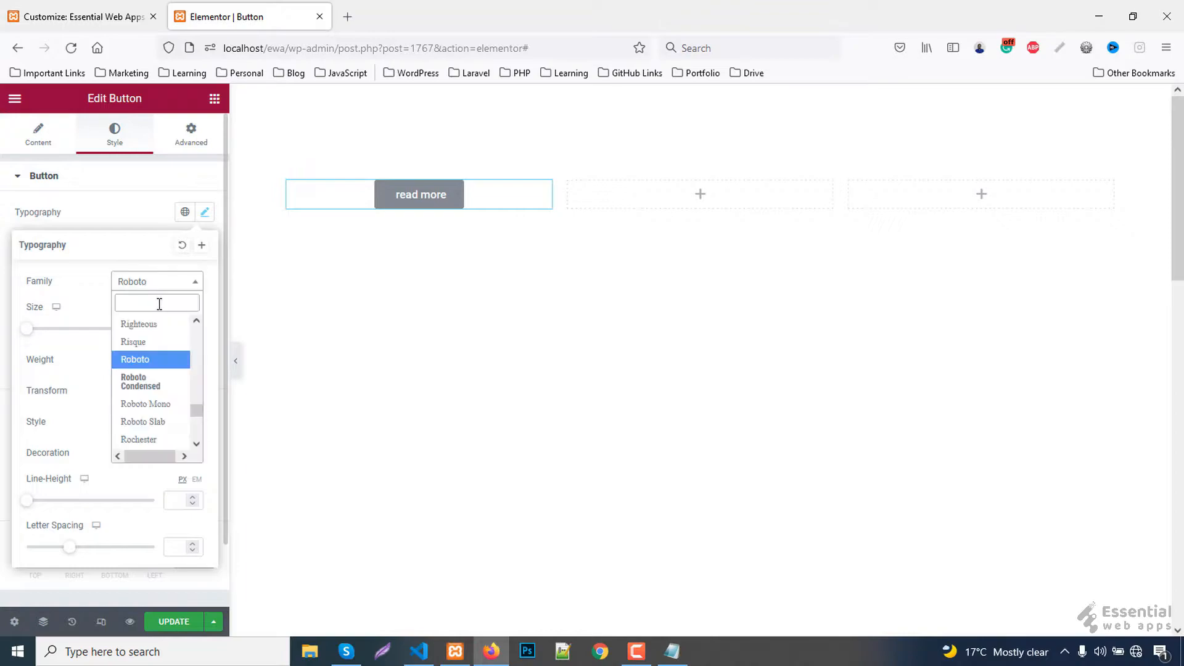
type("lato")
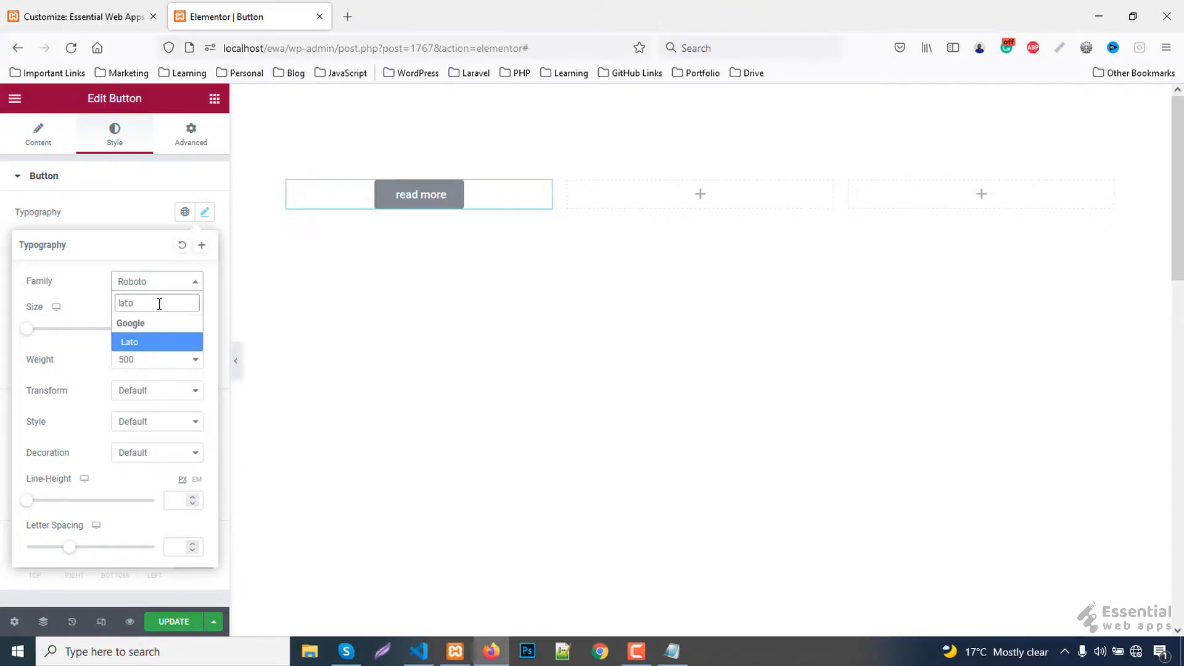
left_click(129, 341)
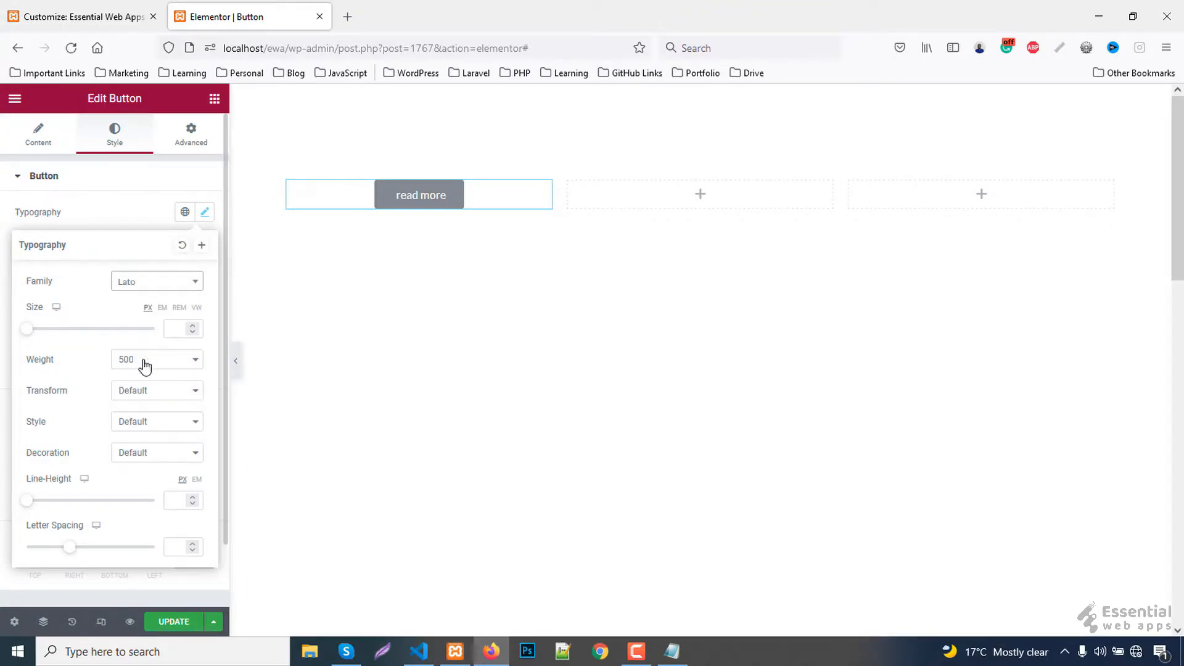
left_click(156, 359)
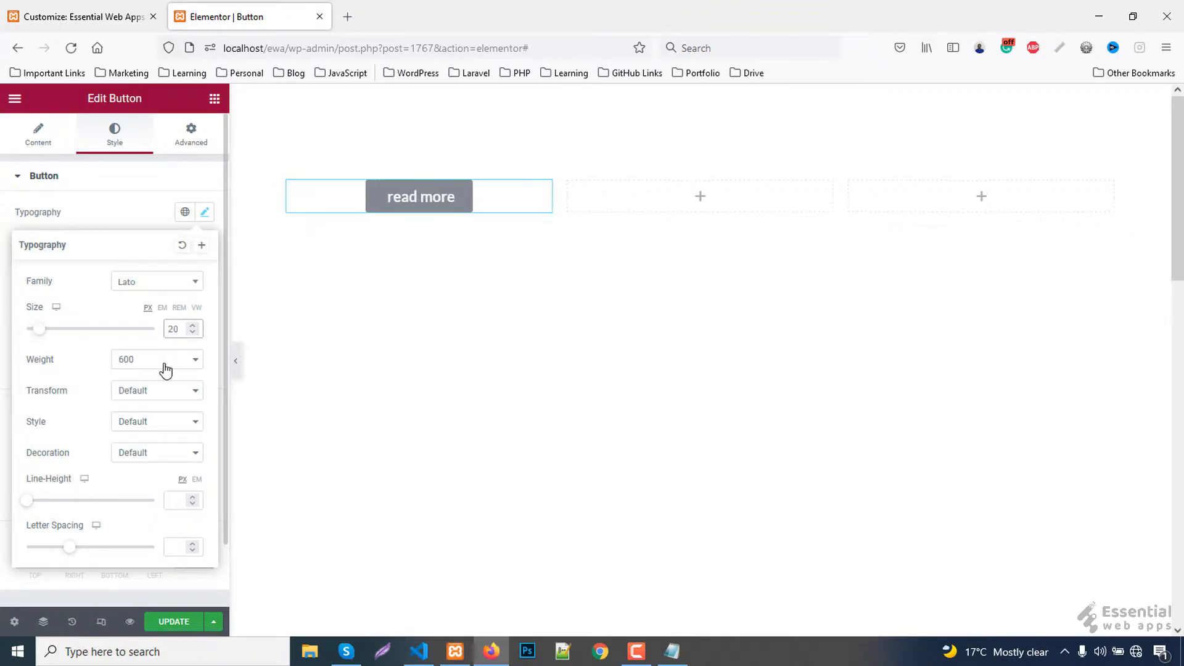
left_click(156, 391)
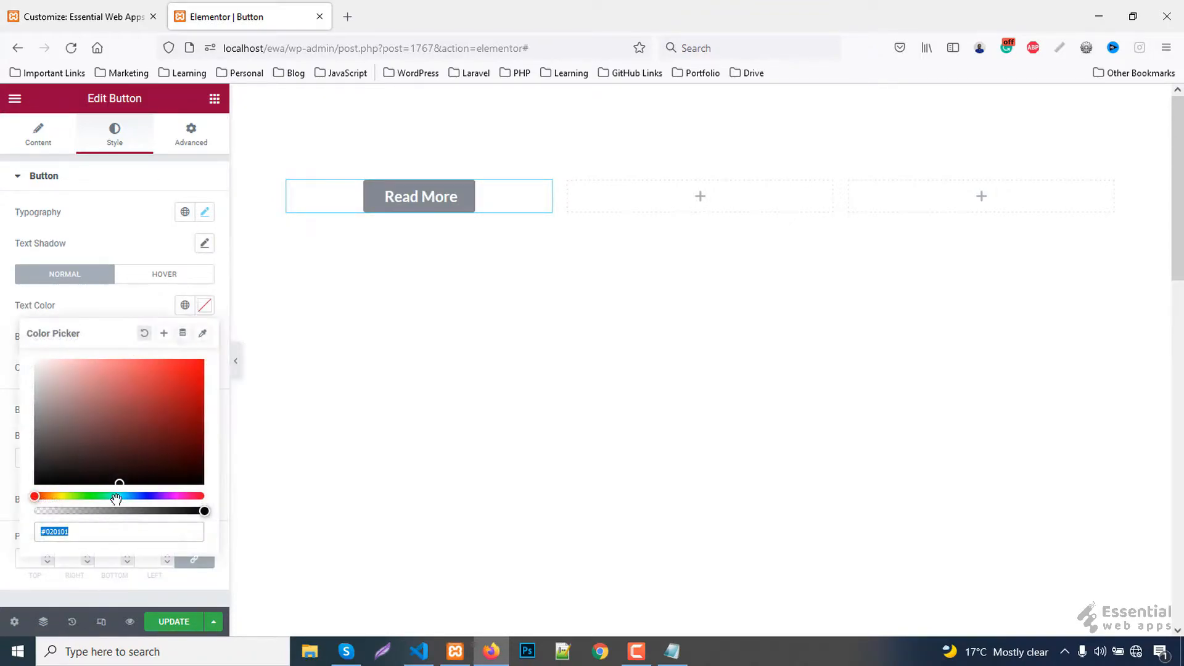
Step: Make the button text colour #333 and the background white
type("#333")
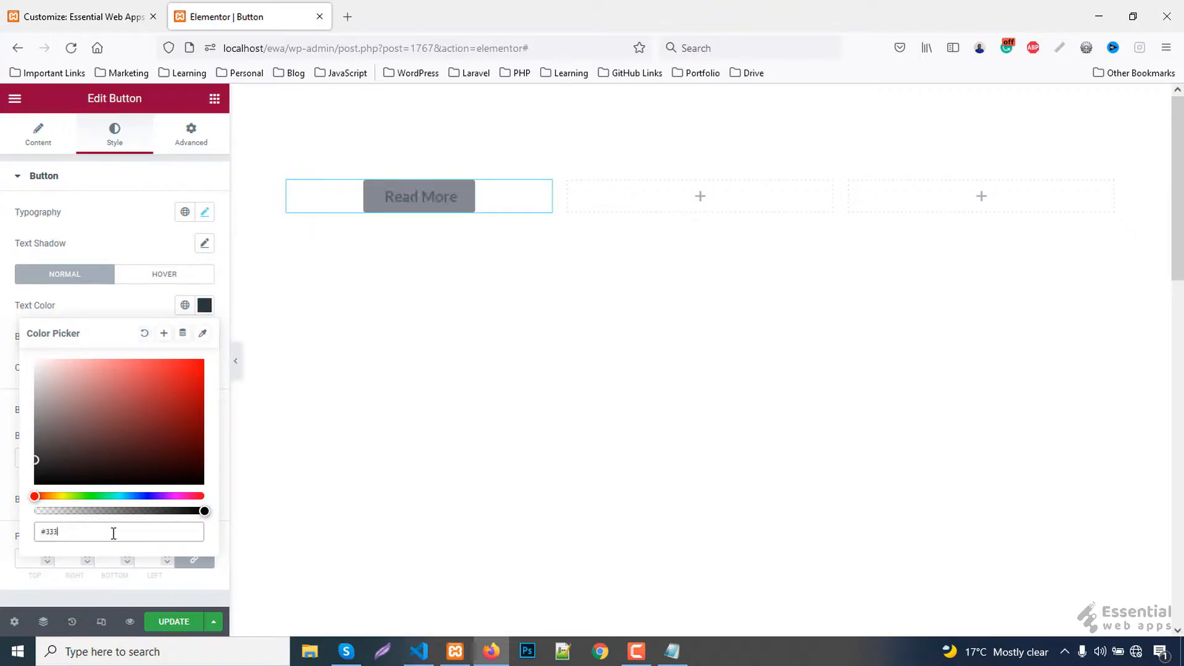
left_click(205, 305)
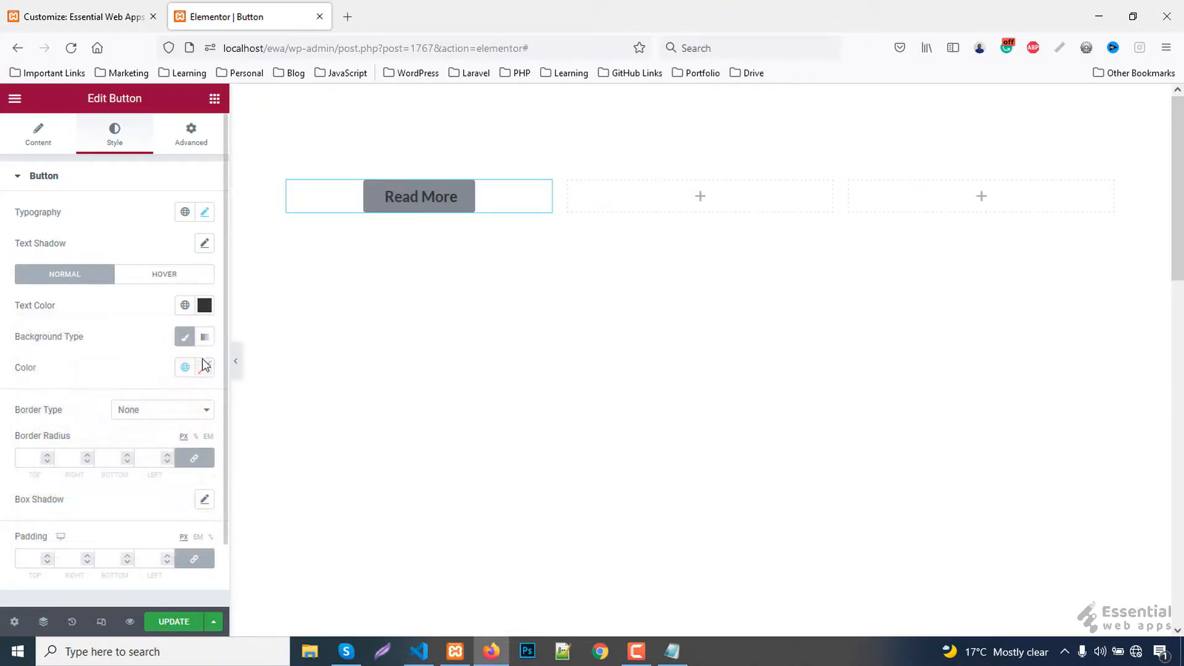
left_click(205, 368)
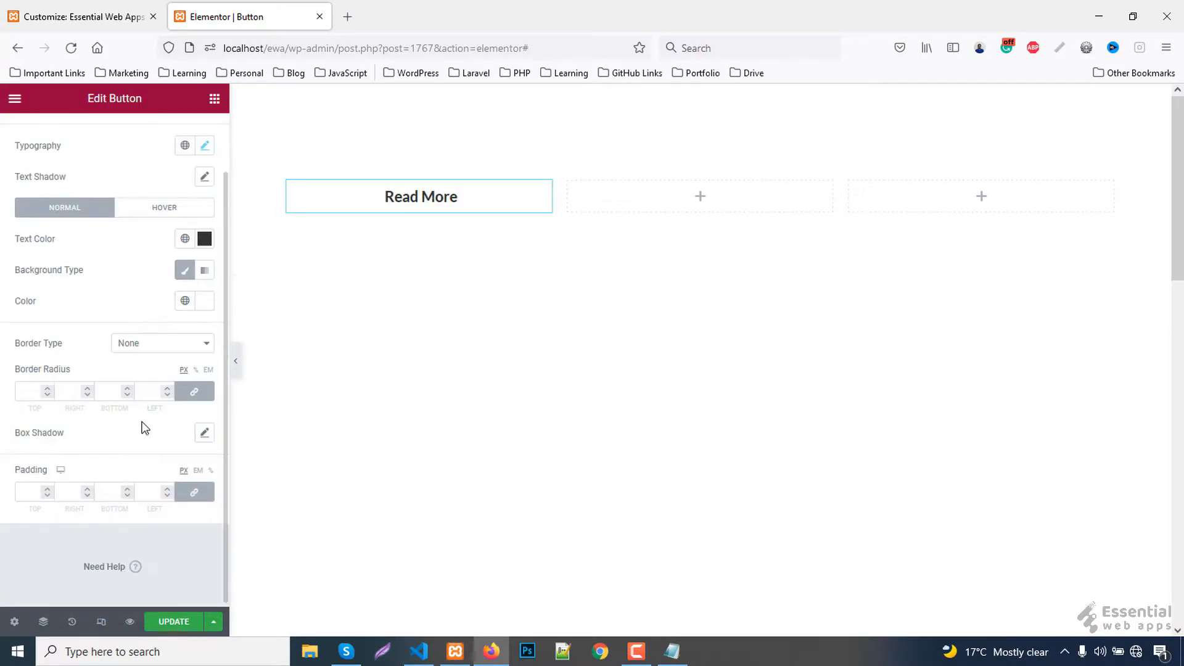
Step: Give the button a solid 2 px #00875c border, 0 radius, and CSS class 'btn'
left_click(161, 343)
type("#00875c")
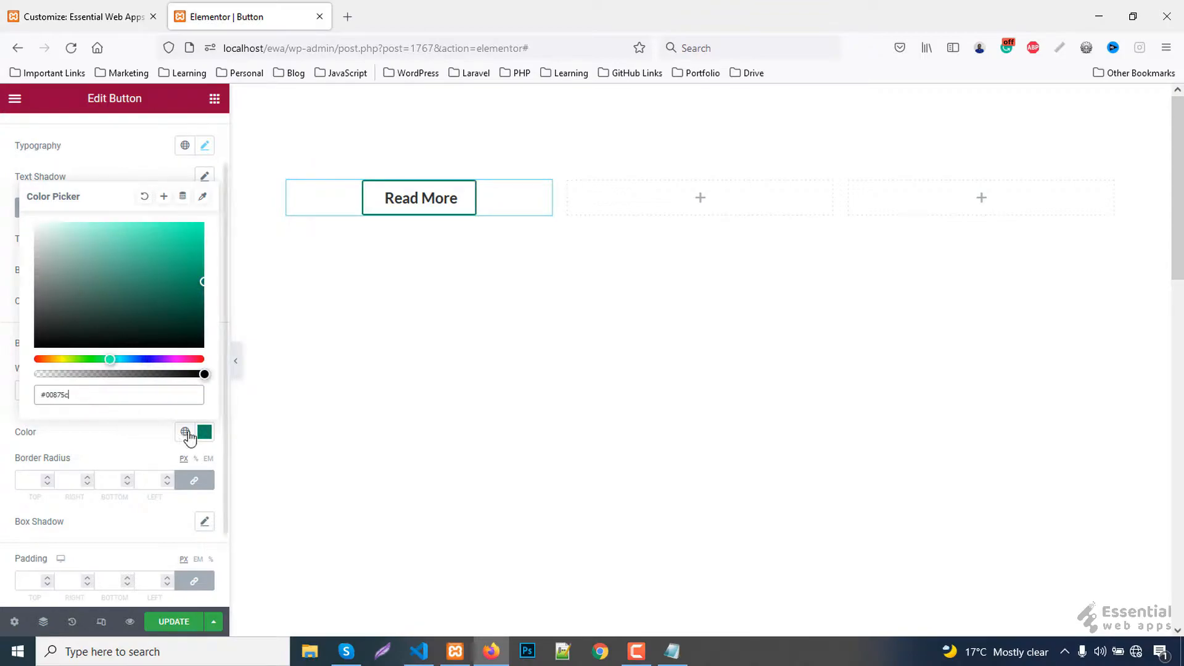
left_click(185, 434)
type("0")
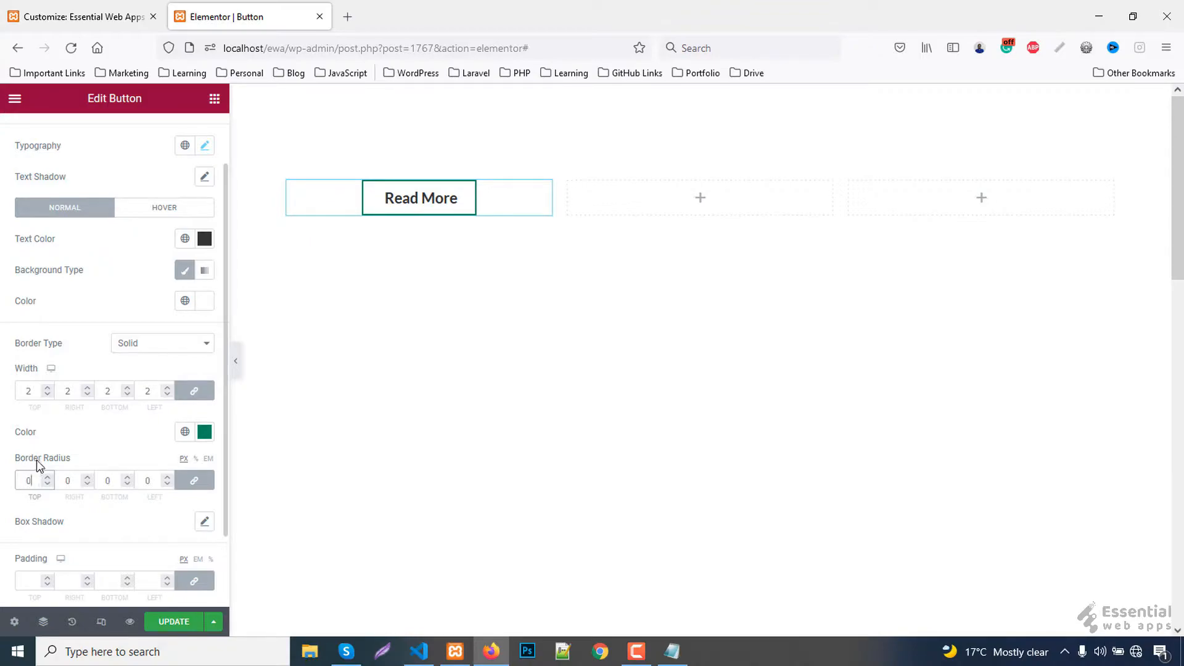
left_click(190, 134)
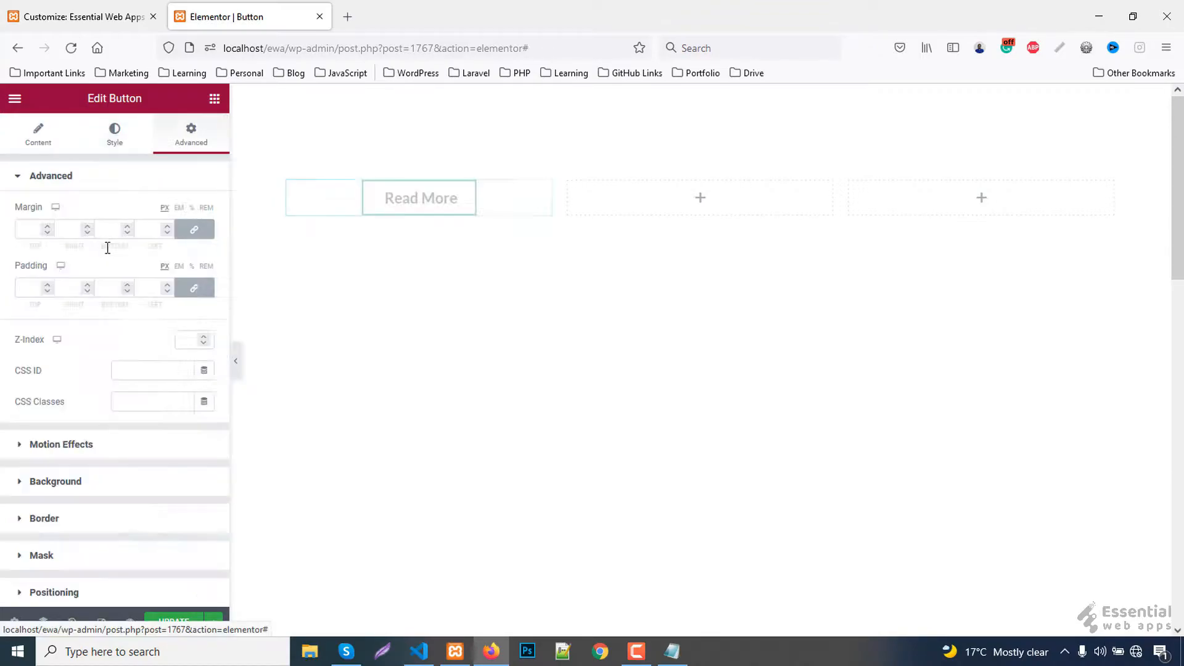
type("bt")
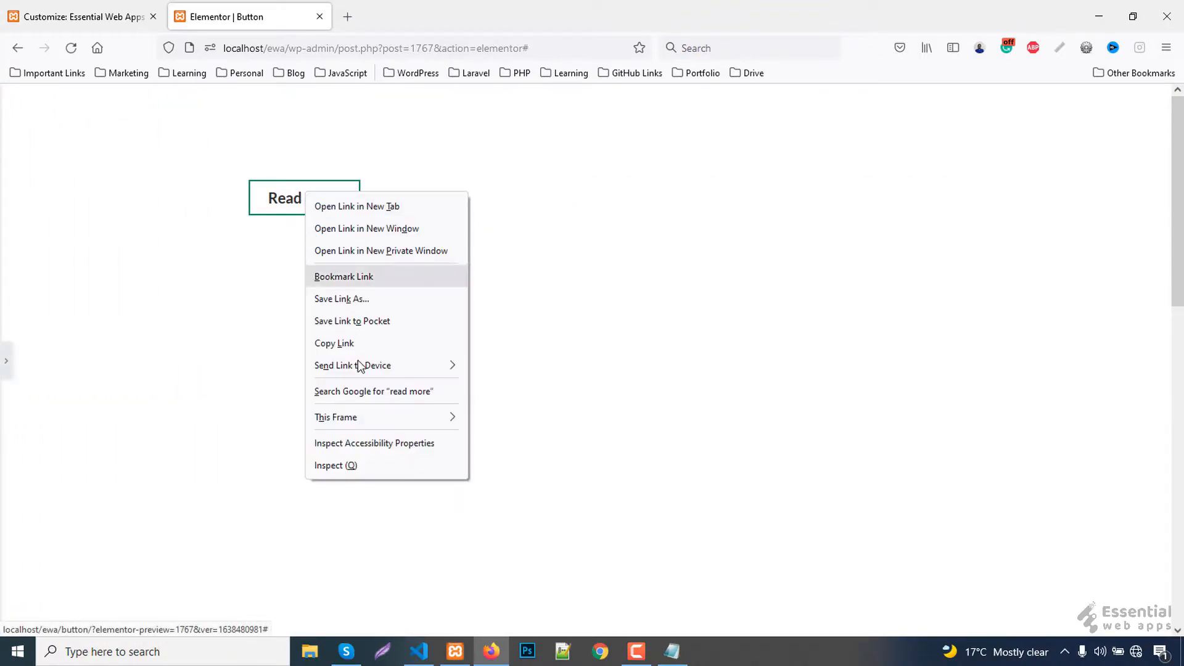
Step: Add a .btn a::before rule: absolute, 100% size, #00876c background, z-index -1, .3s transition
left_click(336, 465)
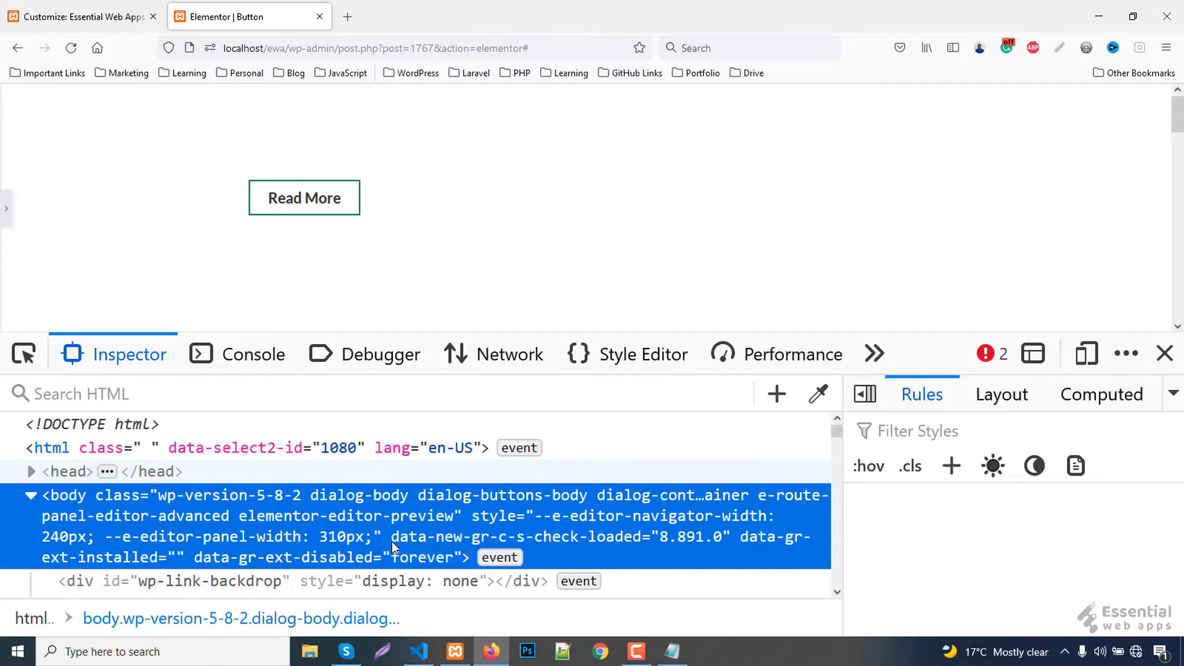
left_click(303, 197)
type(".bt")
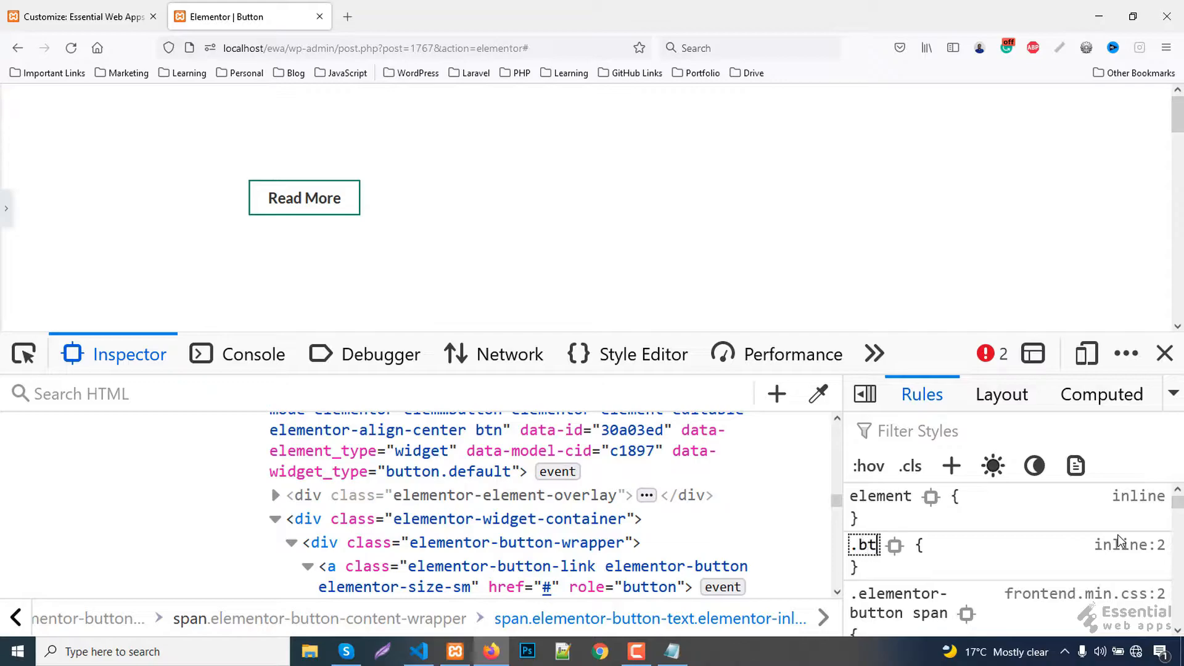
double_click(863, 545)
type("n a::before")
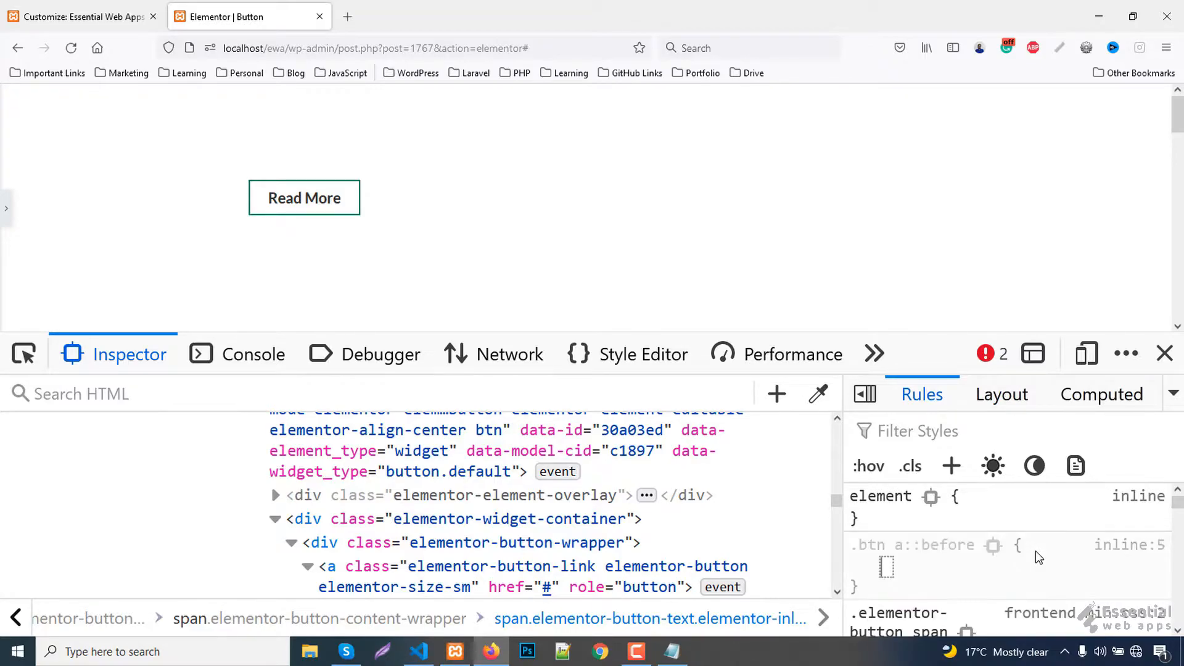
left_click(888, 567)
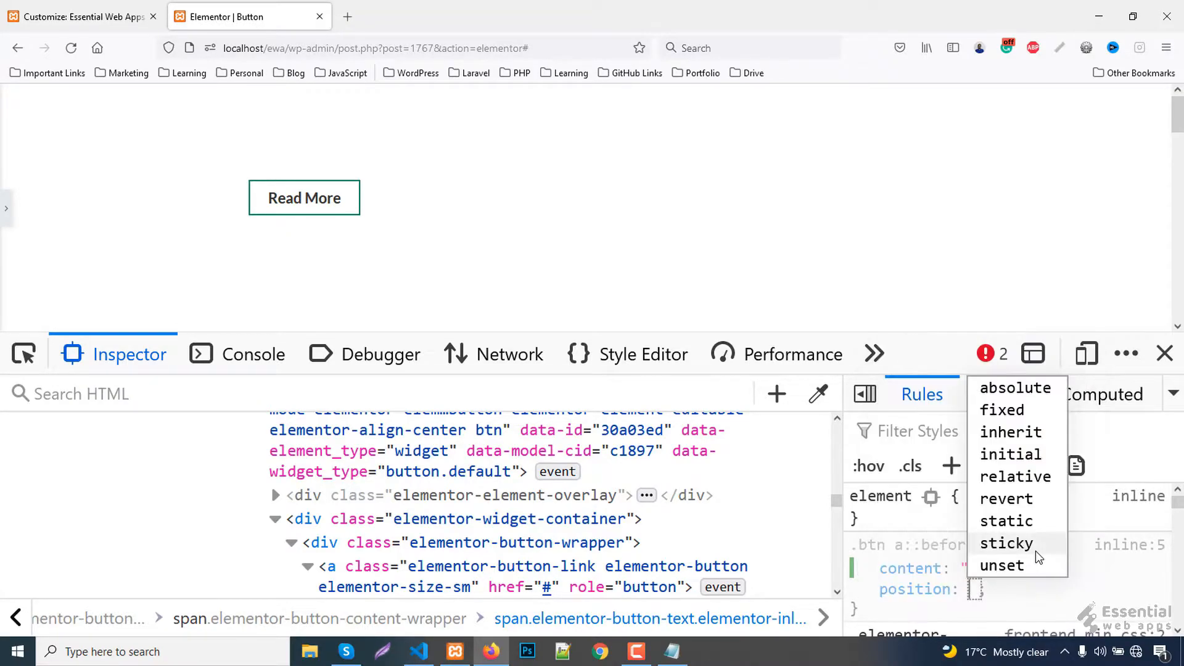
left_click(1015, 388)
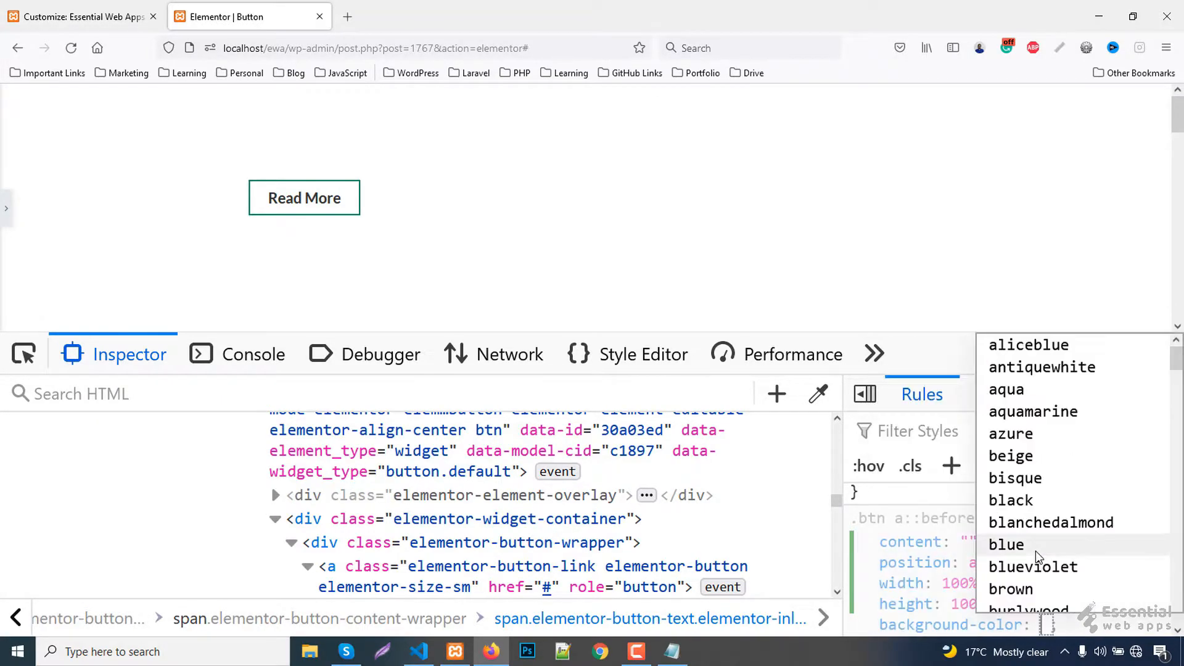
left_click(1006, 544)
type("#00876c")
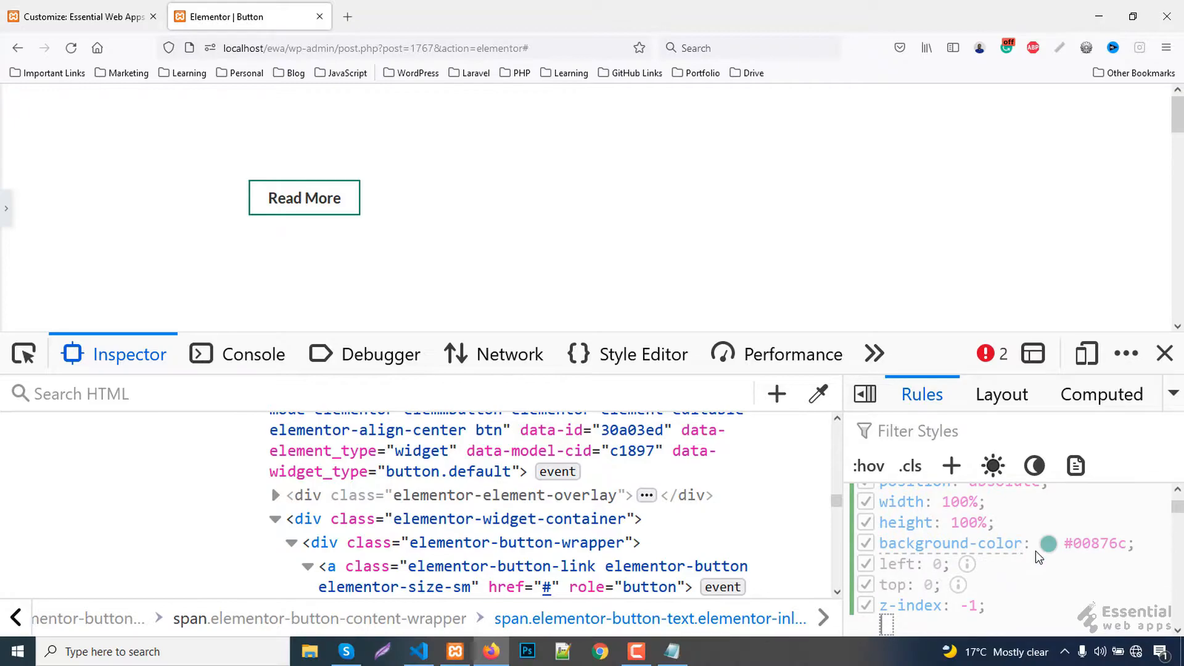
scroll("down", 3)
type("transition: .3s")
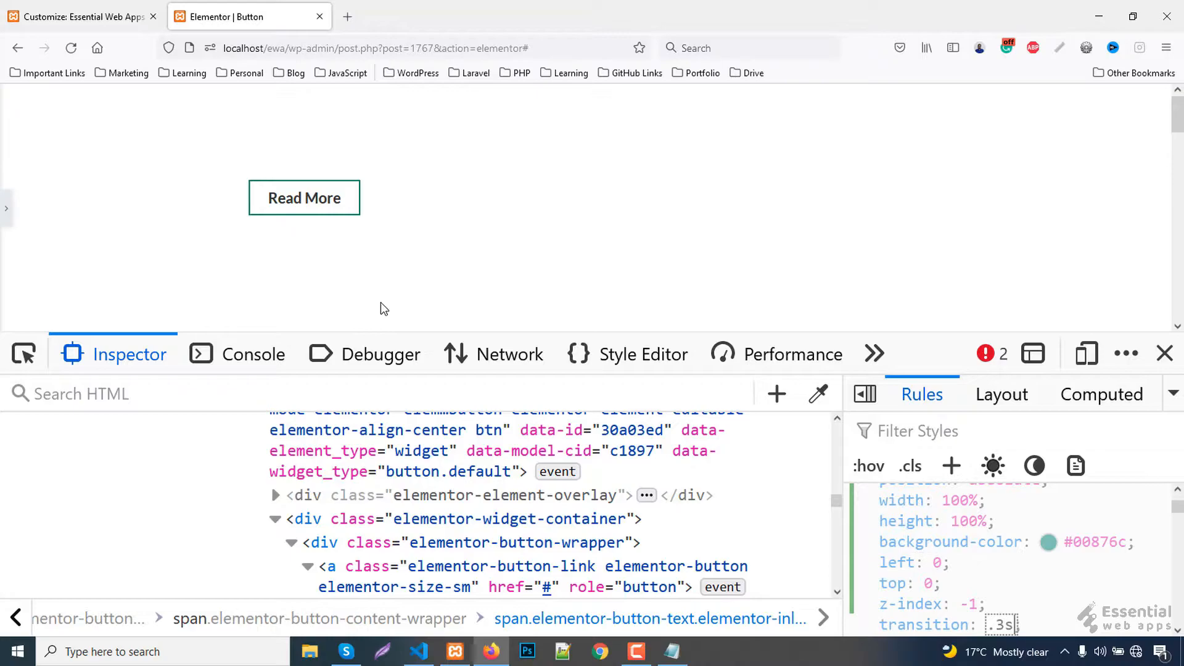
mouse_move(1022, 582)
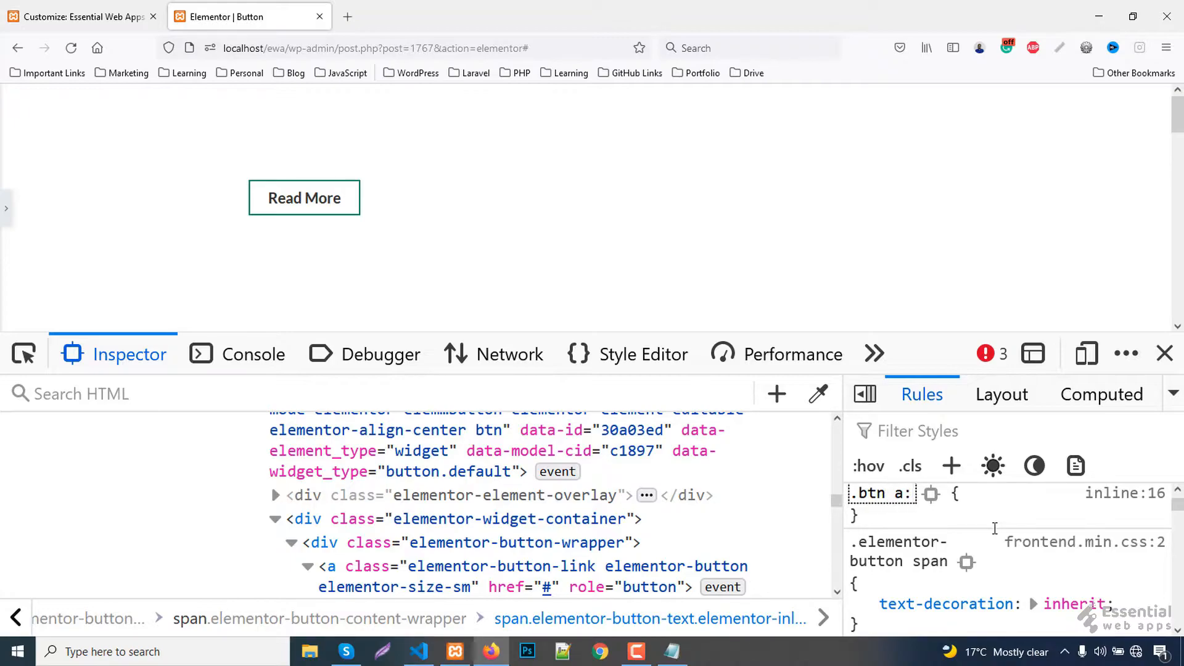
Step: Add a .btn a:hover::before rule with left/top -5px and copy the stylesheet CSS
type("hover:before")
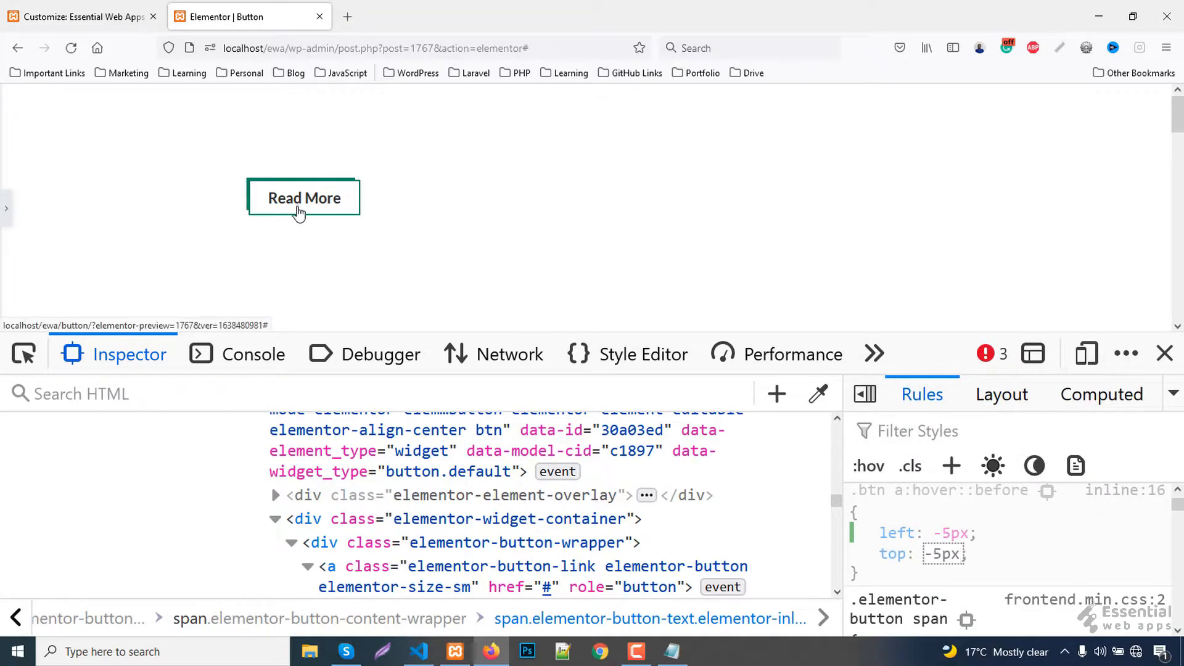
mouse_move(306, 240)
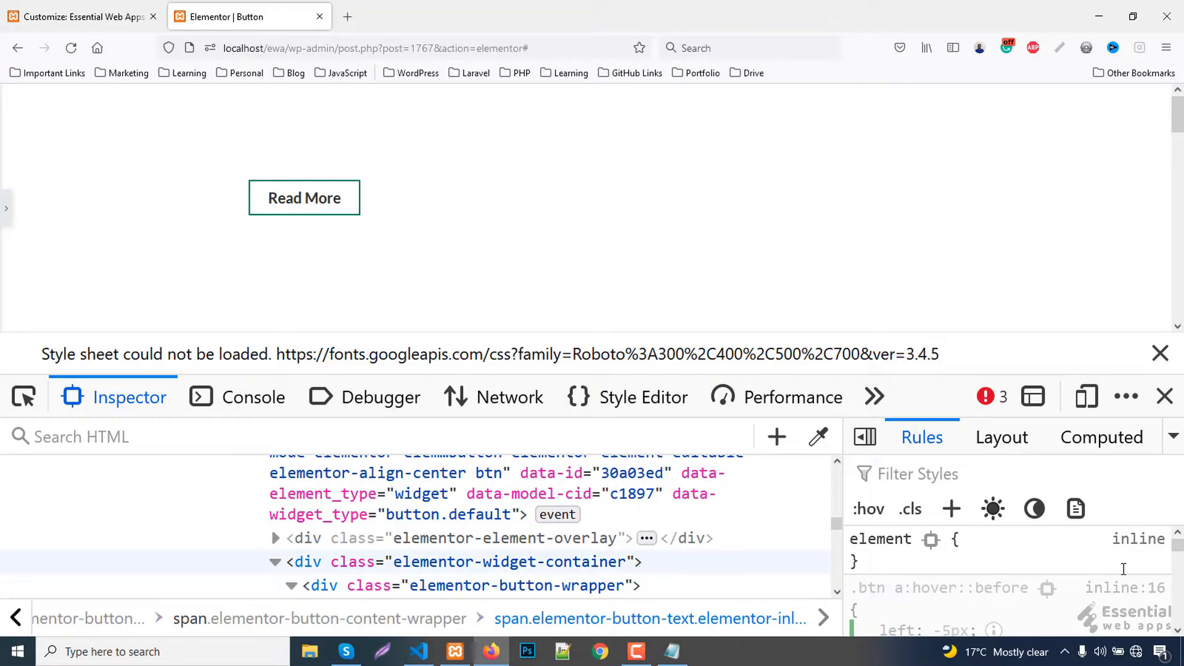
left_click(645, 396)
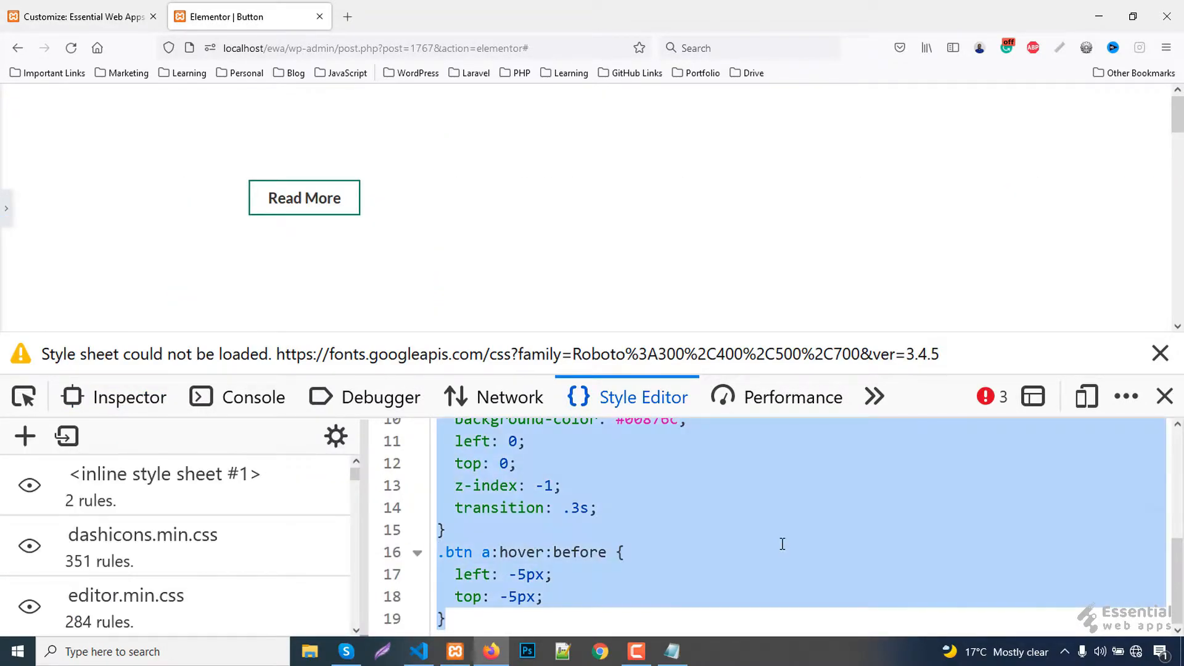
left_click(1161, 354)
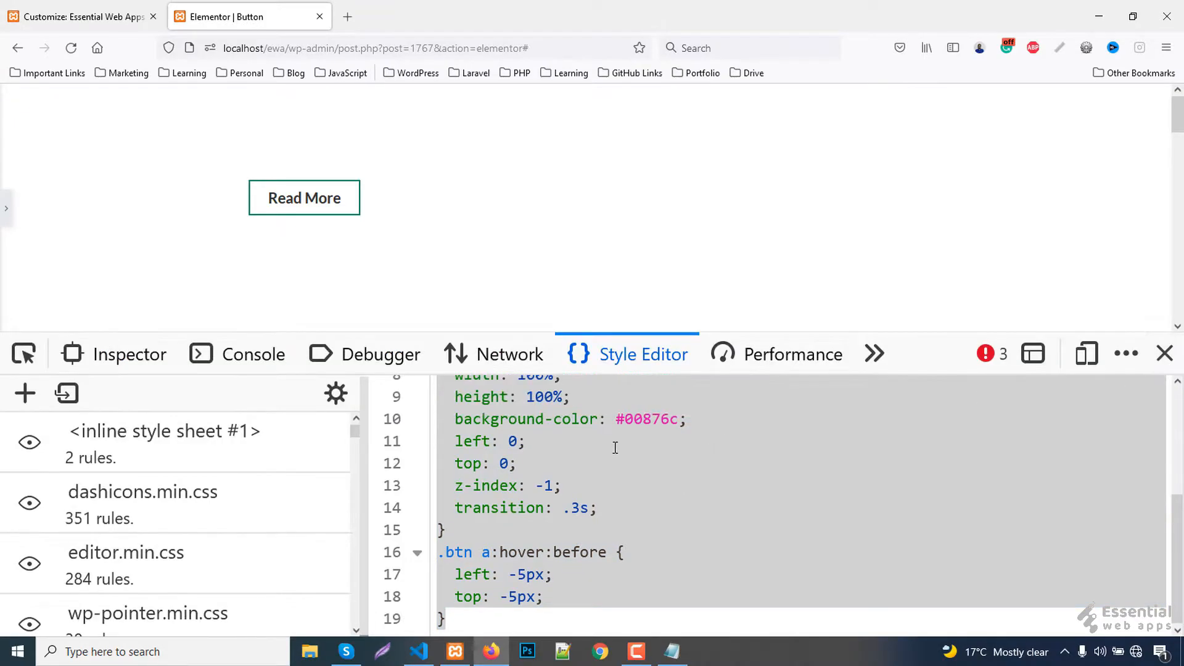
left_click(76, 16)
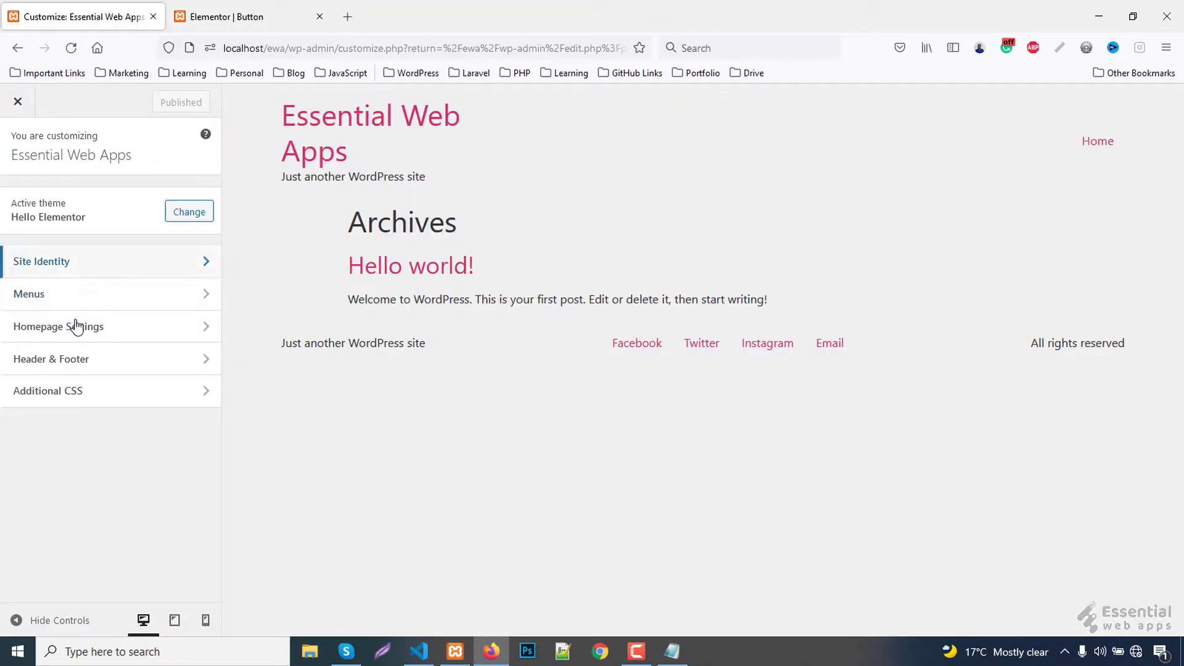
Step: Publish the pasted CSS in Additional CSS, then preview the Button page from Elementor
left_click(48, 391)
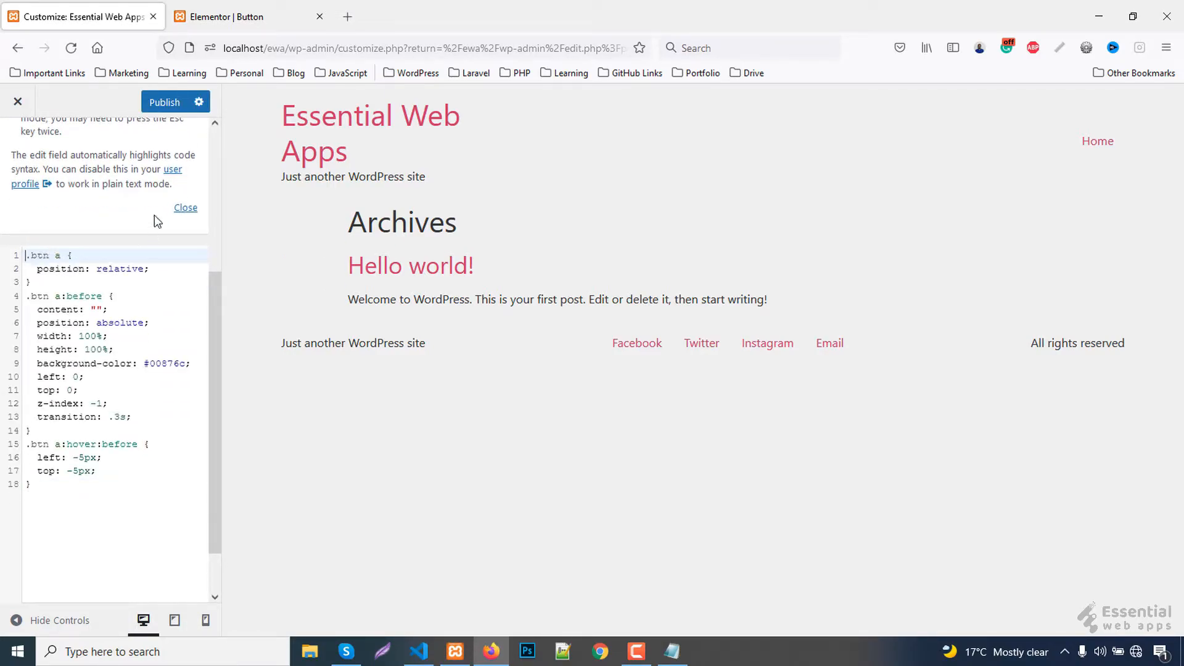
left_click(165, 102)
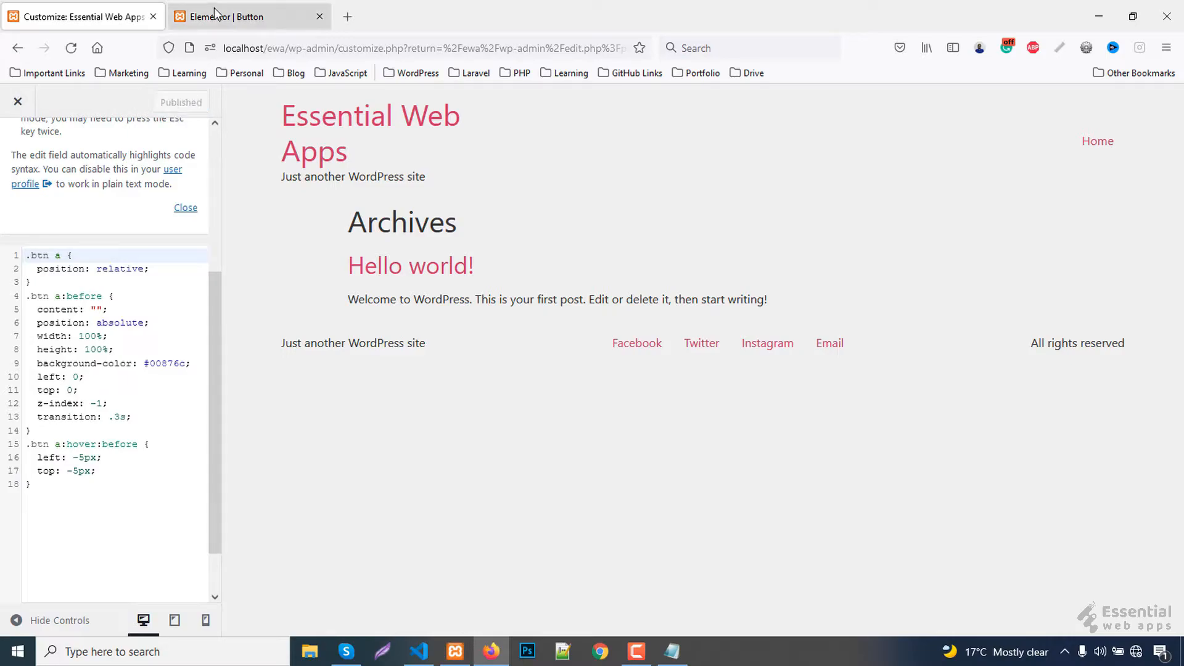
left_click(250, 16)
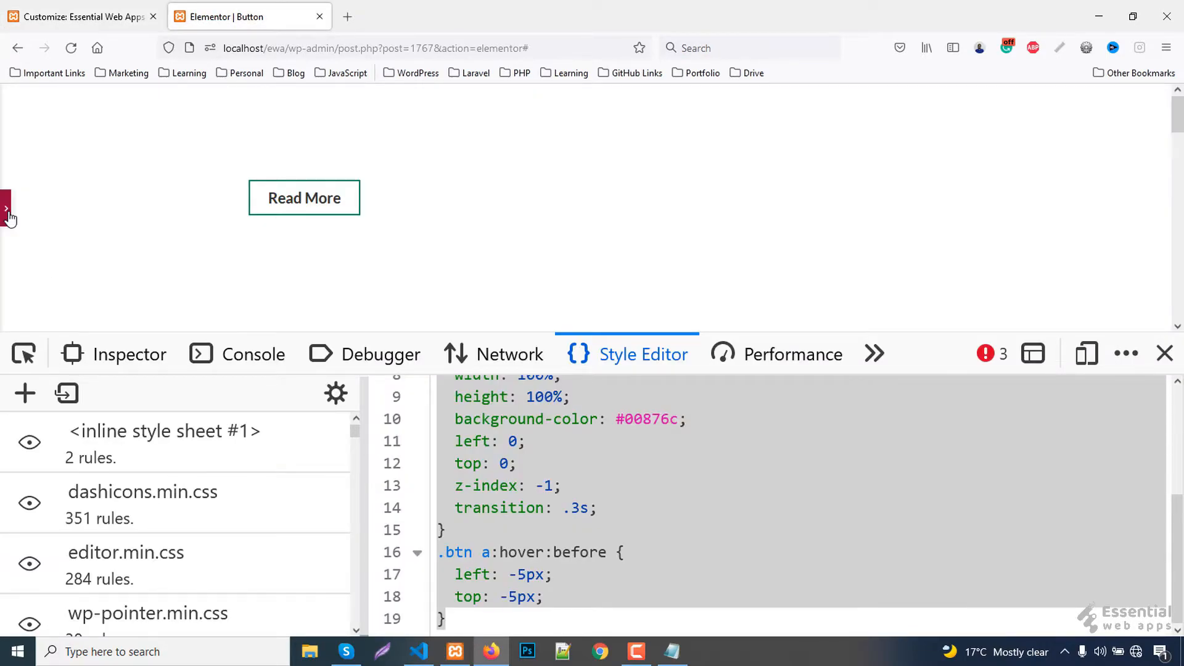
left_click(7, 210)
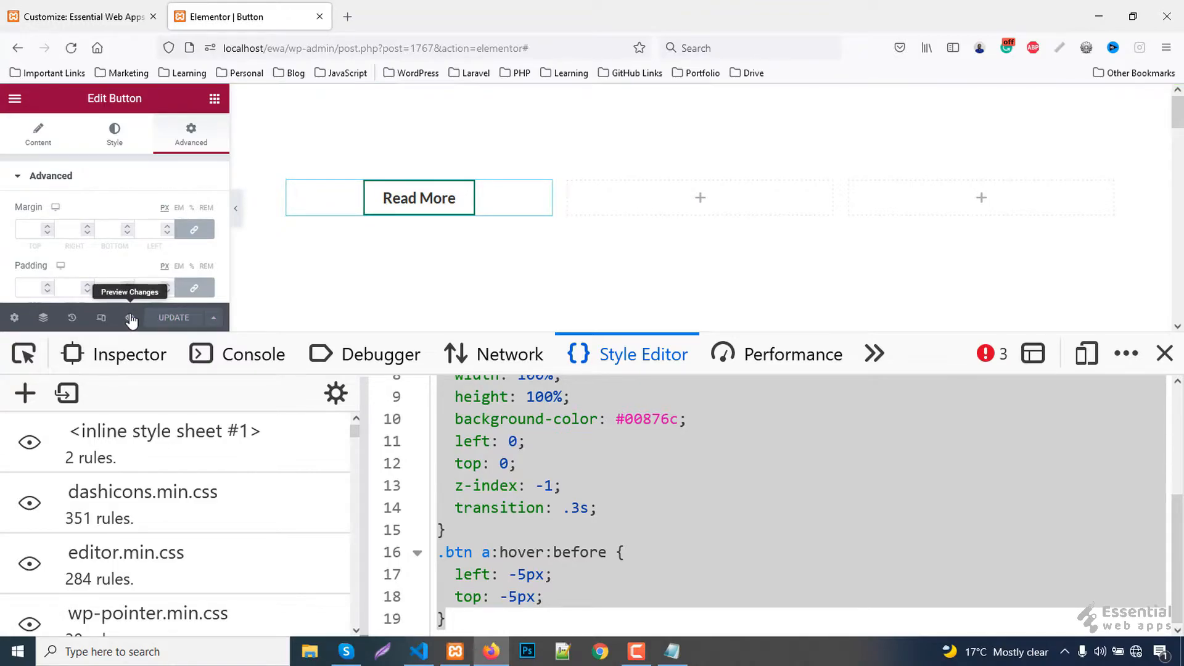
left_click(131, 317)
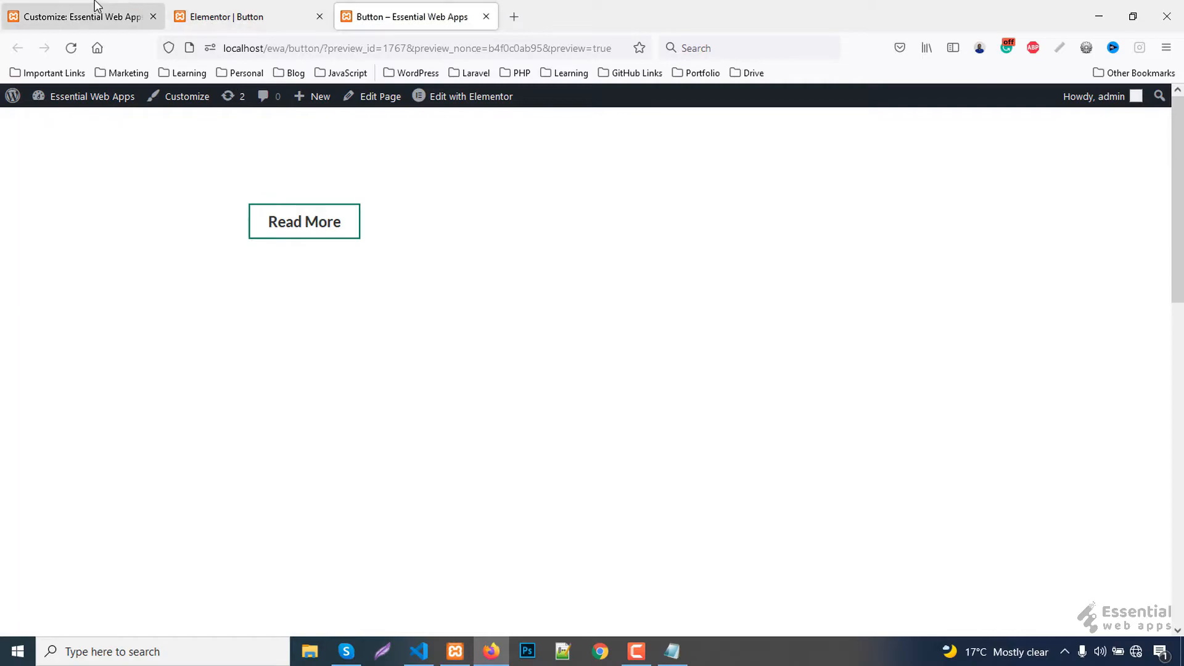
Step: Open Developer Tools on the Button preview and inspect the Read More link
left_click(80, 16)
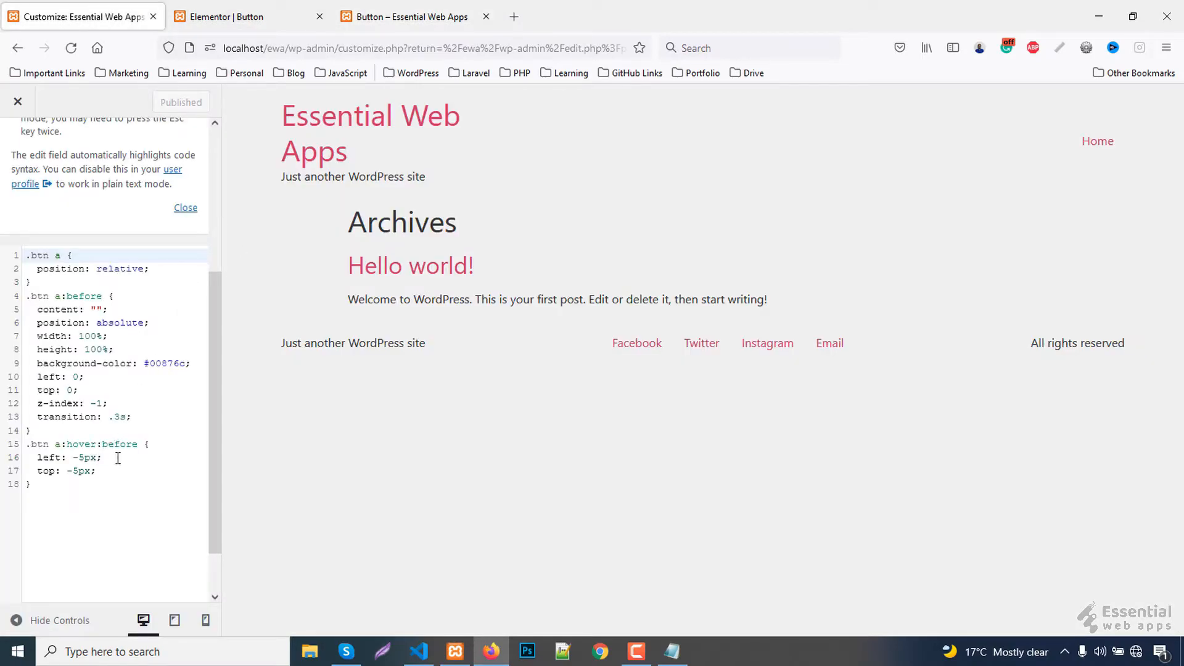
left_click(404, 16)
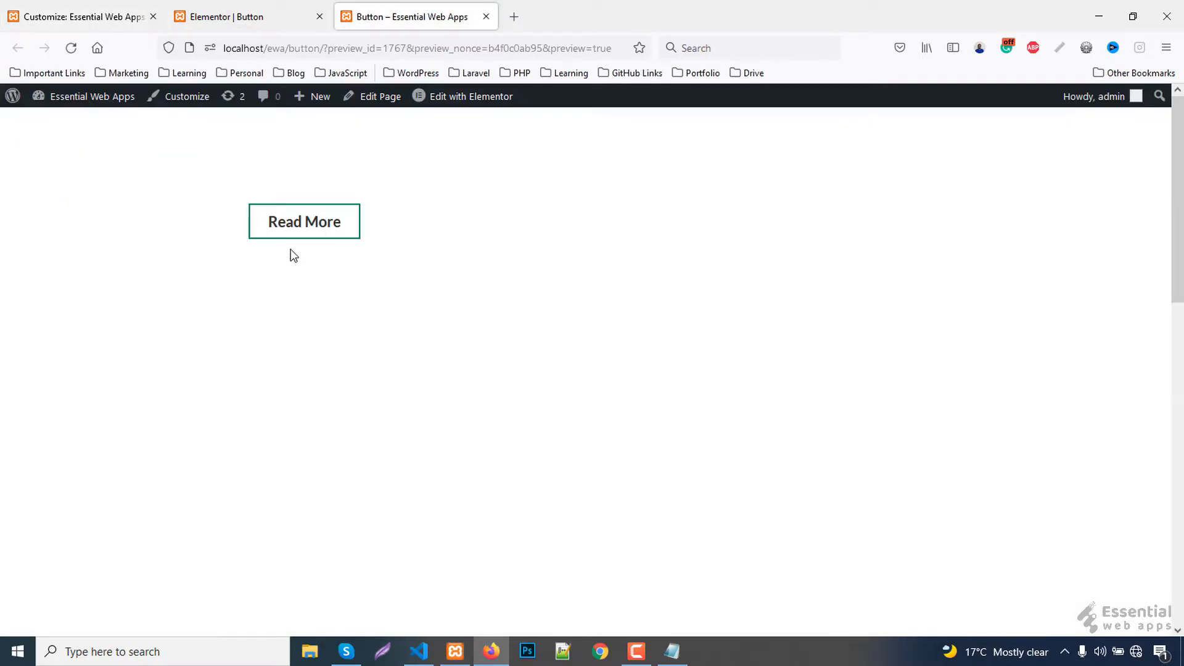
key("F12")
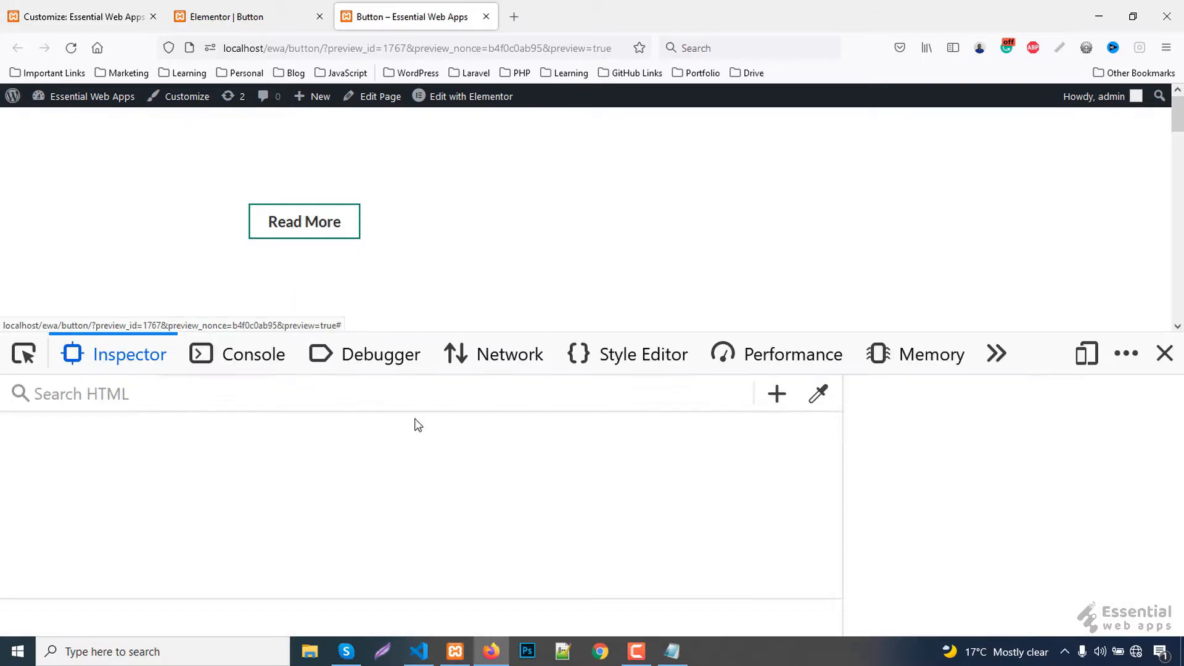
left_click(304, 221)
type(".btn a")
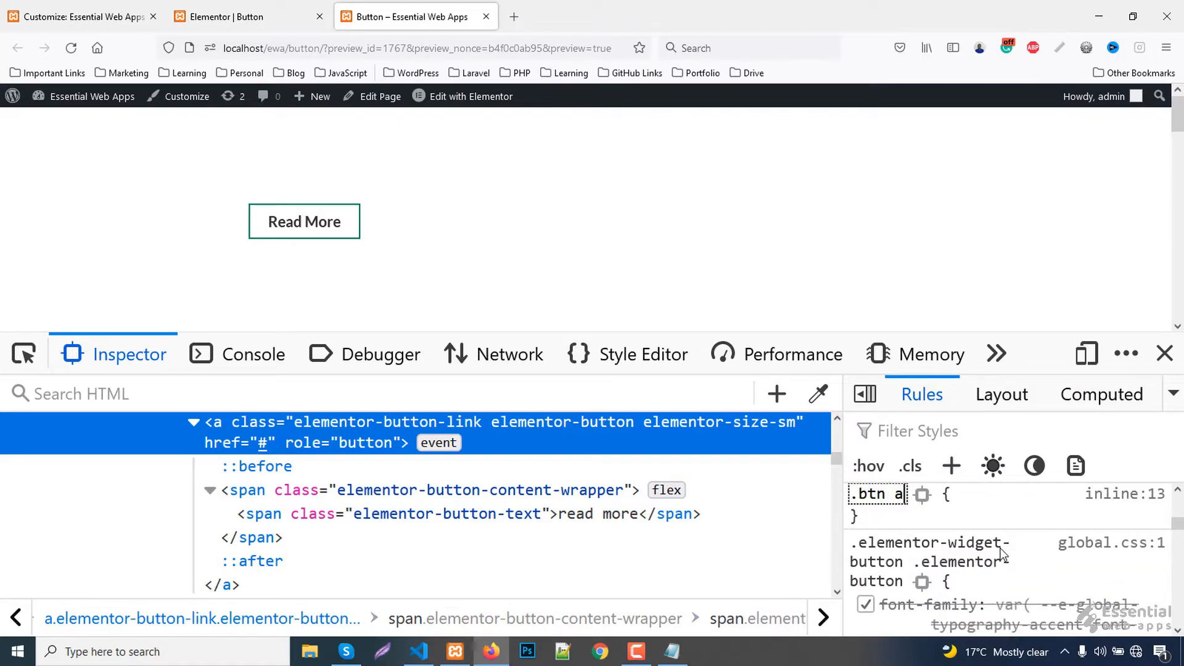
Step: Add a .btn a:hover::after rule with right and bottom -5px, and copy it over
type(":hover::after")
type("right:")
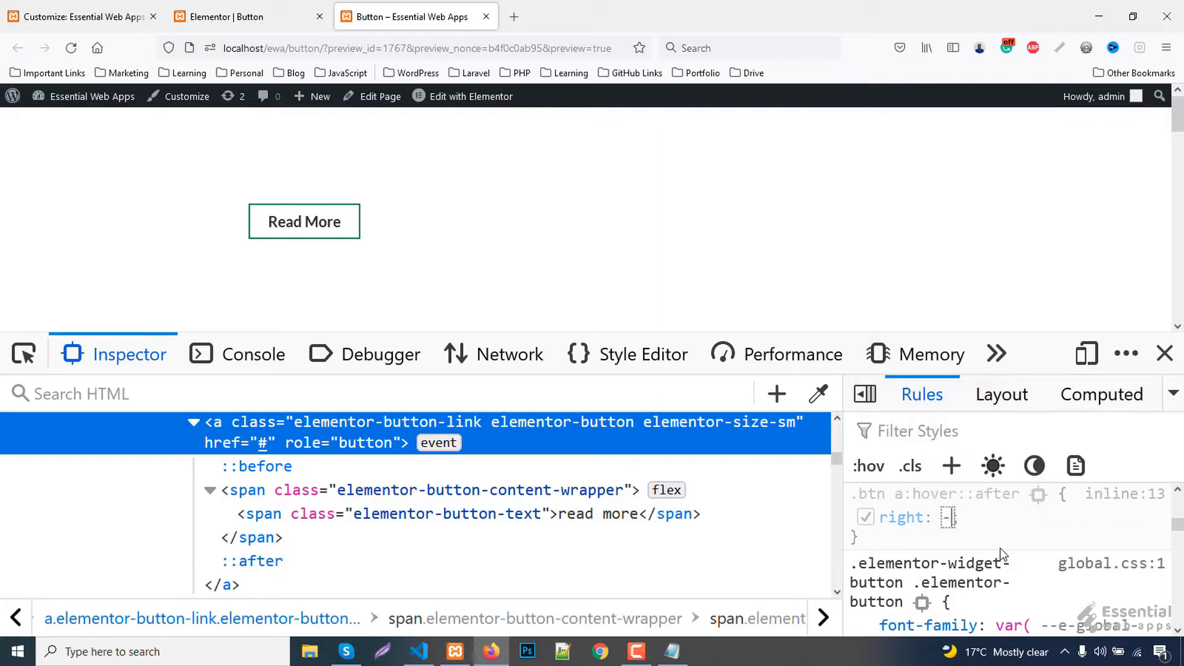
type("border")
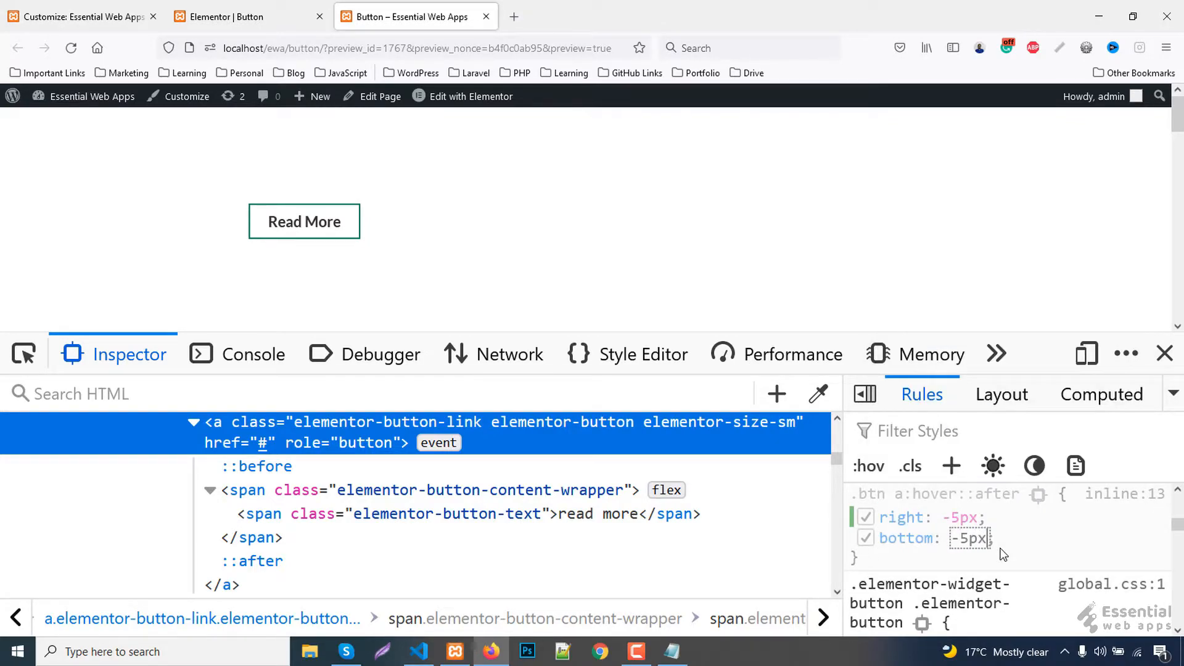
mouse_move(303, 222)
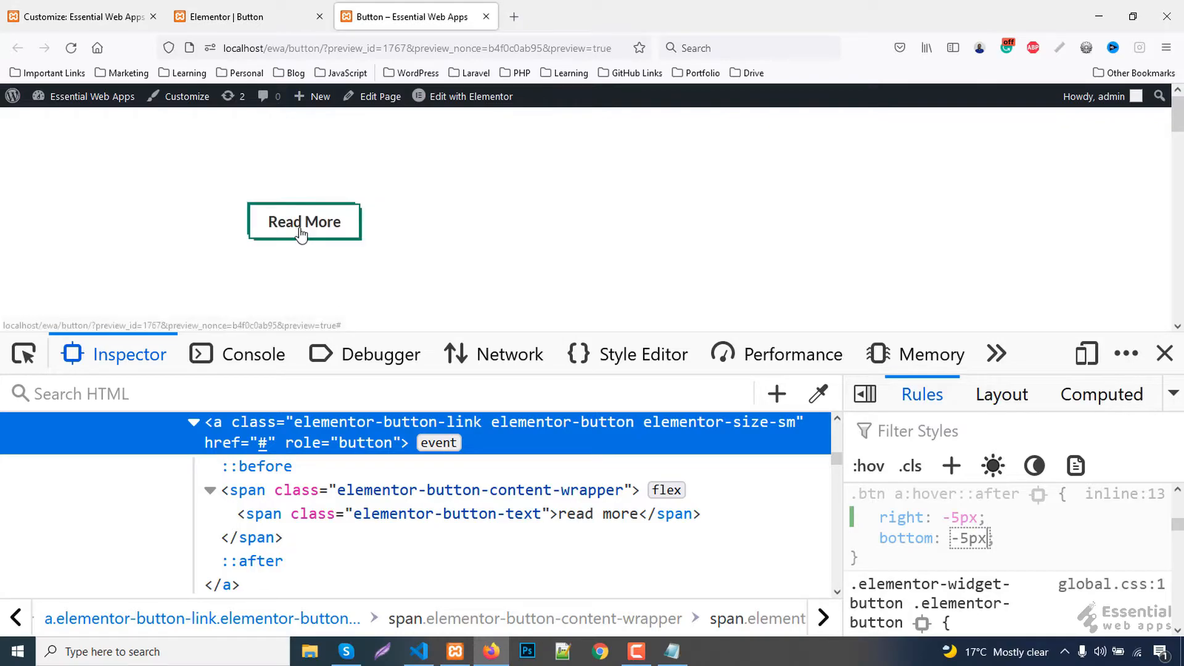
mouse_move(297, 259)
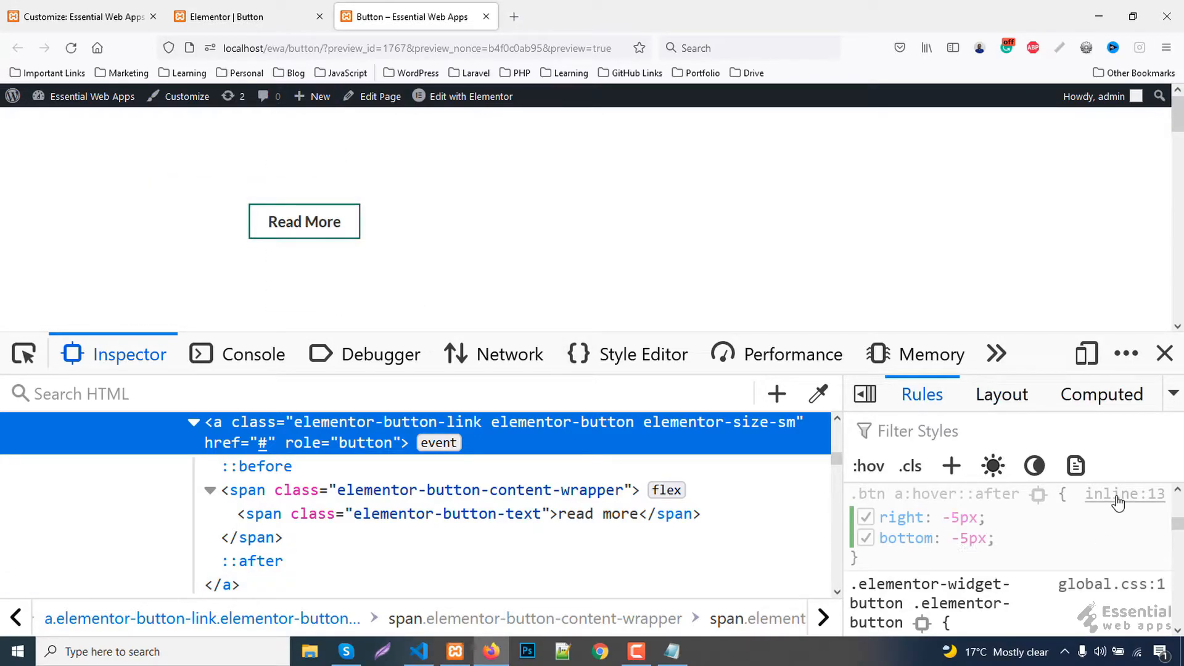
mouse_move(1125, 493)
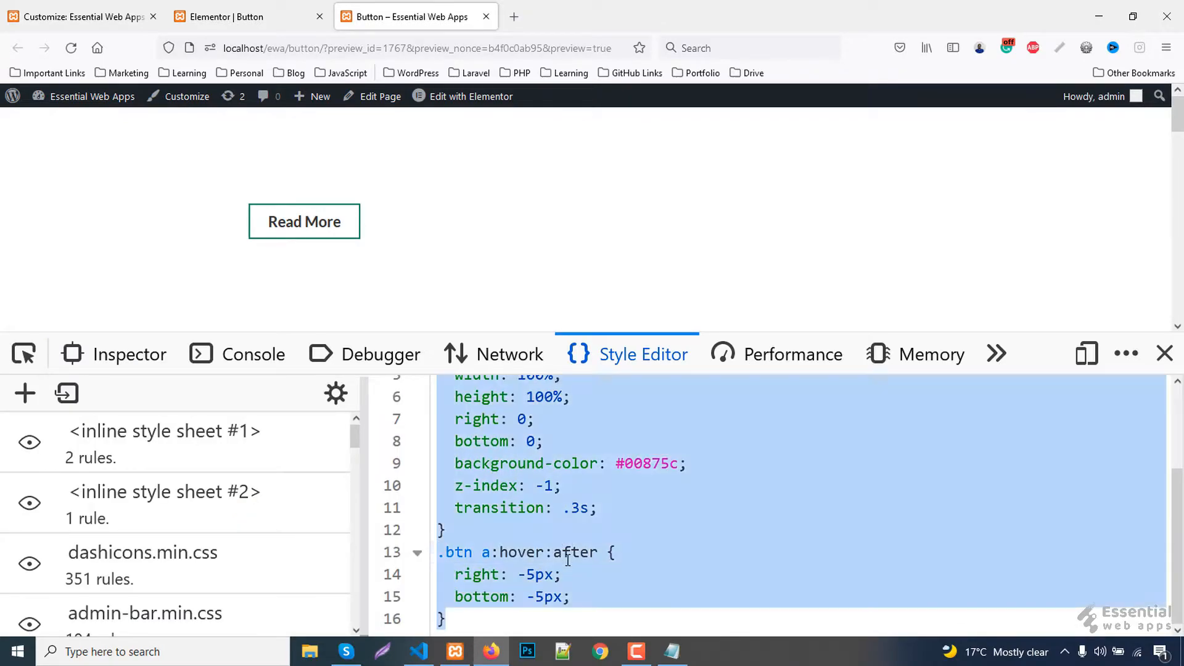
left_click(80, 16)
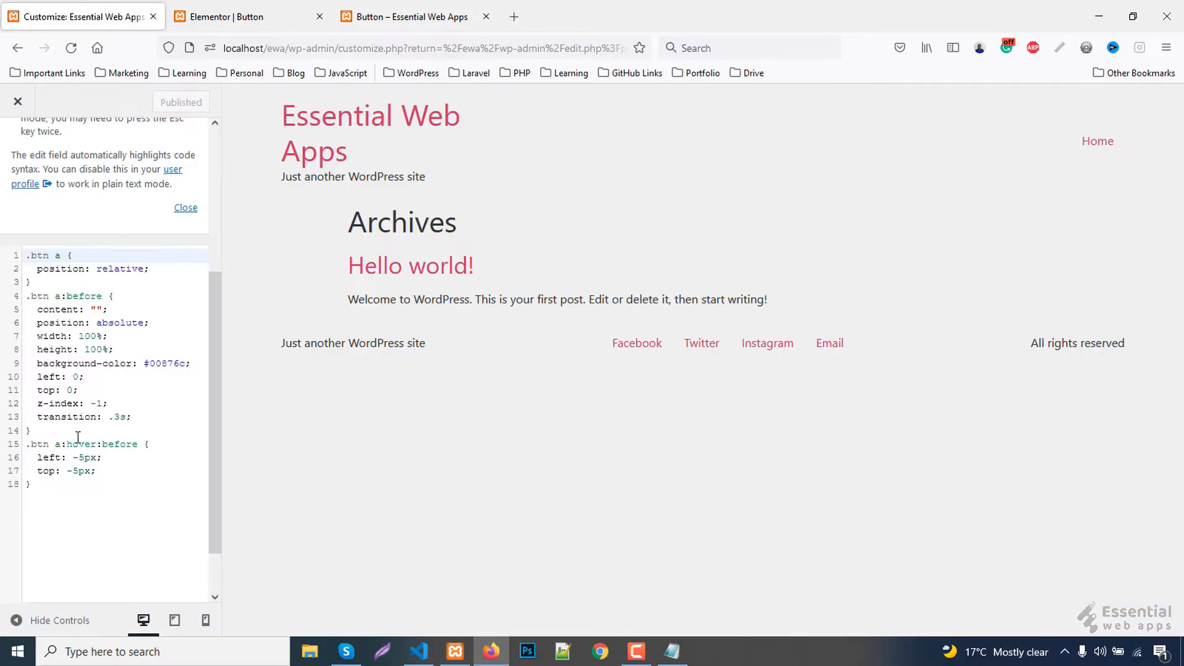
Step: Merge backdrop styles under '.btn a:before, .btn a:after', delete duplicates, move hover rules last
left_click(31, 484)
type(".b")
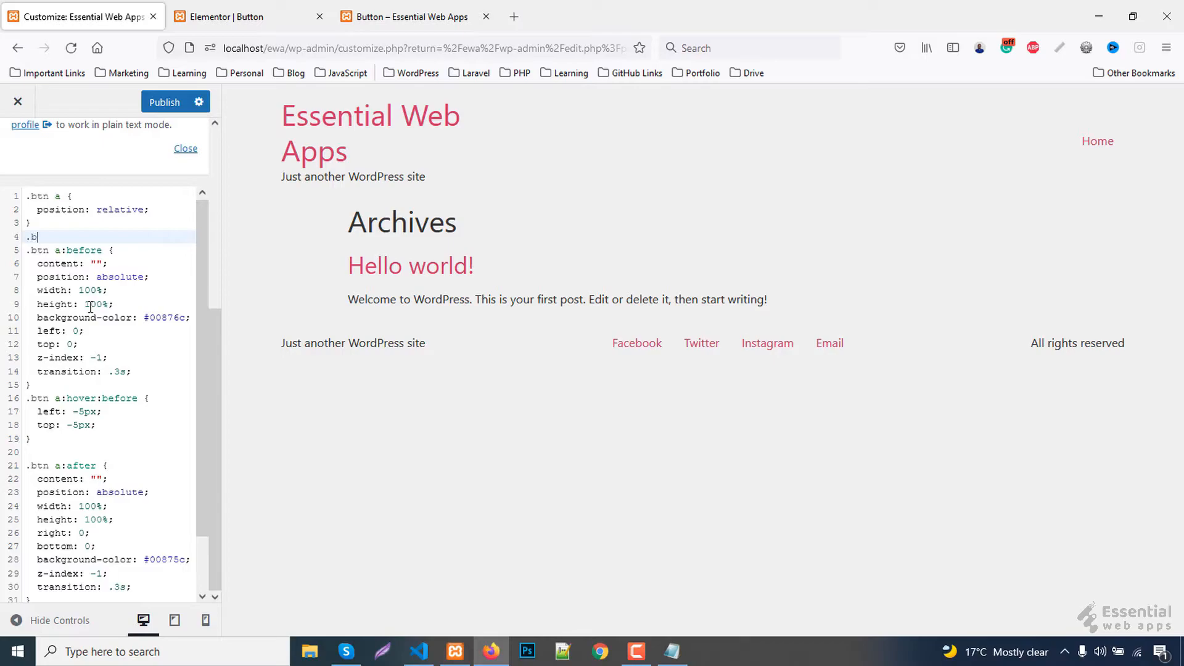
type("tn a:before,")
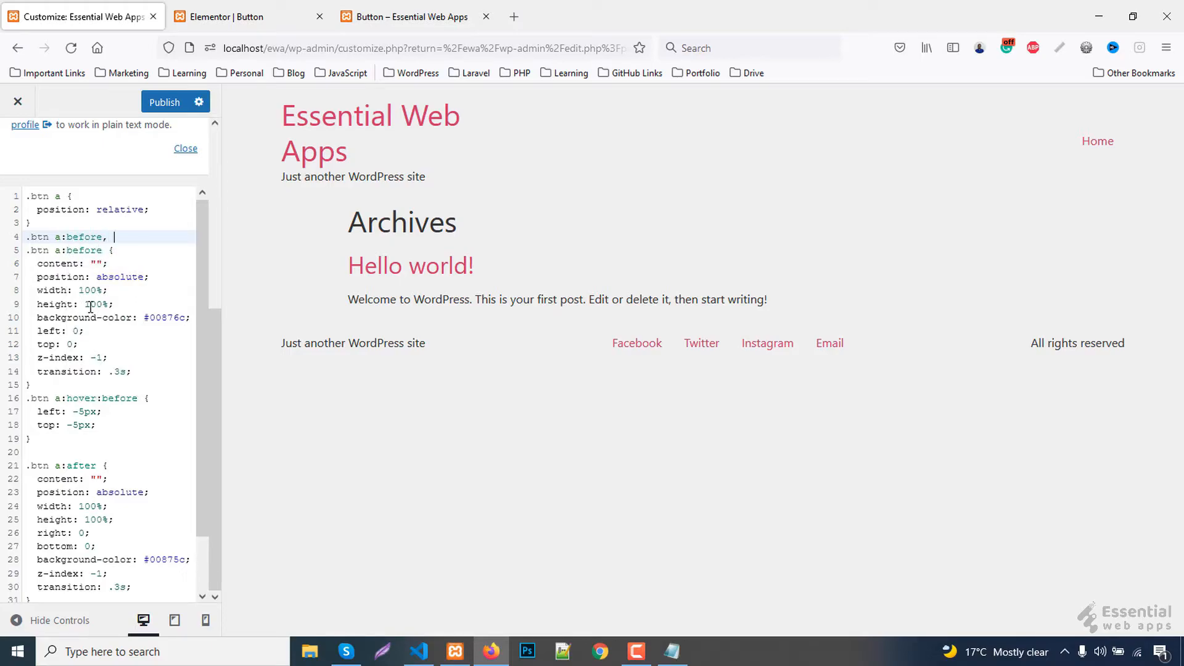
type(".btn a:after{")
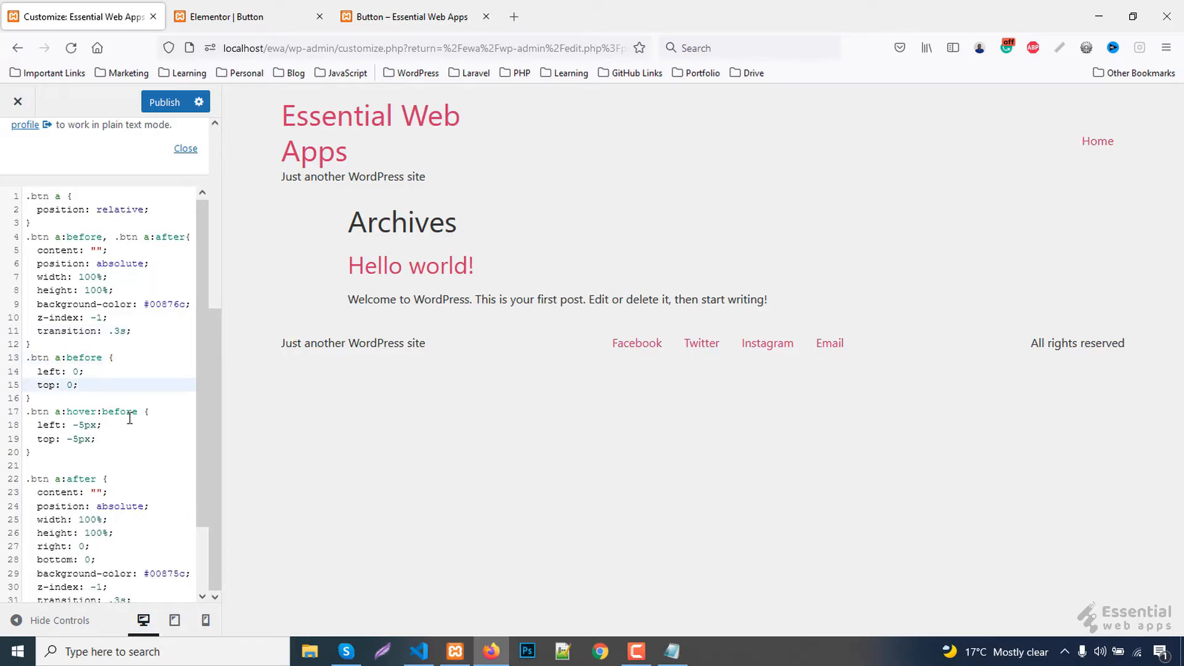
scroll("down", 3)
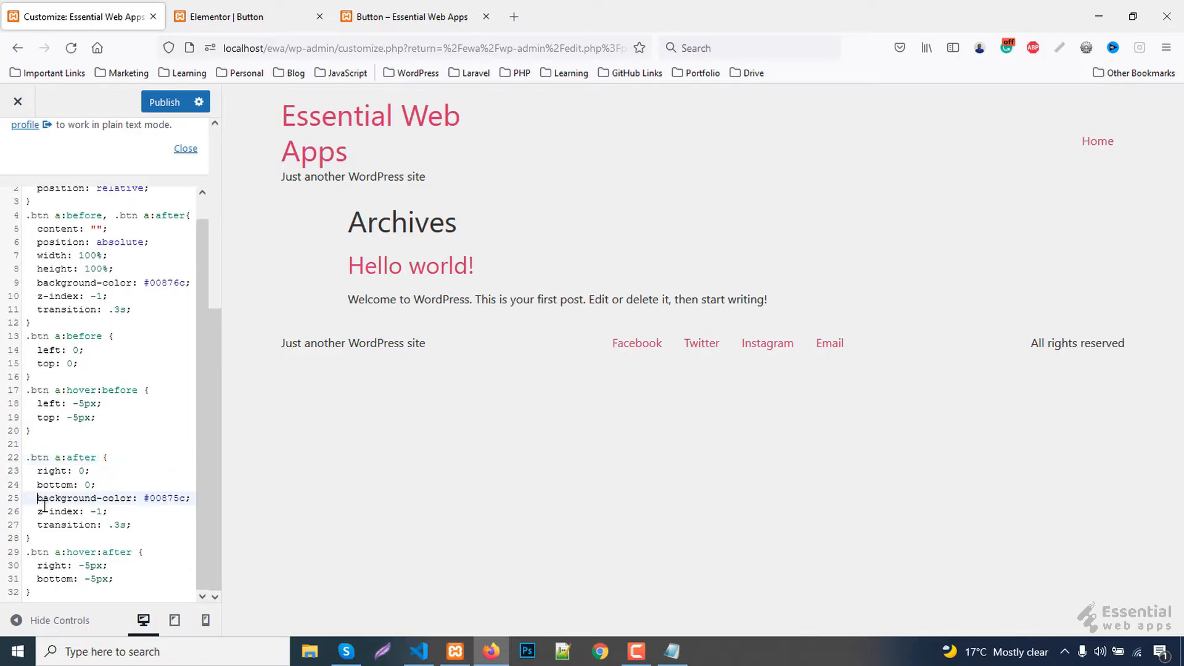
left_click(144, 521)
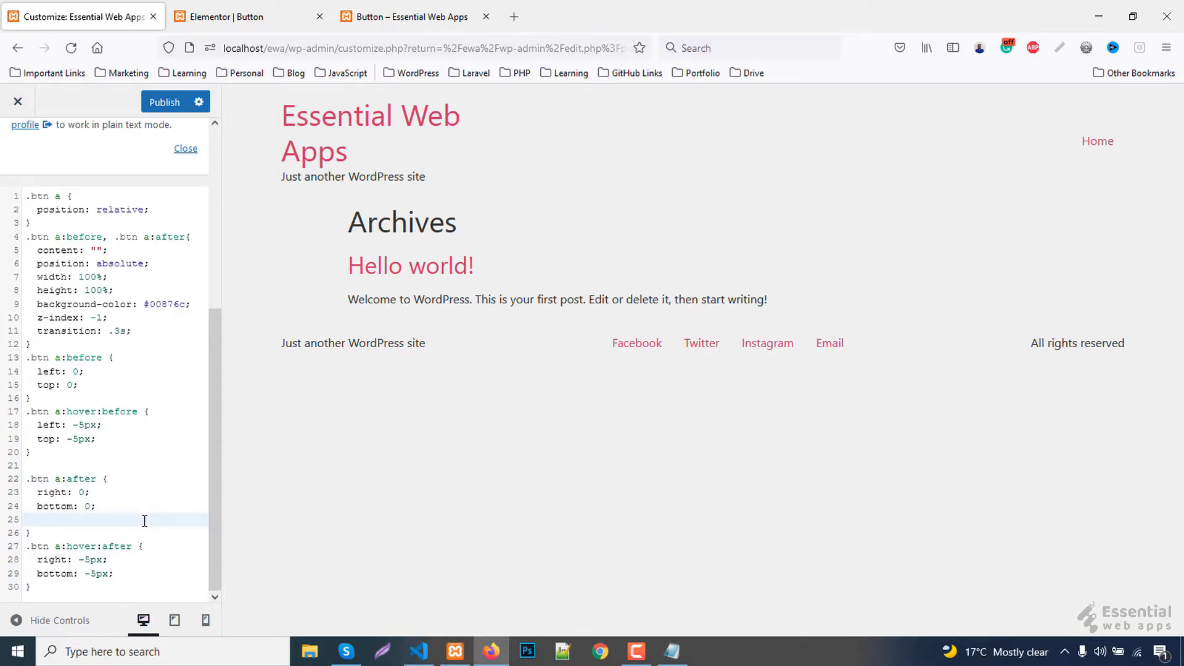
key("Backspace")
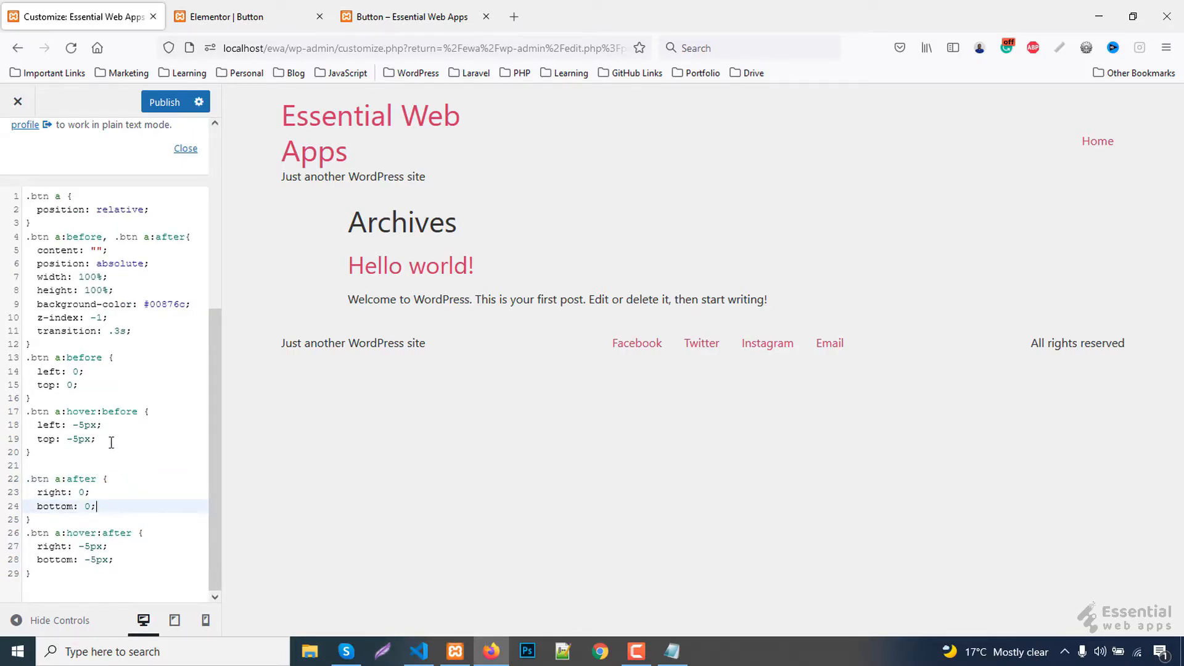
left_click(31, 452)
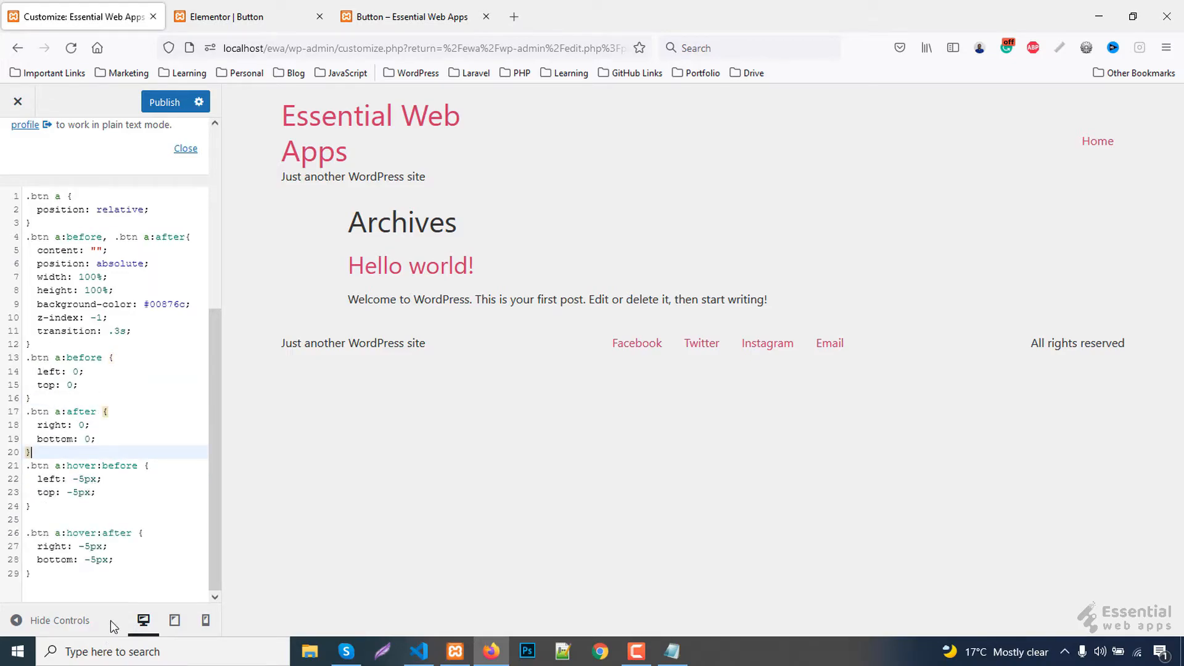
Step: Publish the merged CSS, check Read More's hover offset in the reloaded preview, and close DevTools
left_click(164, 102)
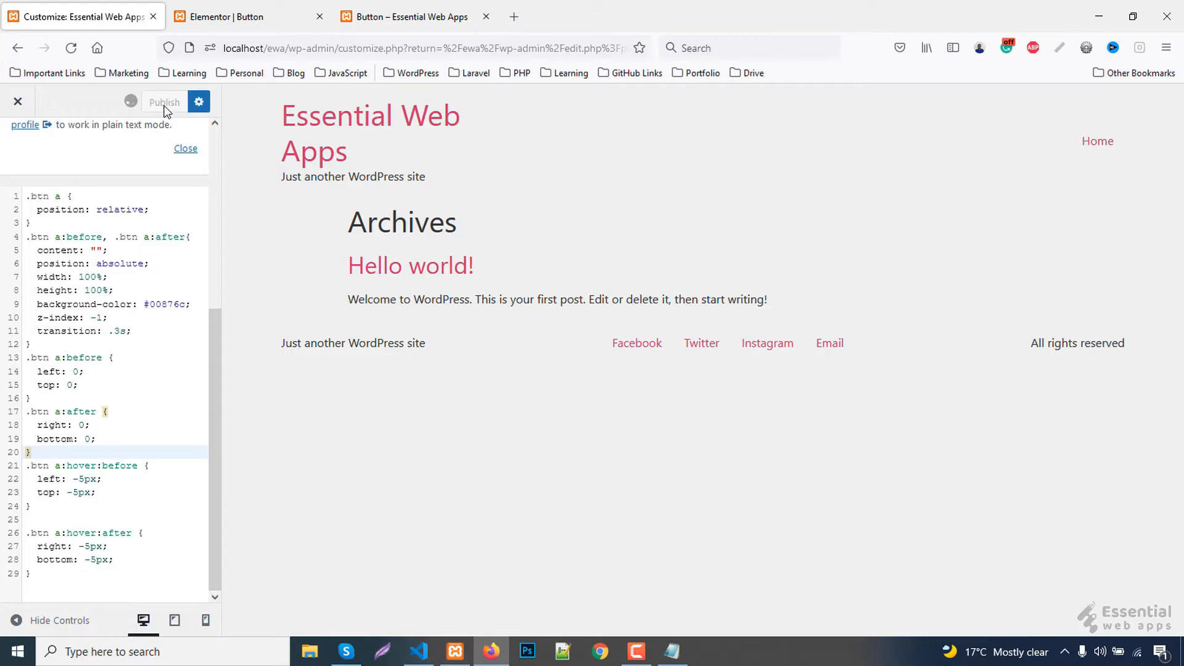
left_click(407, 17)
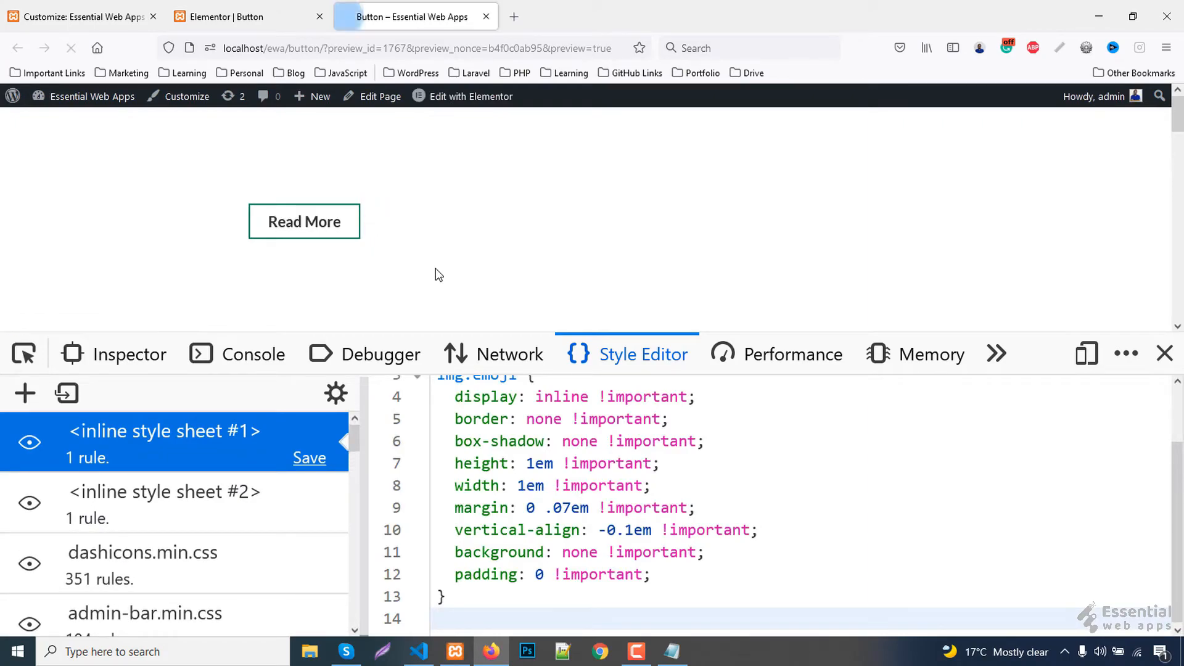
mouse_move(305, 221)
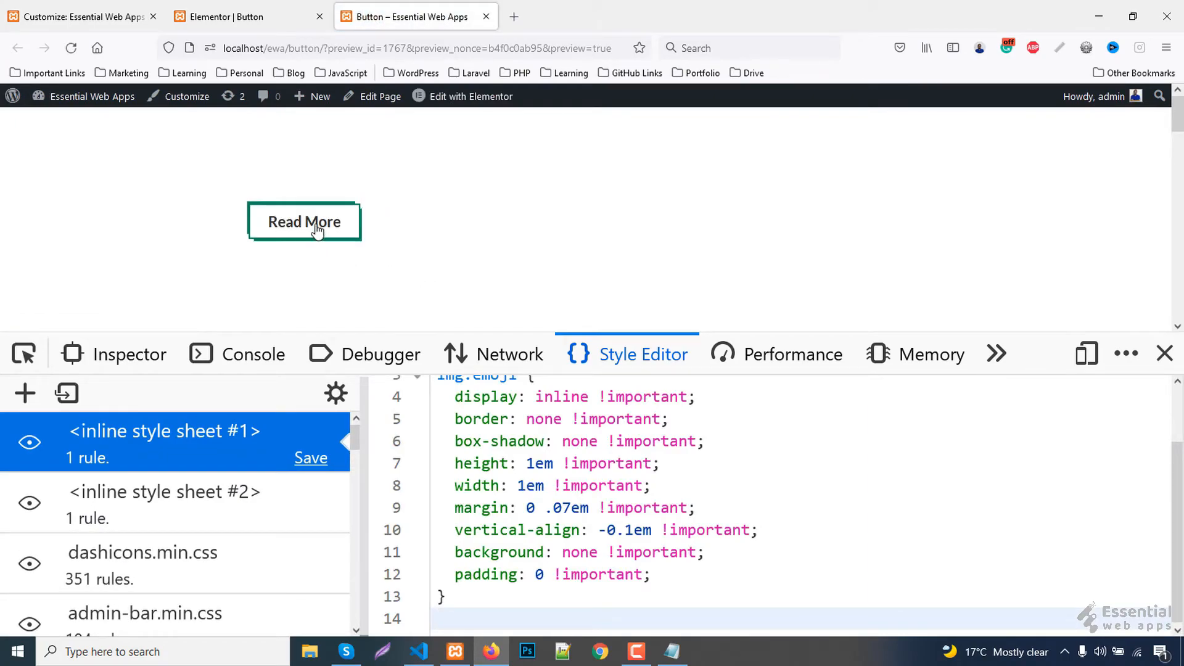
mouse_move(1165, 353)
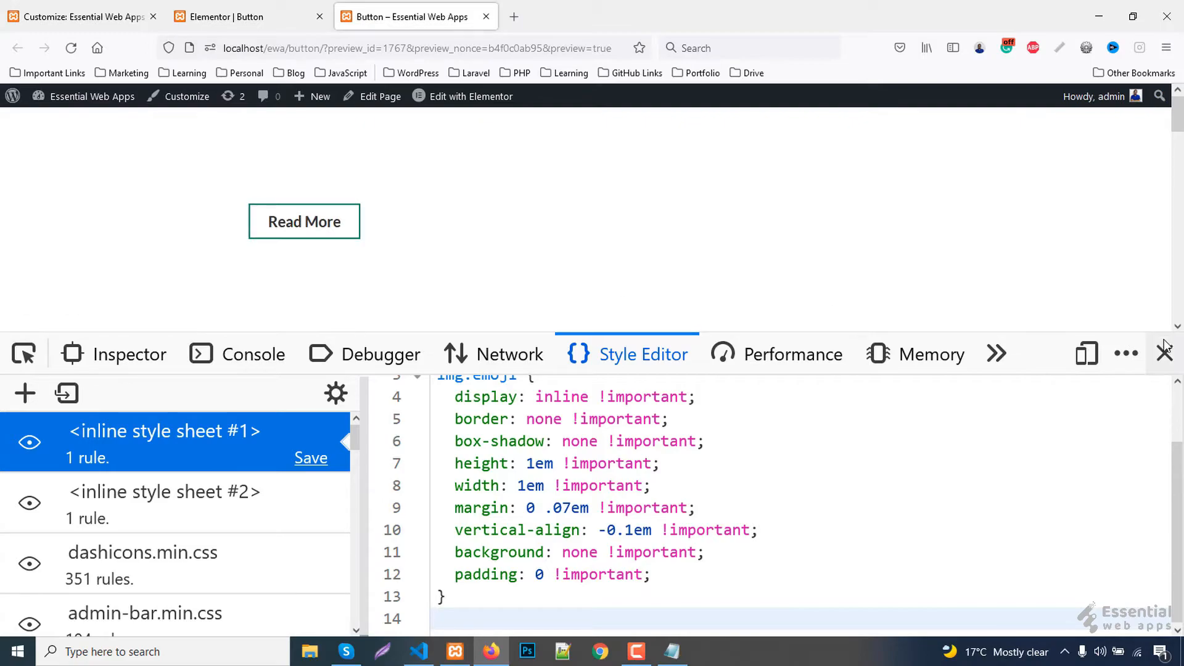
left_click(249, 16)
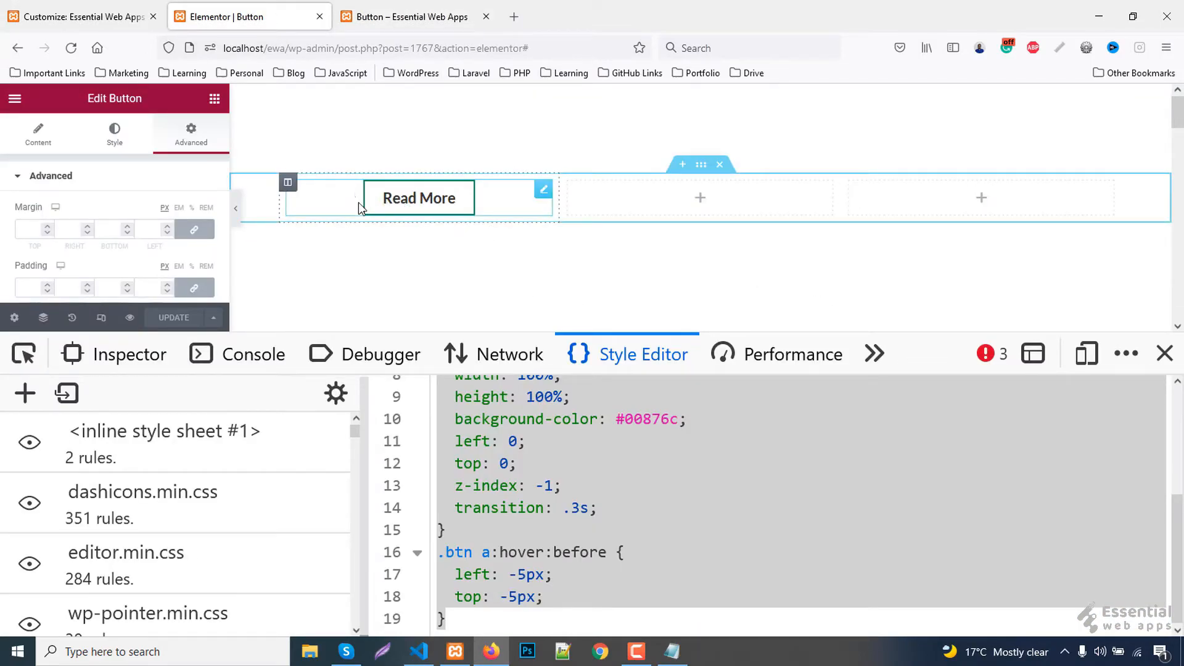
Step: Duplicate the Read More button into the third column and begin editing the copy's label
right_click(418, 198)
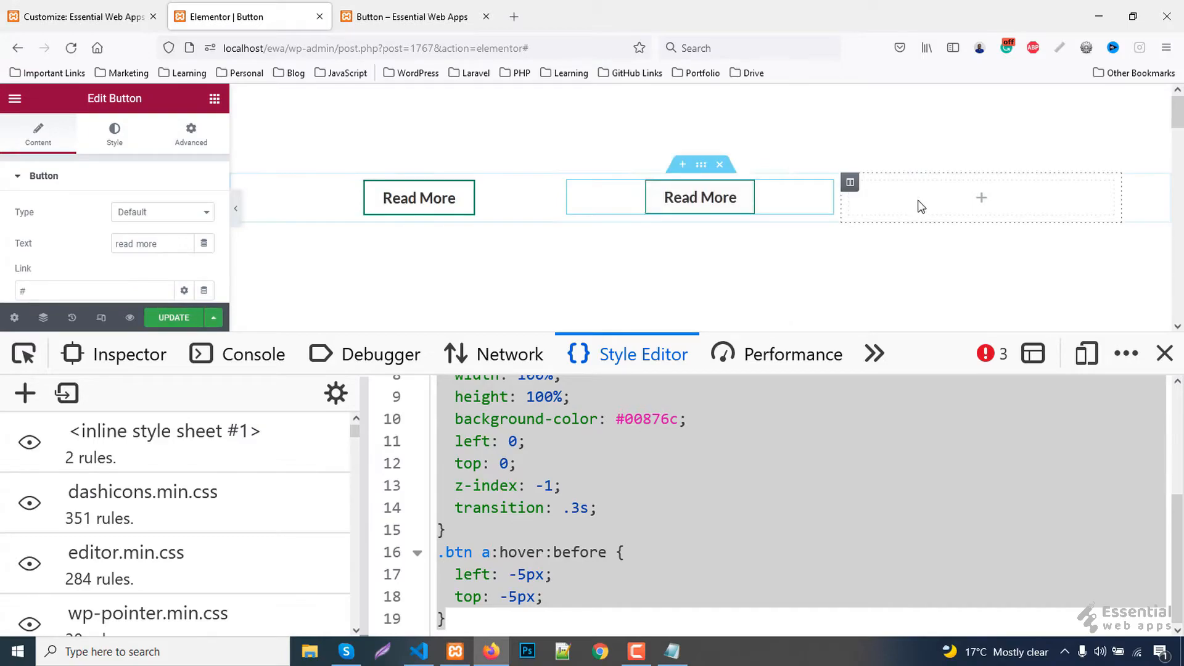
left_click(981, 198)
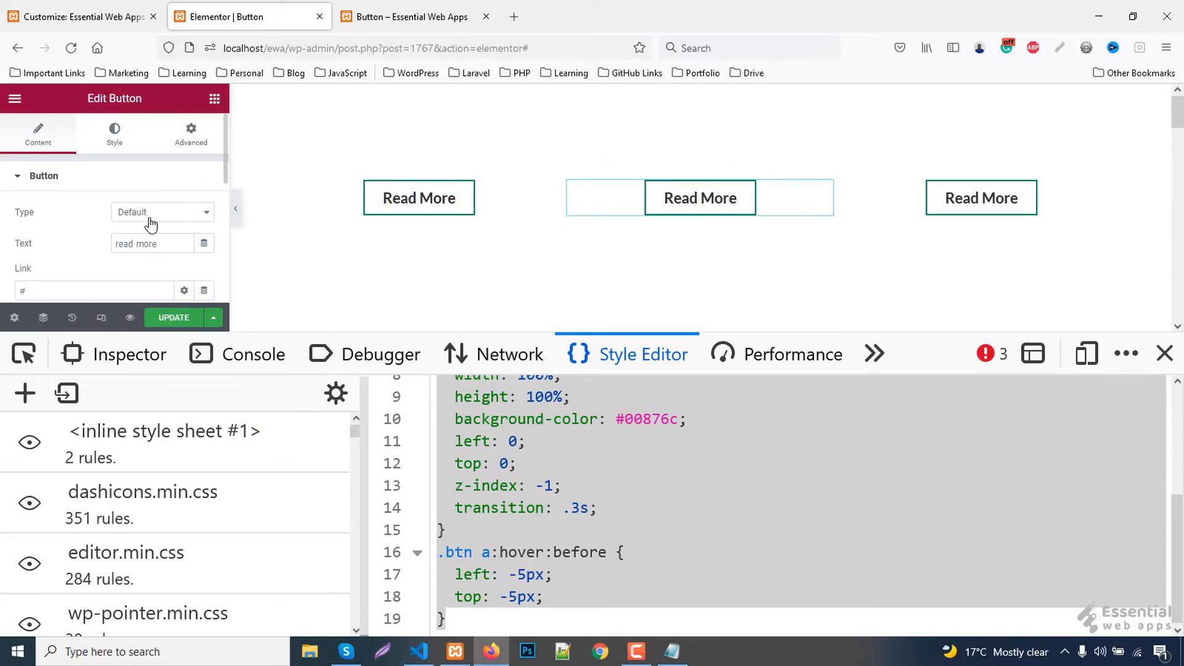
left_click(151, 243)
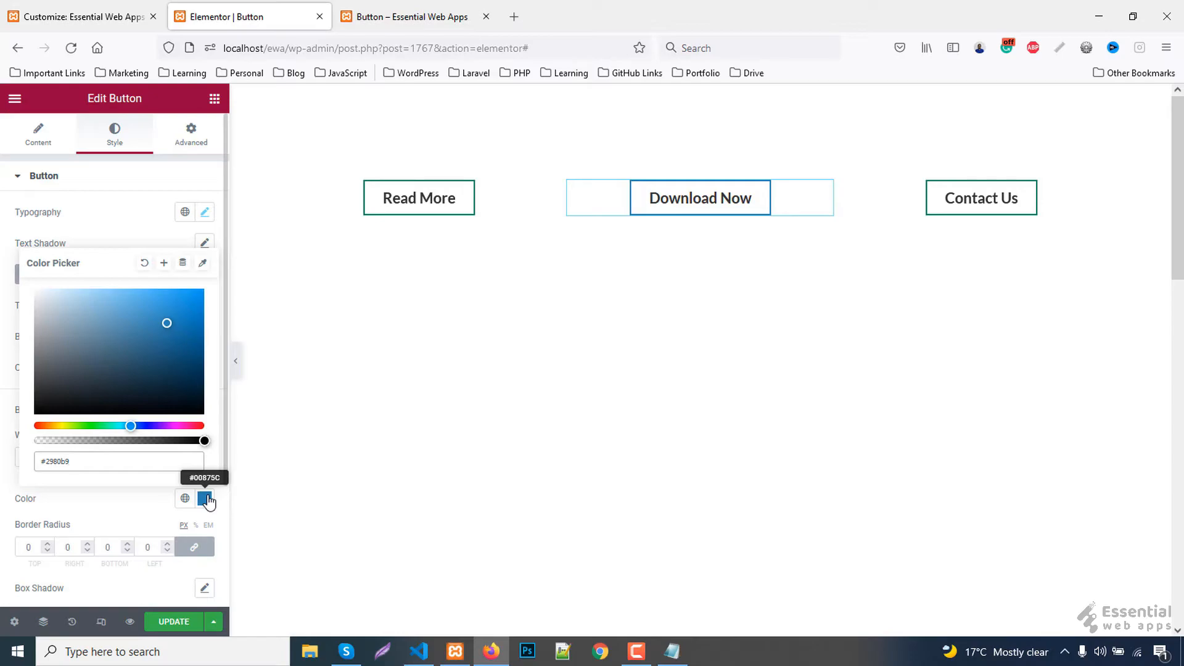
Step: Give Download Now the CSS classes 'btn btn--style2', then go to the Customizer
left_click(680, 245)
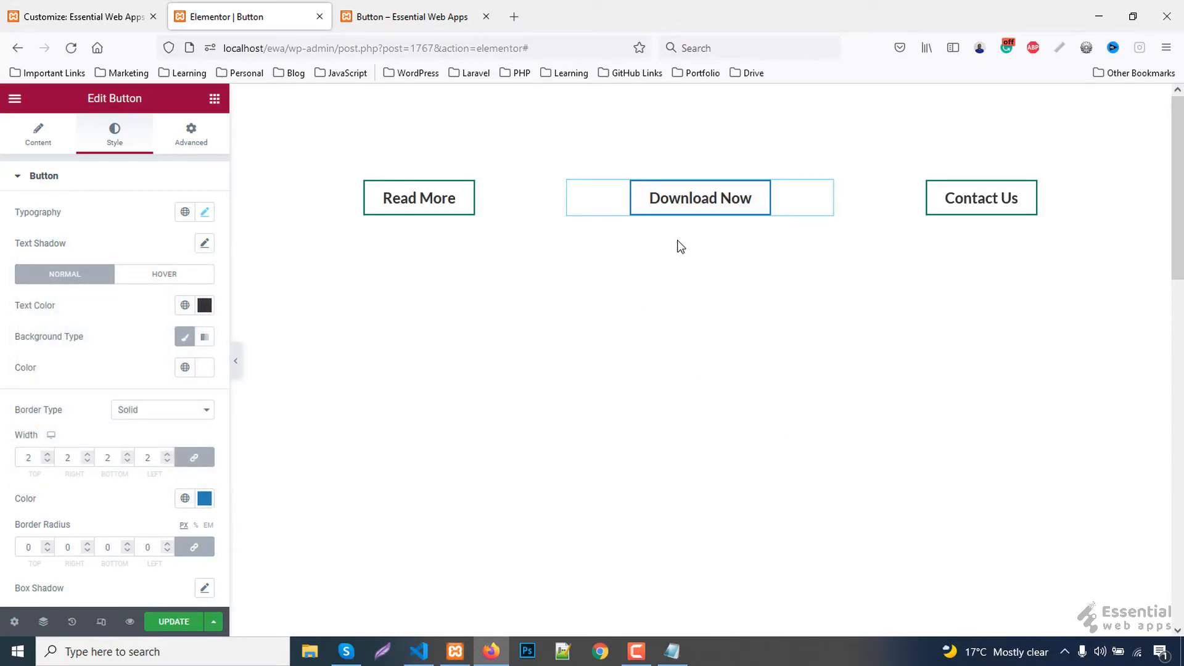
mouse_move(293, 222)
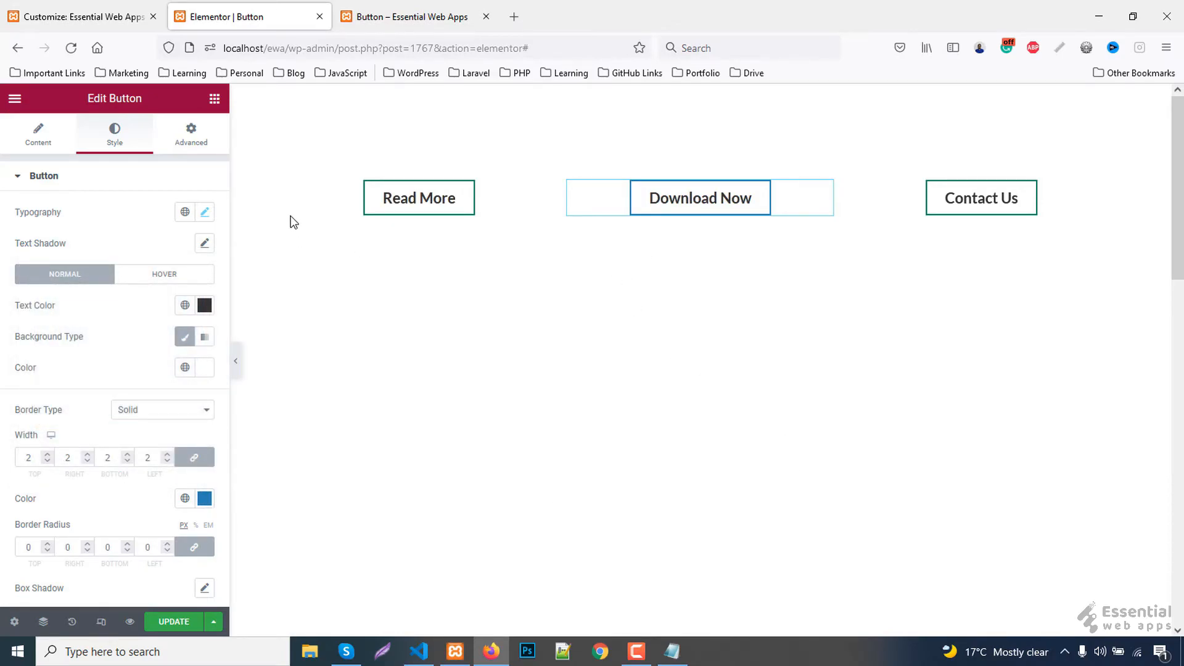
left_click(191, 134)
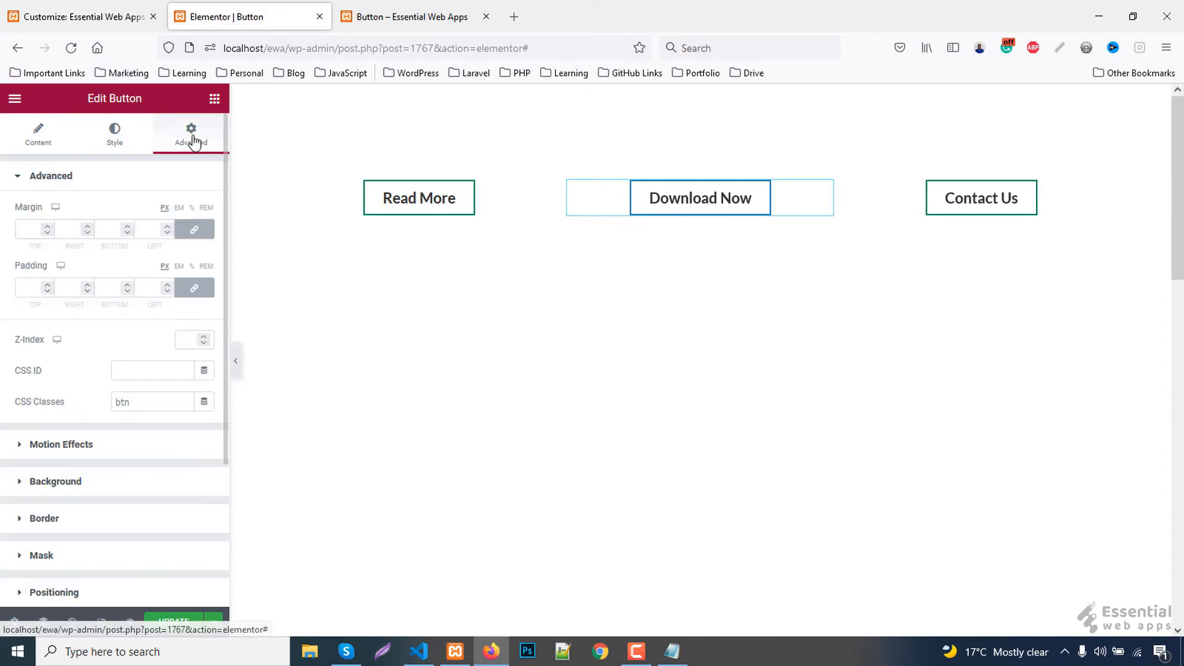
left_click(151, 400)
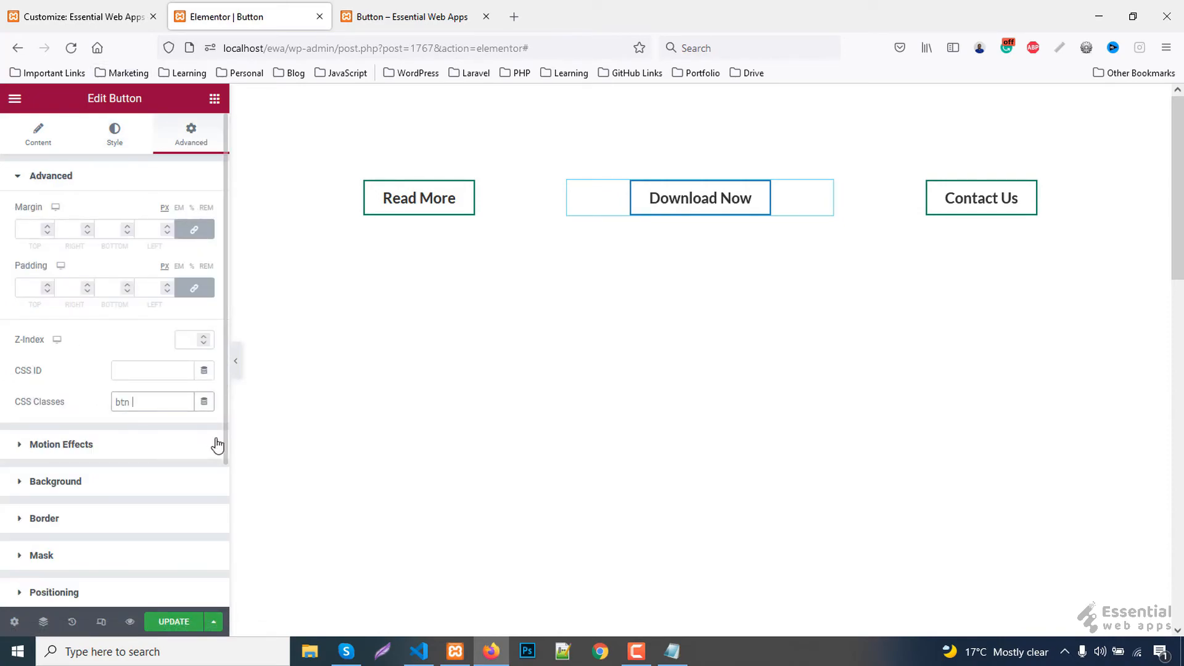
type("btn--style")
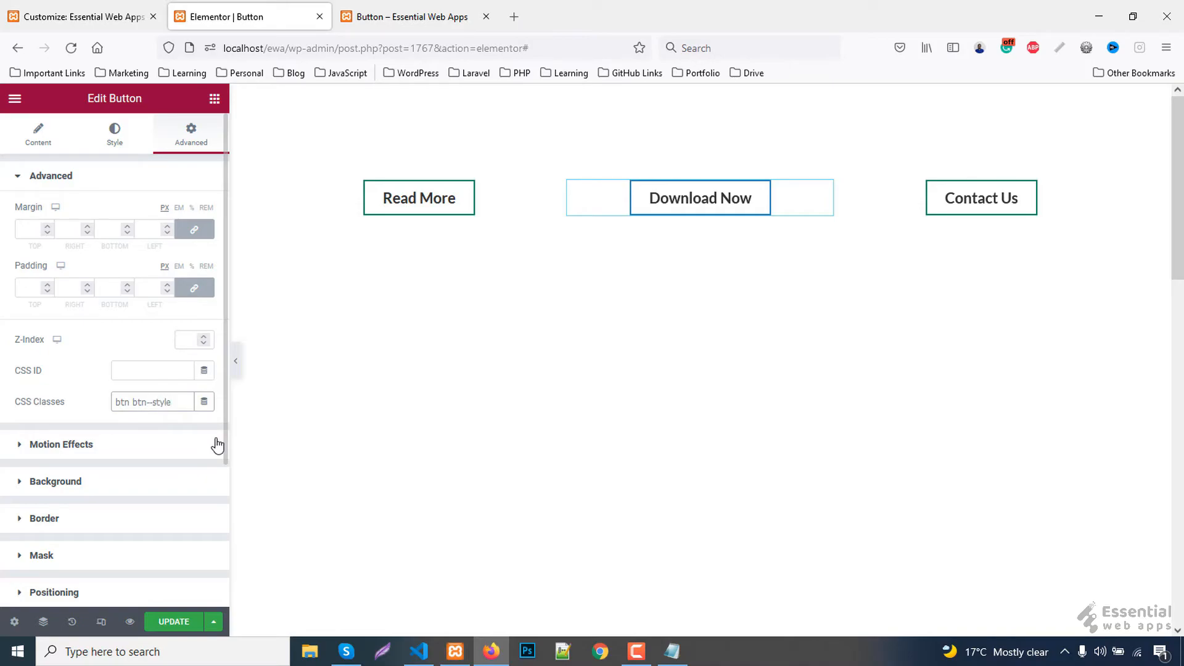
type("2")
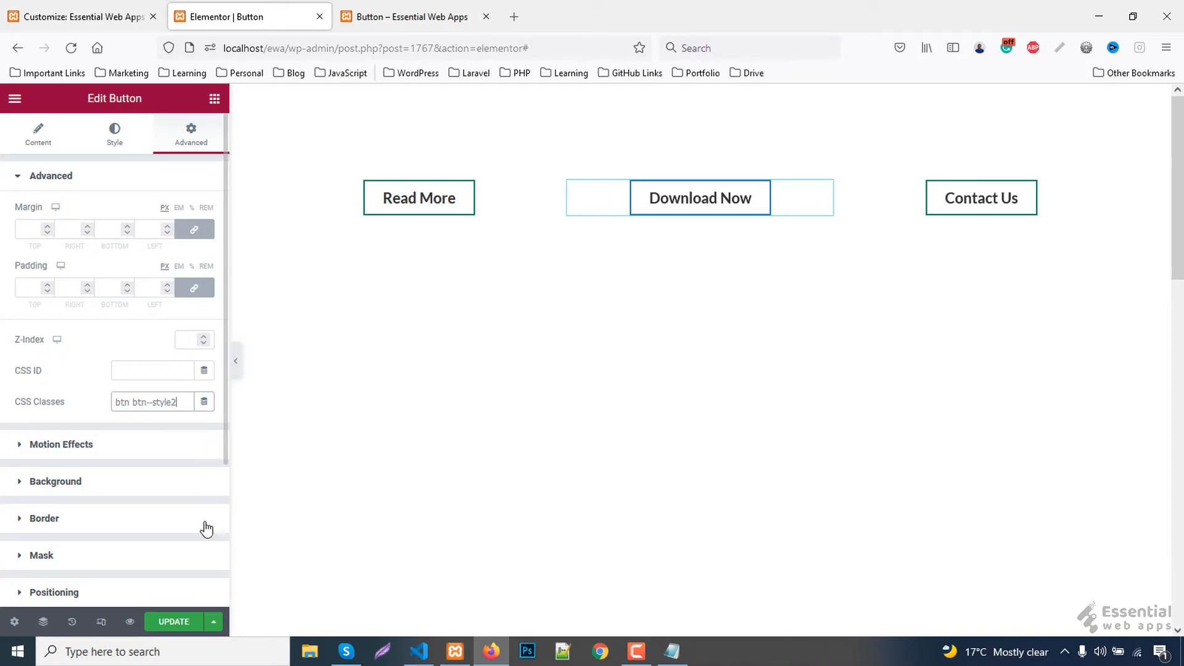
left_click(80, 17)
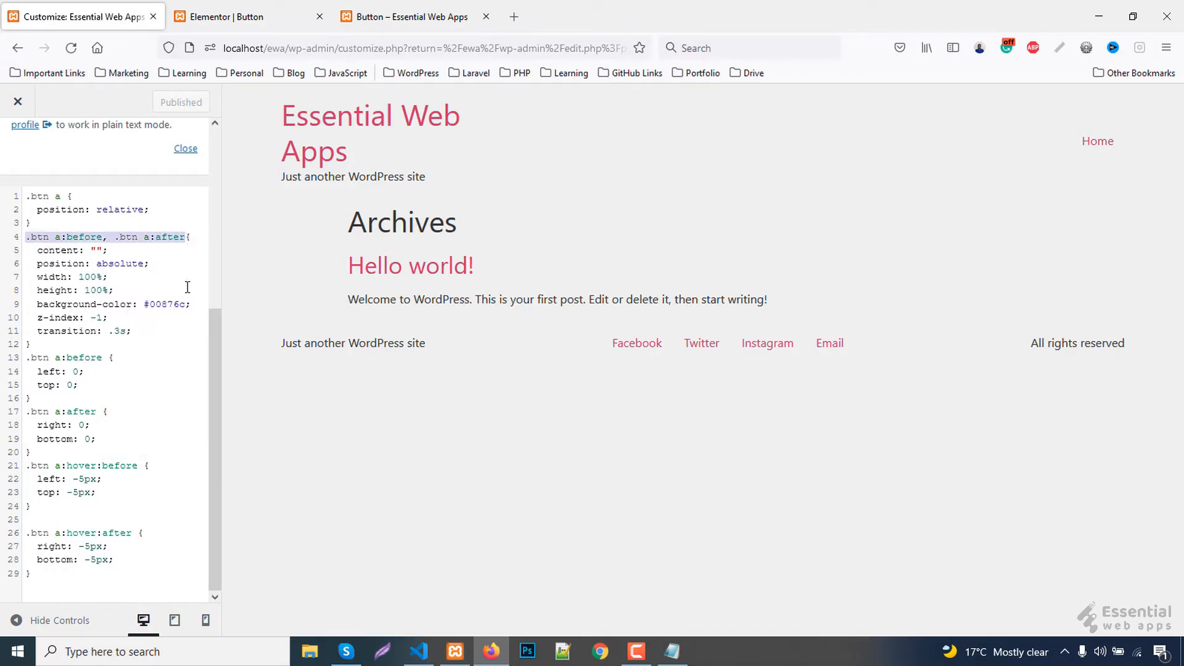
Step: Start a .btn.btn--style2 before/after rule with a background property in Additional CSS
left_click(76, 363)
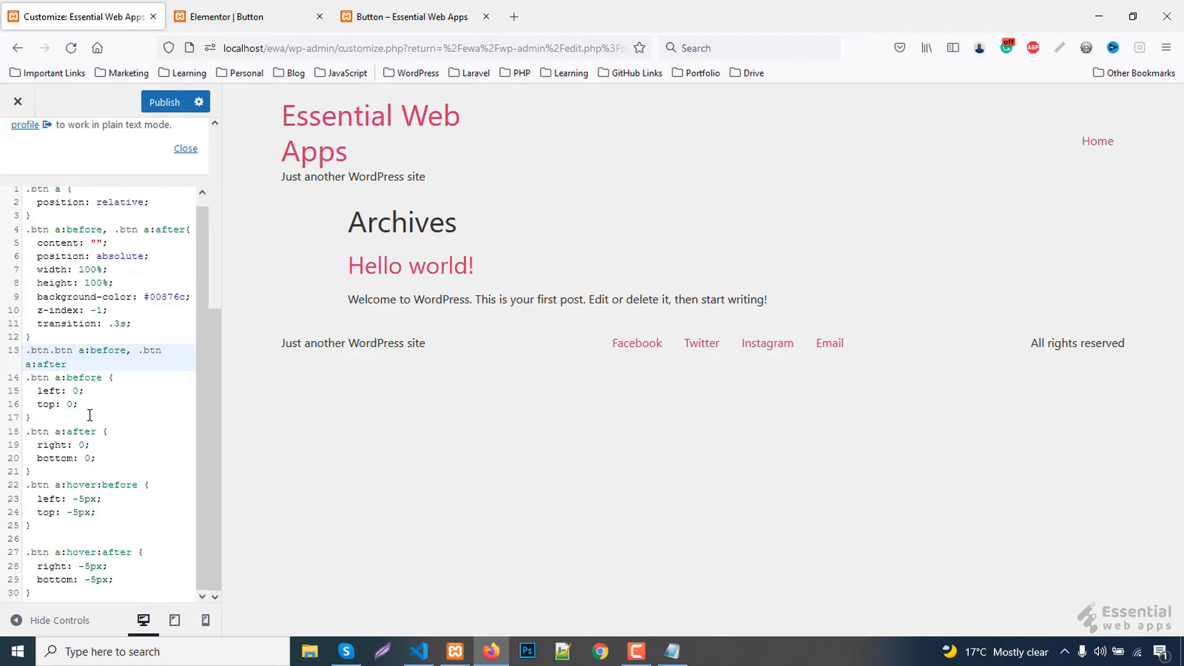
type("--styl")
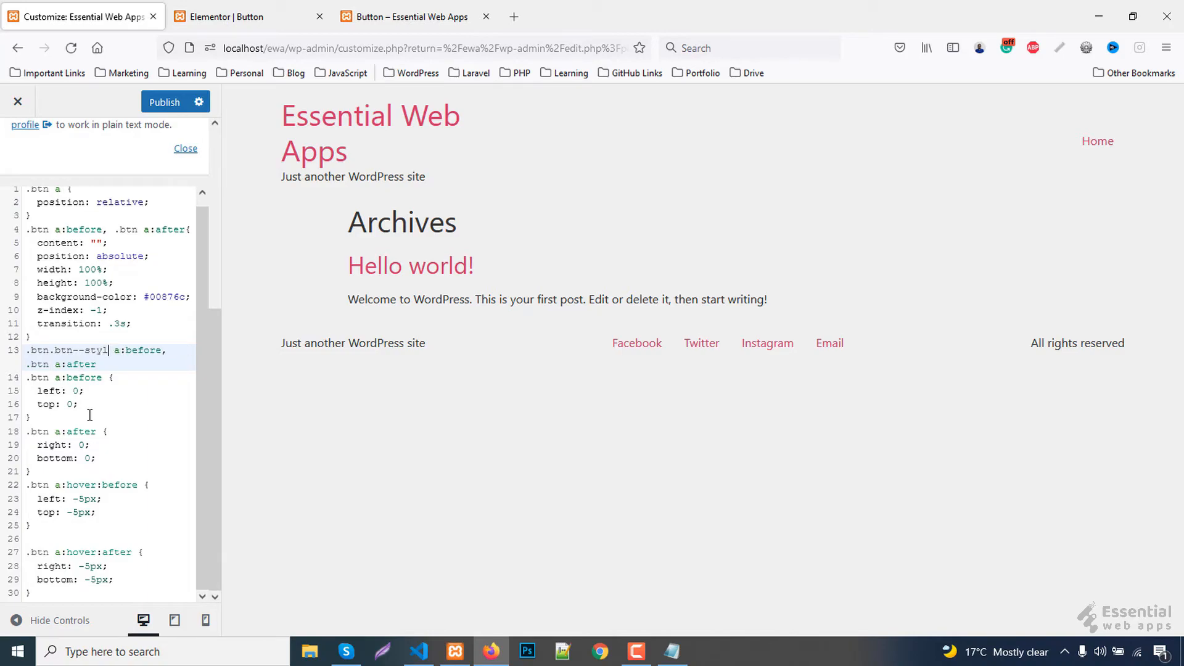
type("e2")
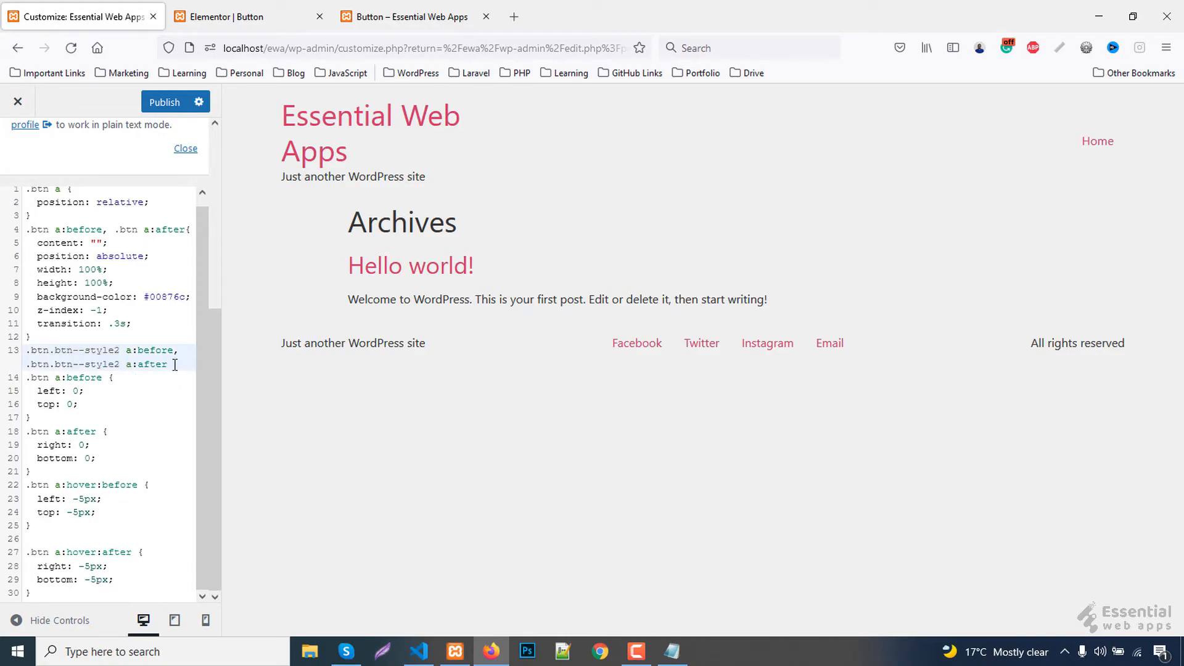
type("{}")
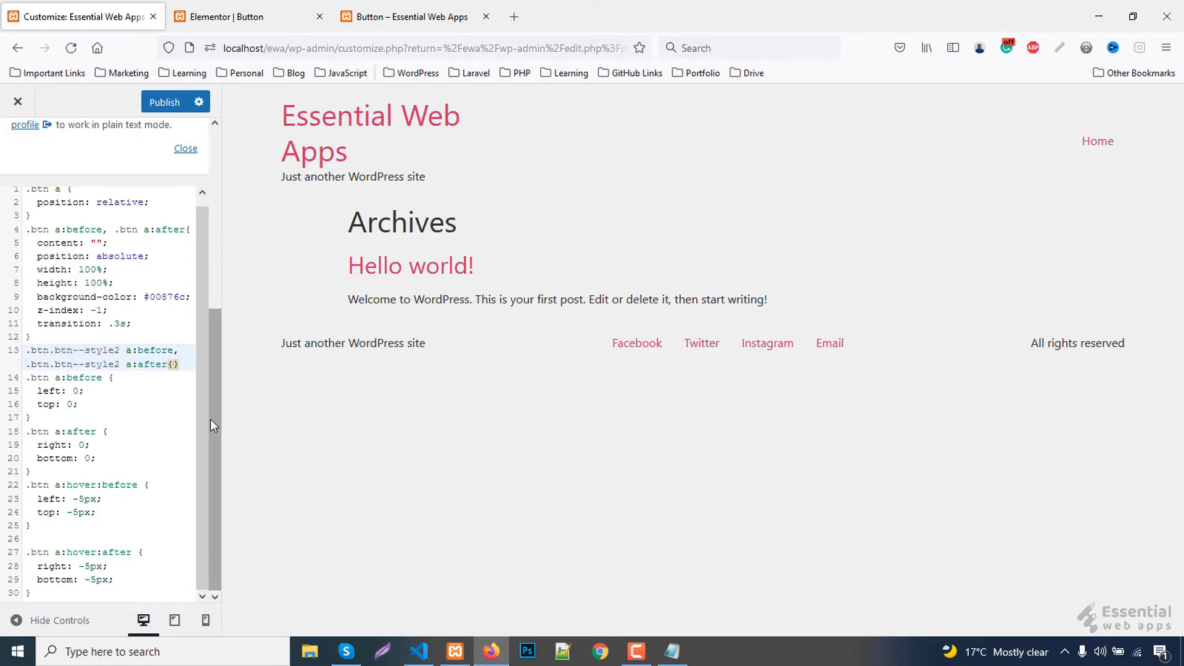
type("background-color:")
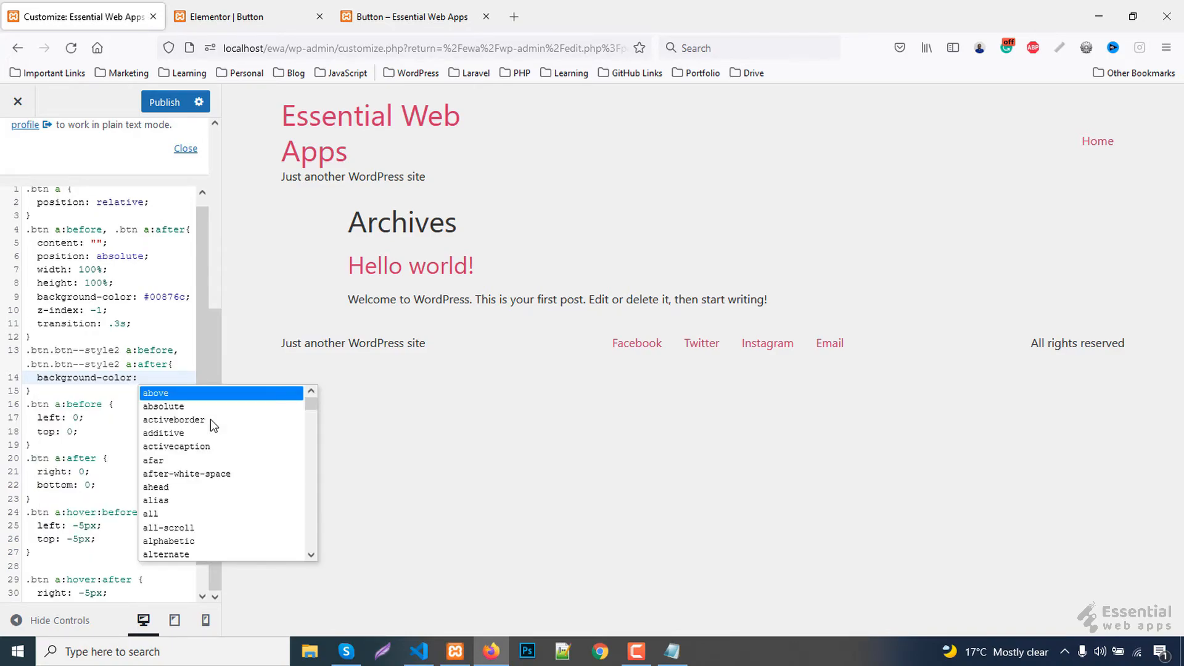
Step: Fetch the #2980B9 blue from Download Now's border colour for the CSS rule
left_click(241, 17)
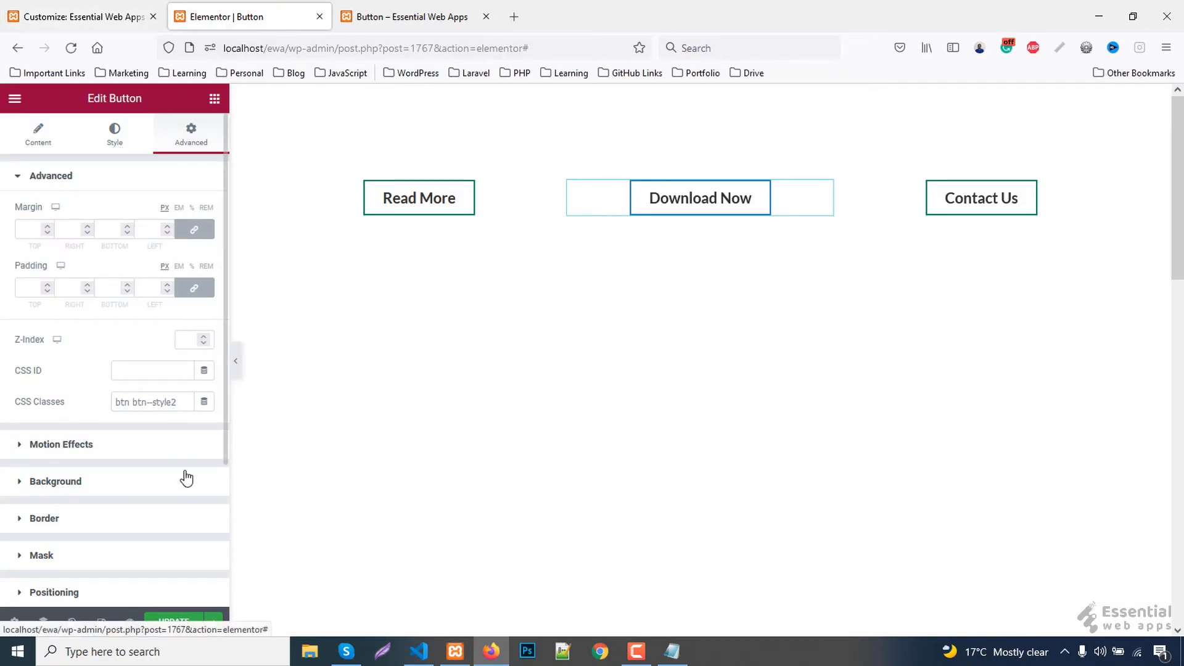
left_click(114, 134)
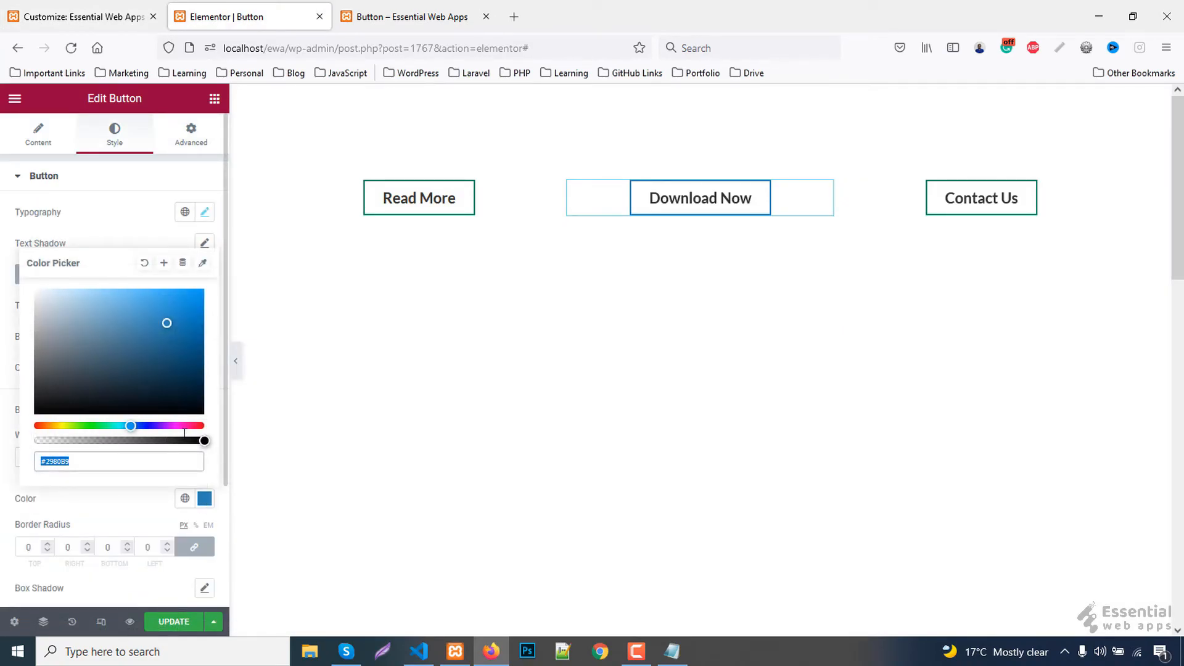
left_click(80, 16)
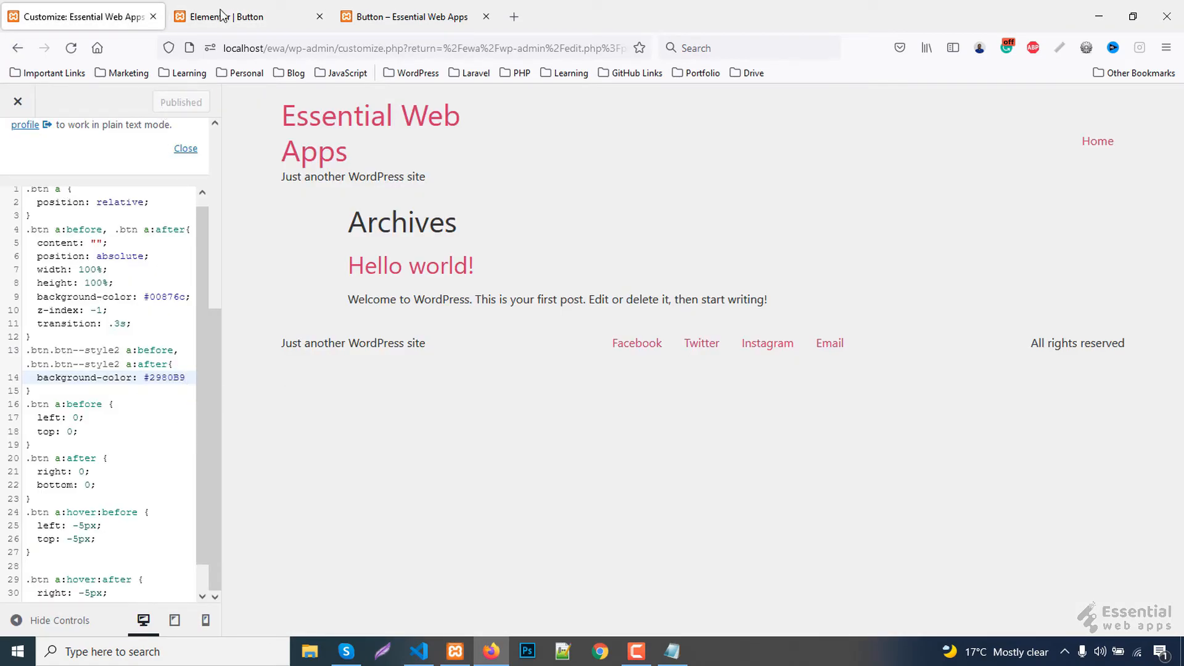
left_click(242, 16)
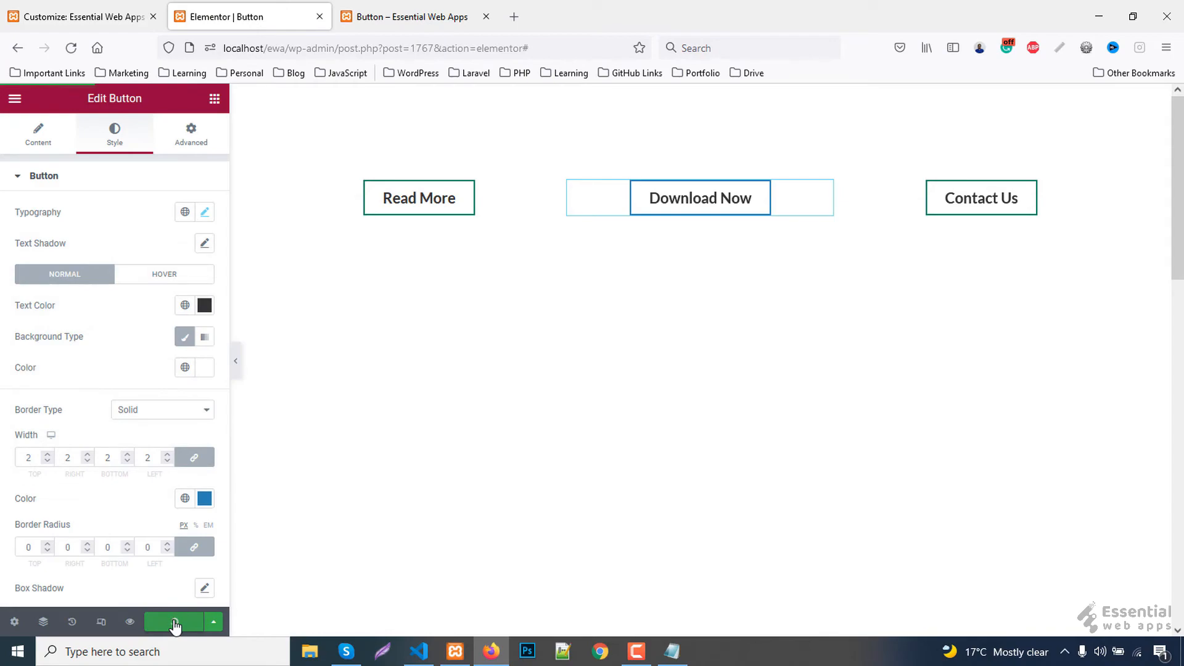
Step: Update the page and view the three outlined buttons in the preview
left_click(413, 17)
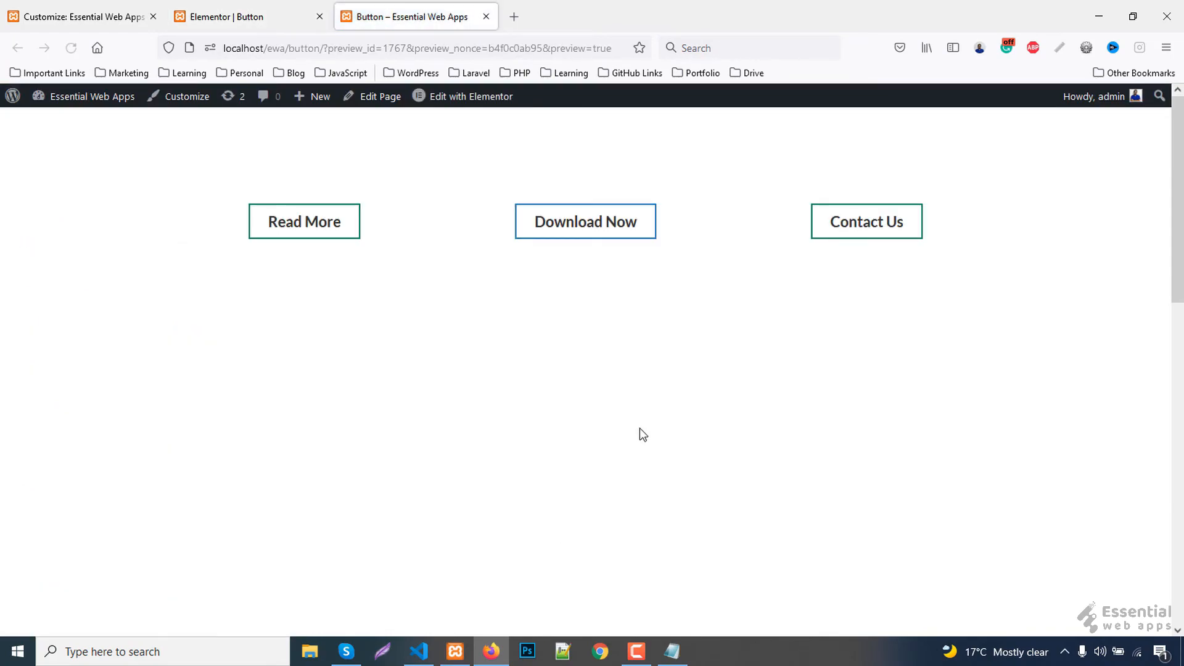
mouse_move(585, 221)
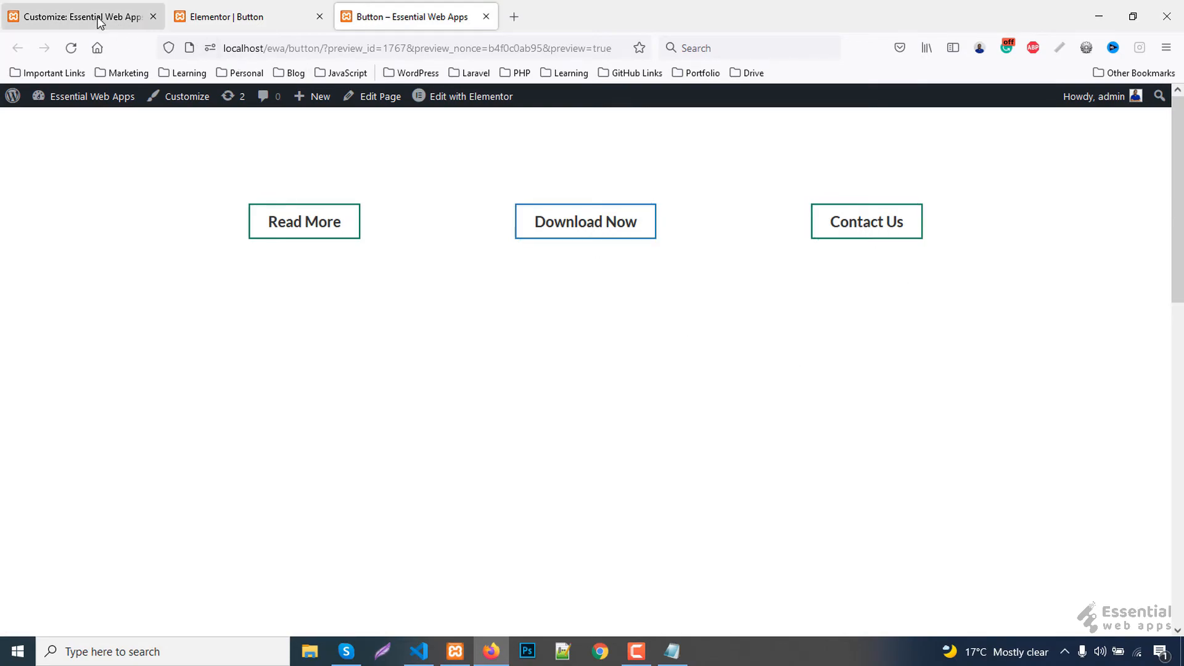
left_click(245, 16)
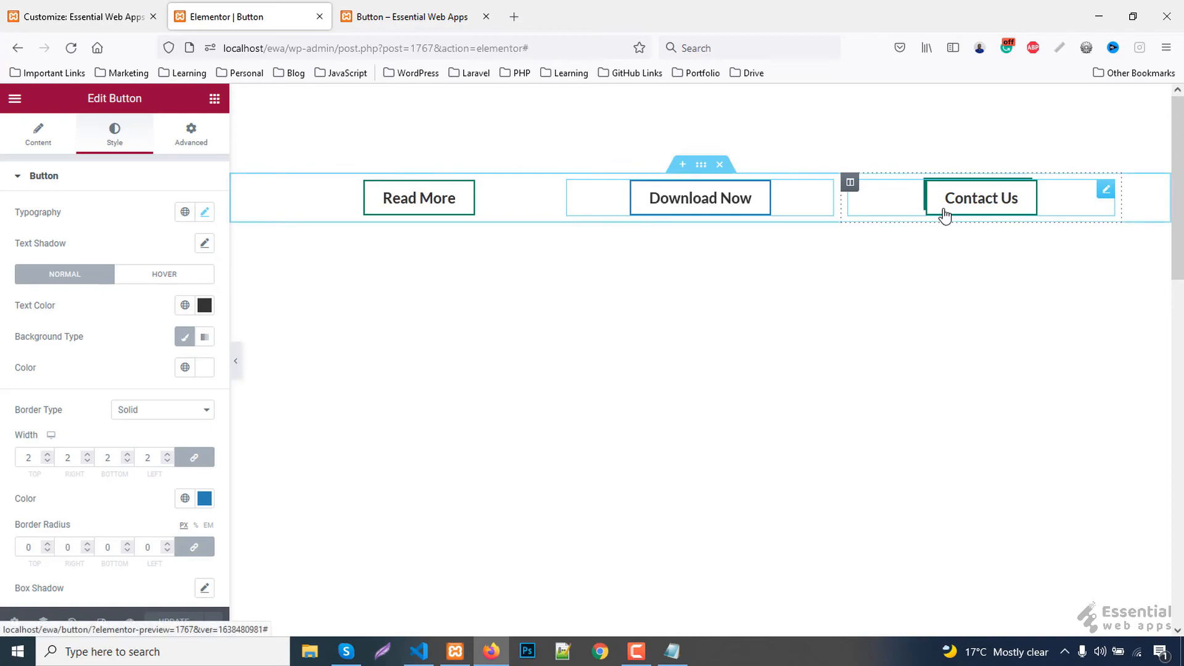
Step: Add the btn--style3 class to Contact Us and give it the orange #d35400 border
left_click(190, 134)
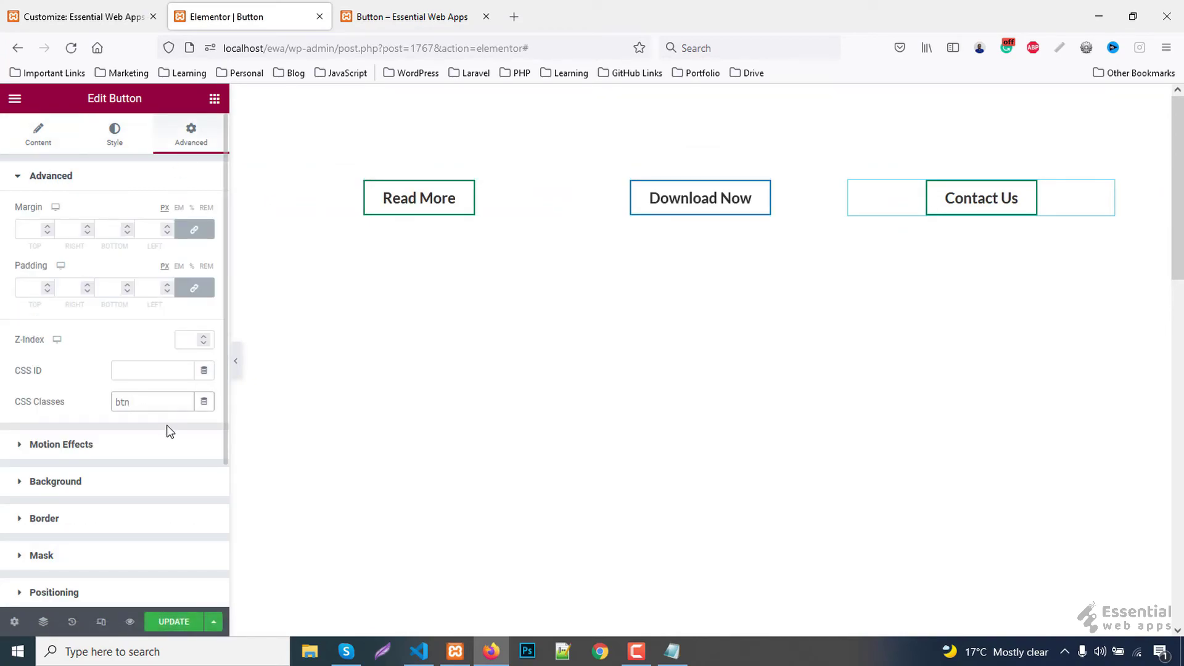
type("btn--style")
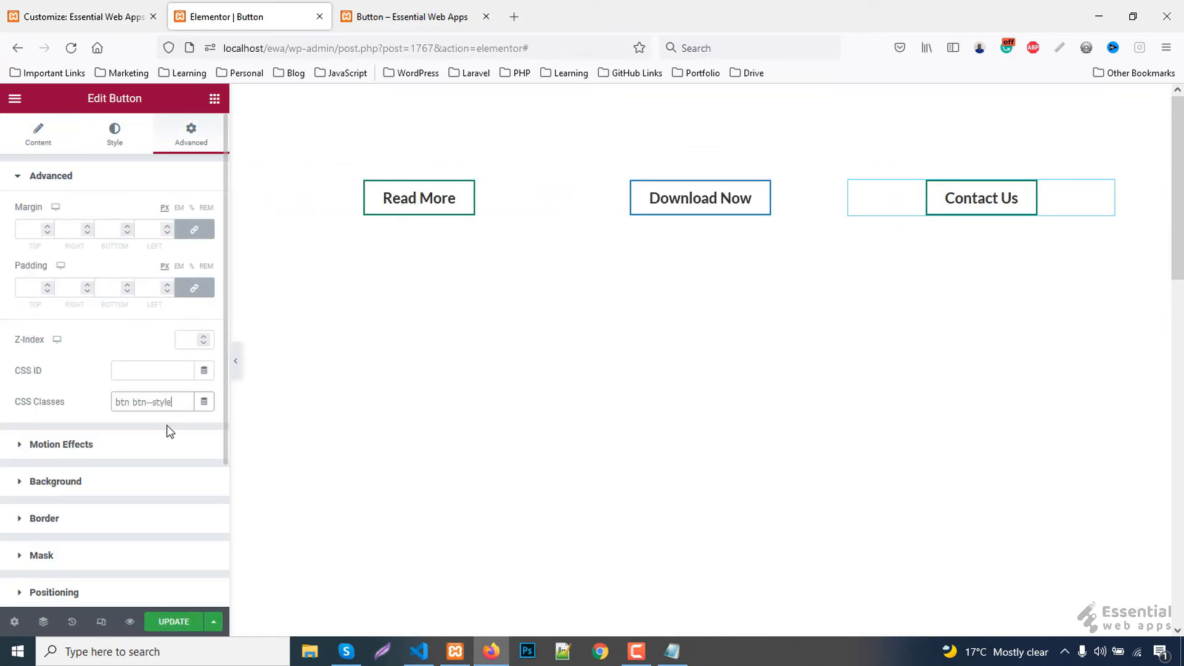
left_click(114, 134)
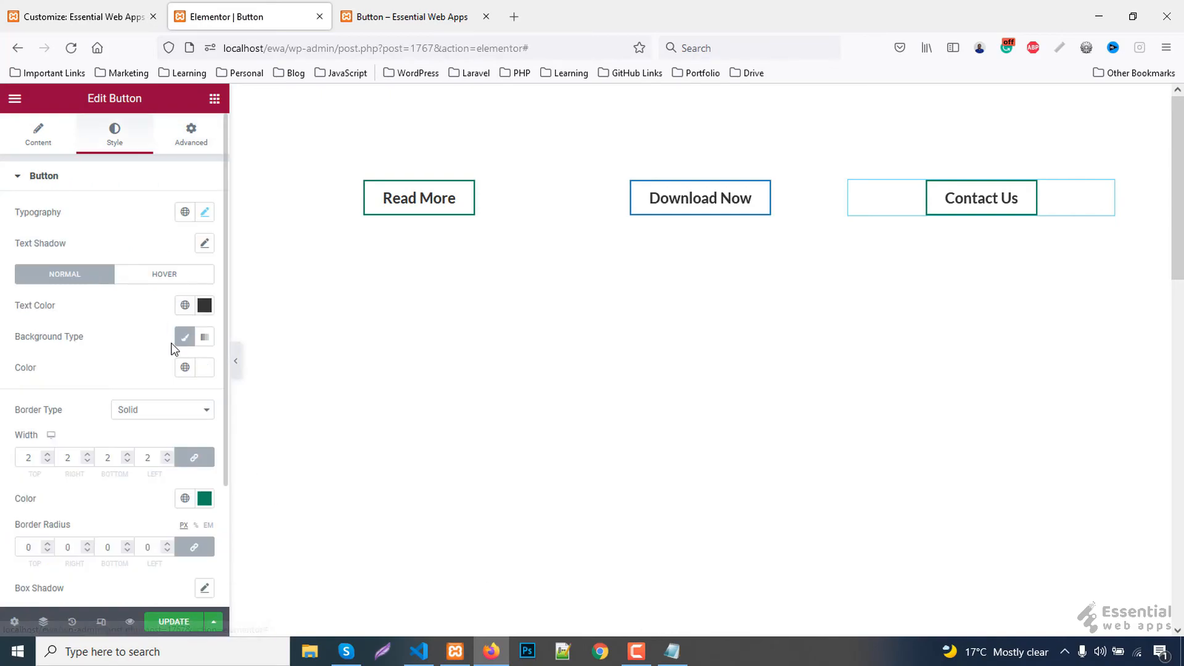
left_click(204, 499)
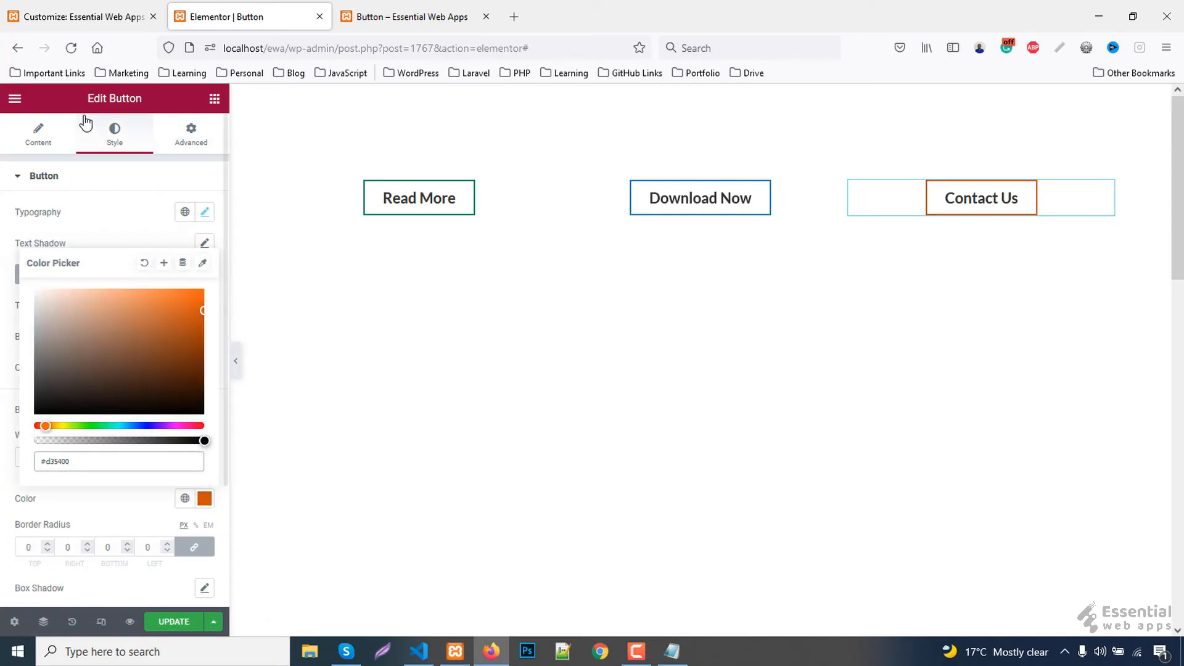
left_click(76, 17)
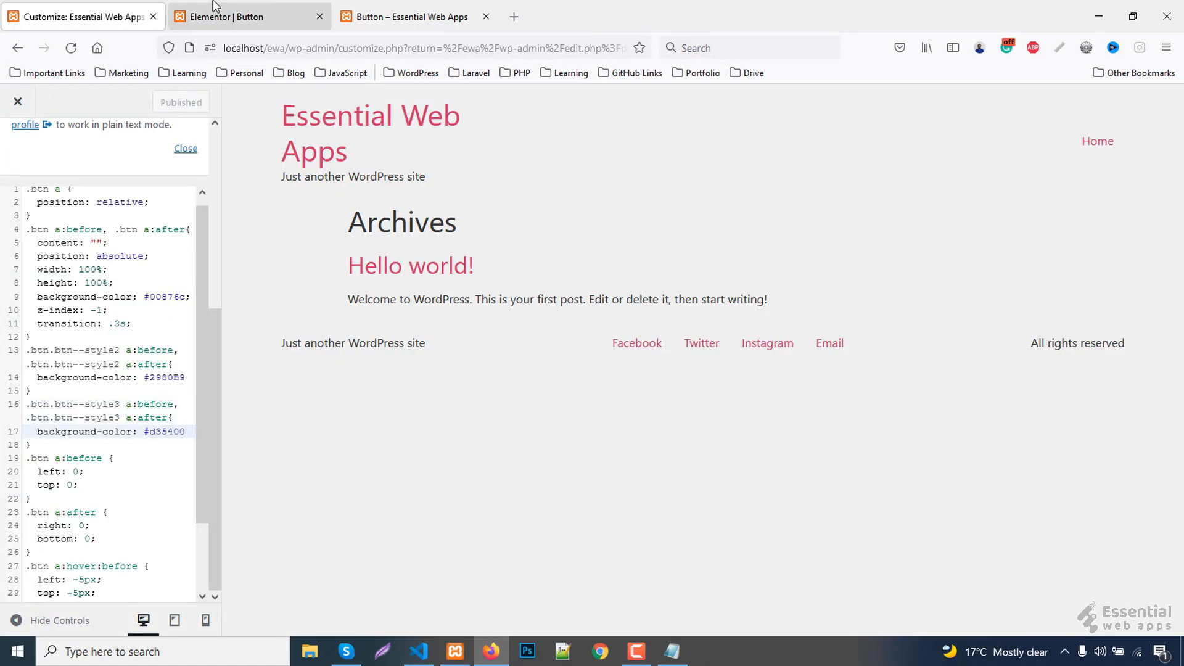
Step: Return to the Elementor editor to save and preview the page
left_click(407, 16)
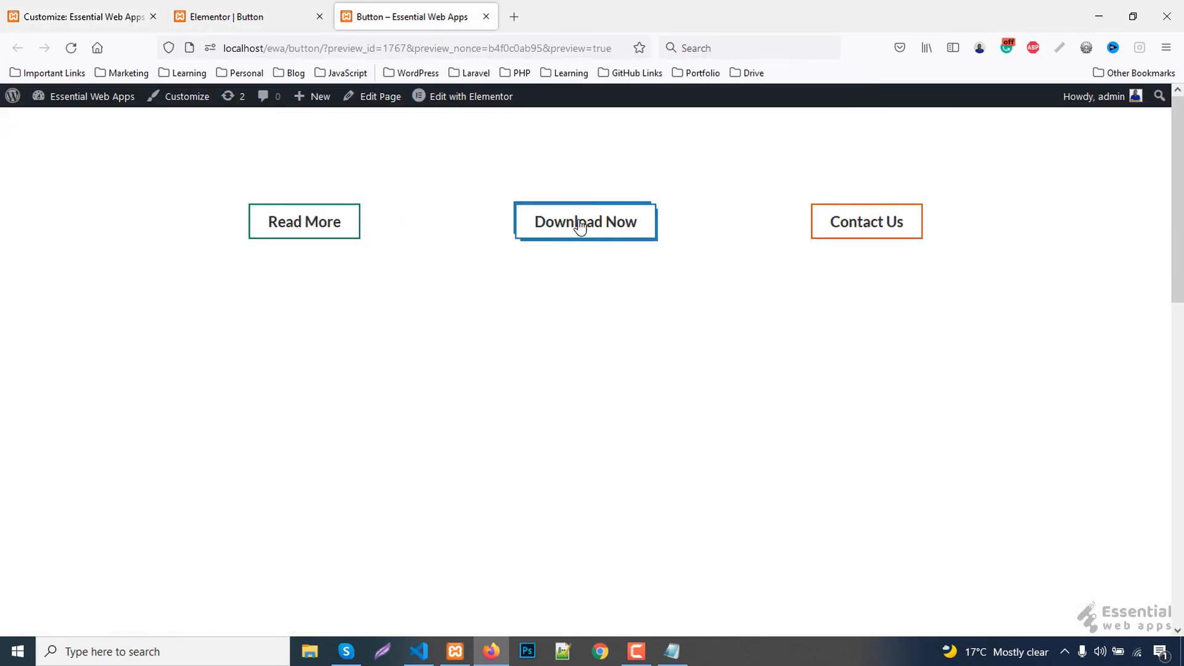
mouse_move(561, 240)
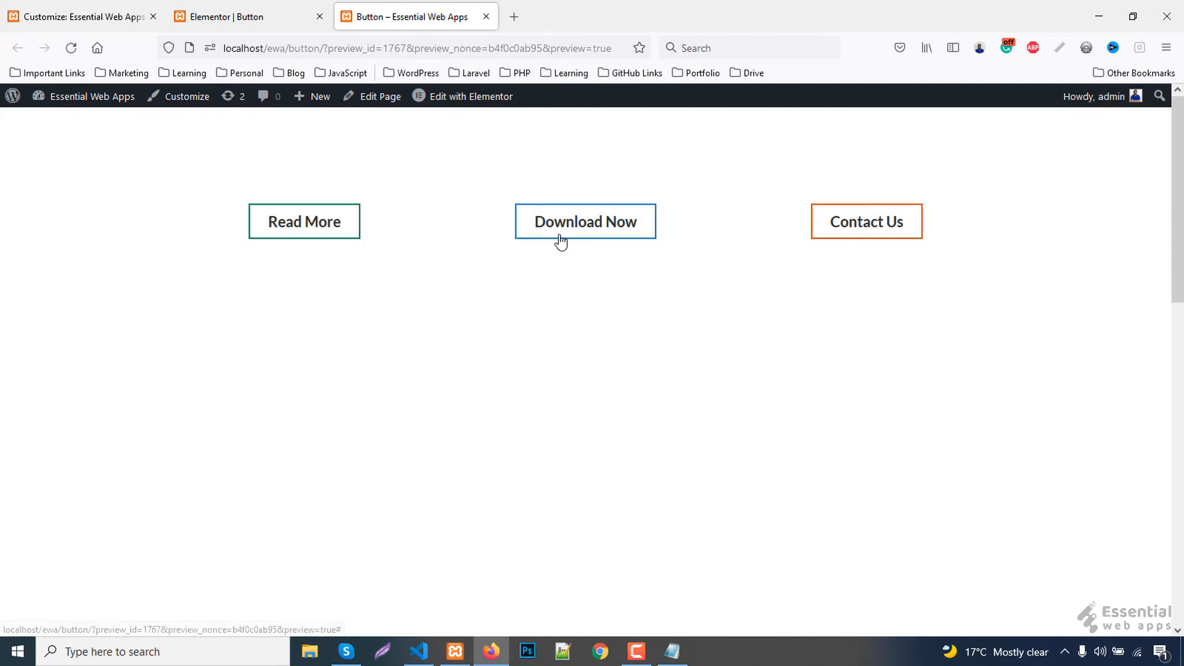
mouse_move(529, 325)
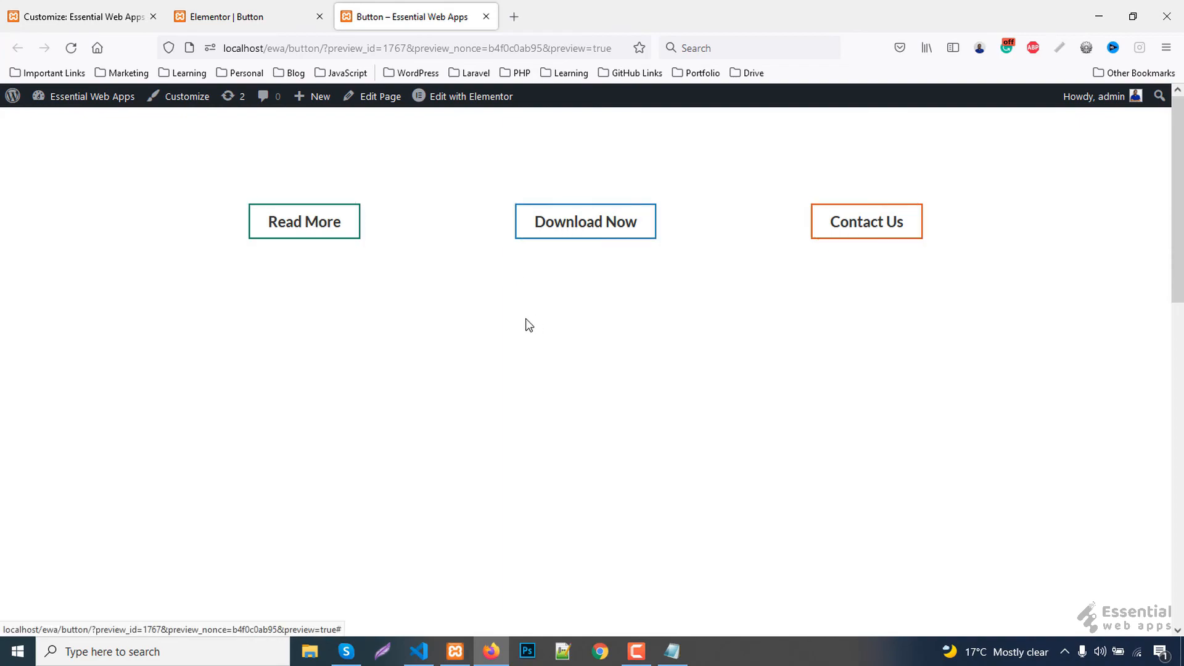
mouse_move(304, 221)
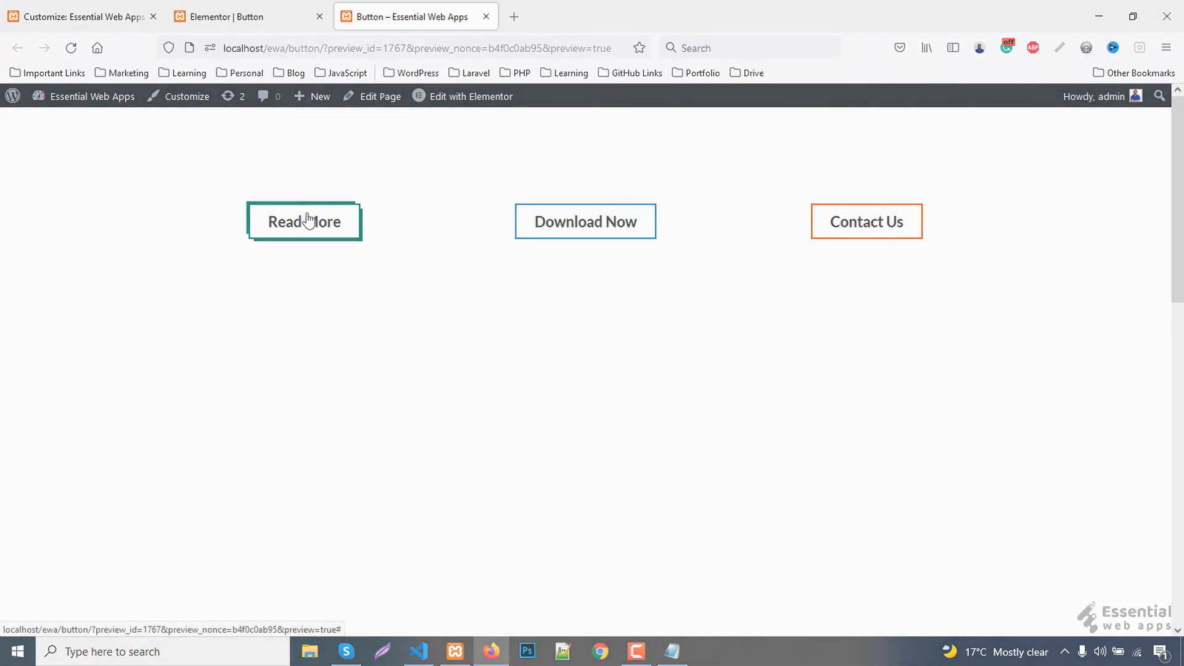